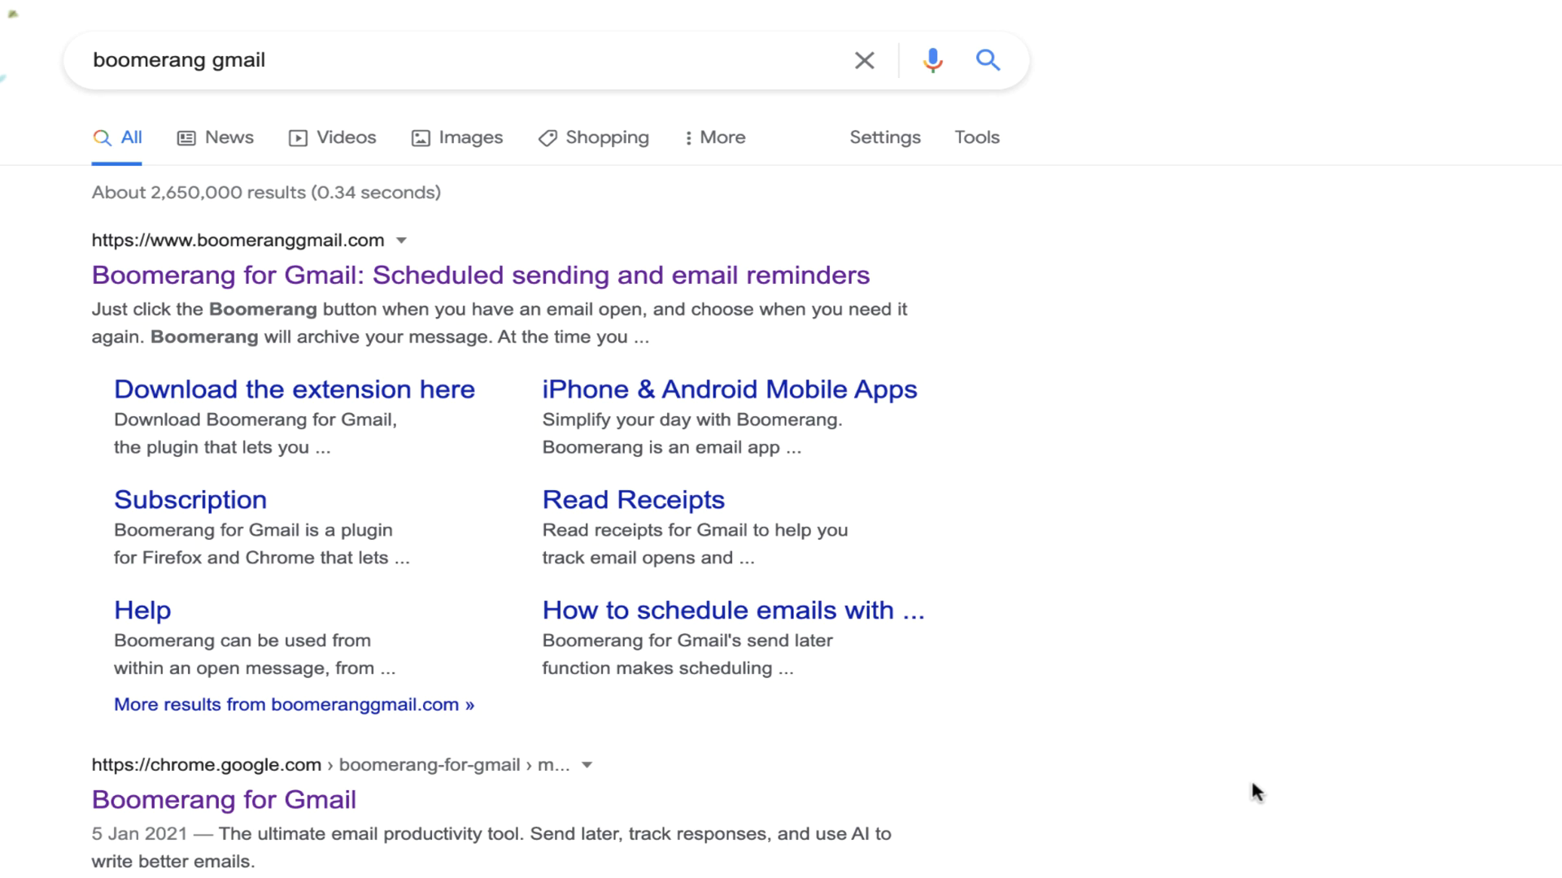
mouse_move(30, 330)
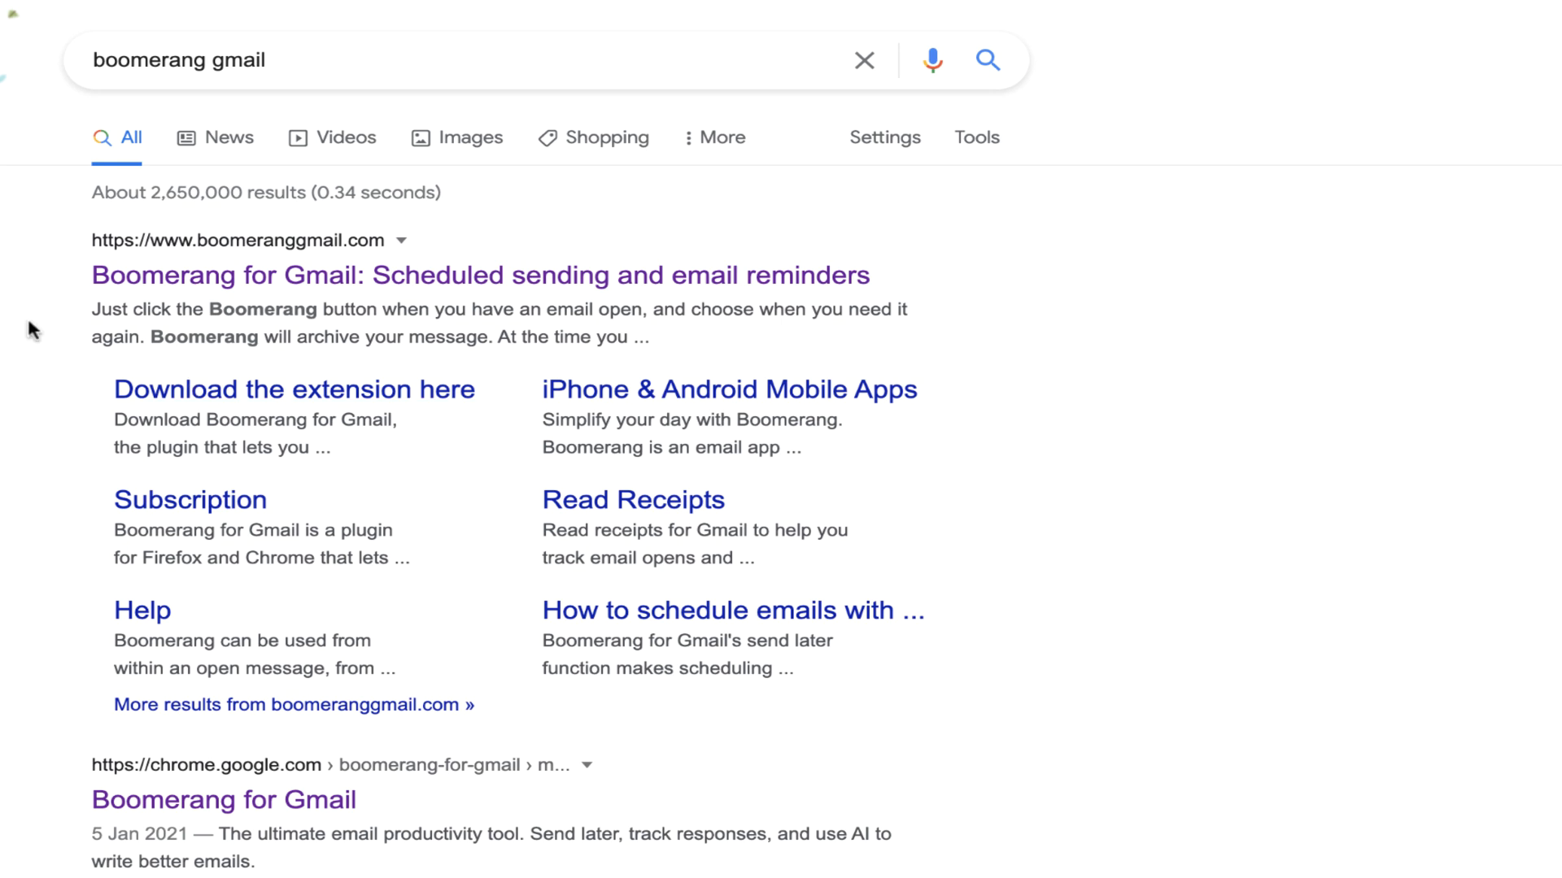
mouse_move(766, 283)
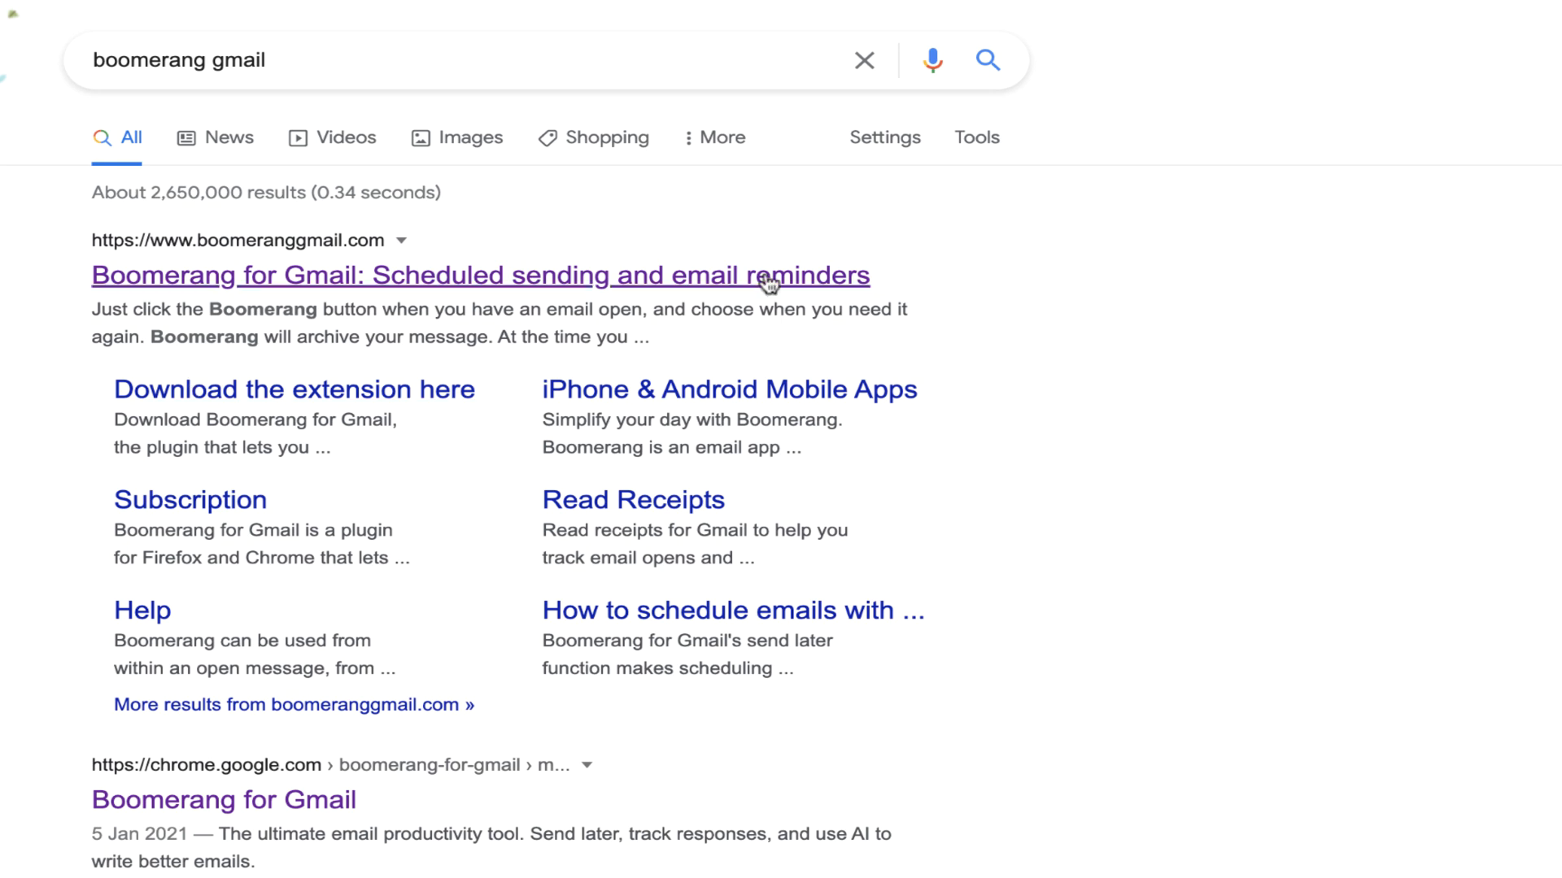
mouse_move(581, 301)
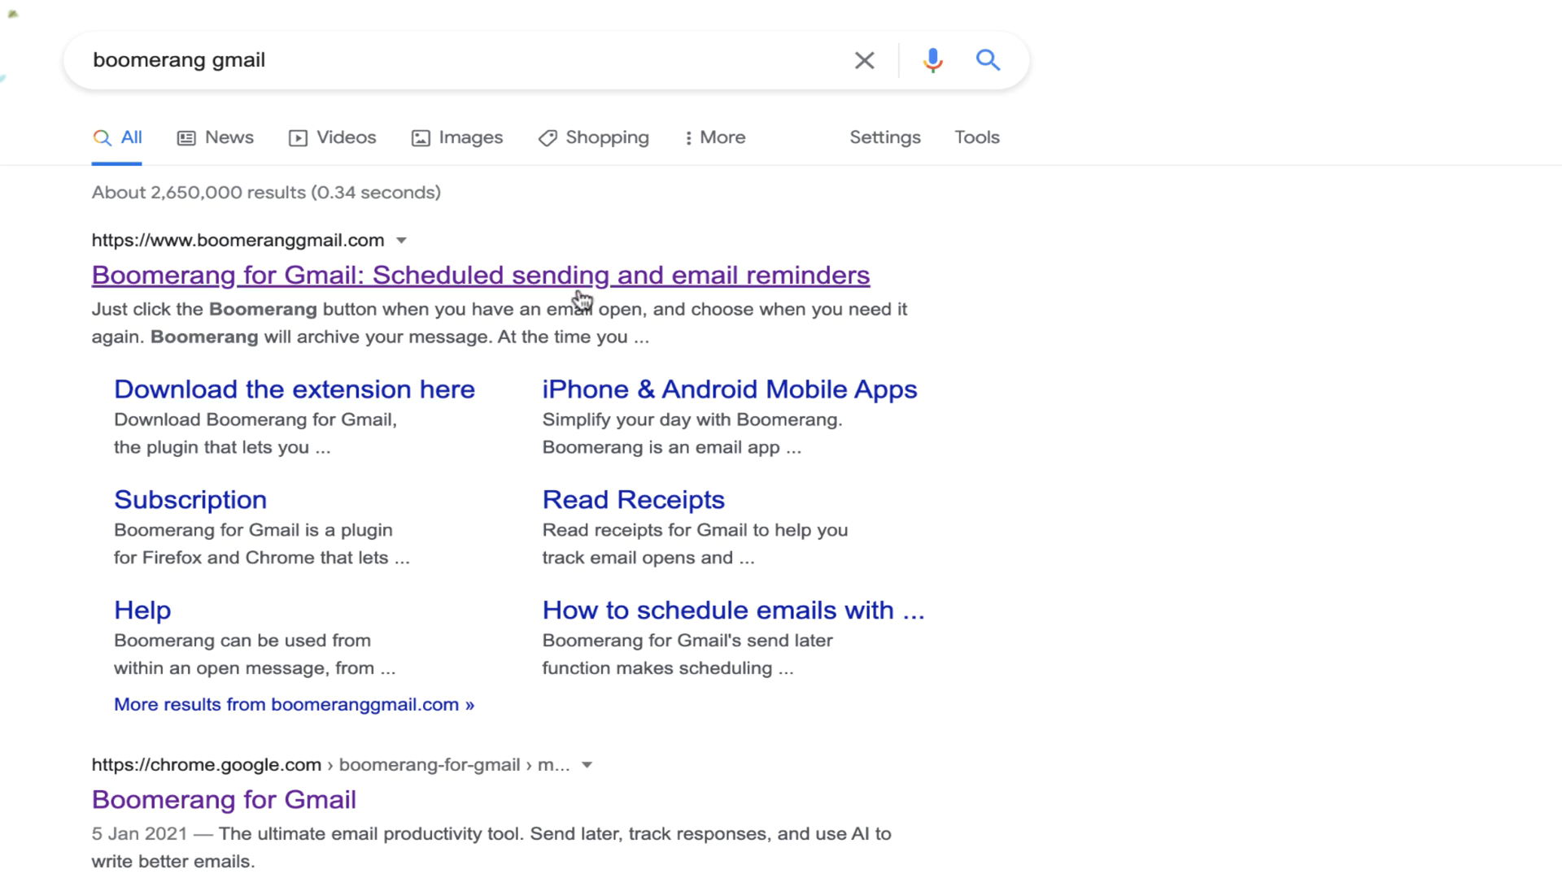
mouse_move(598, 616)
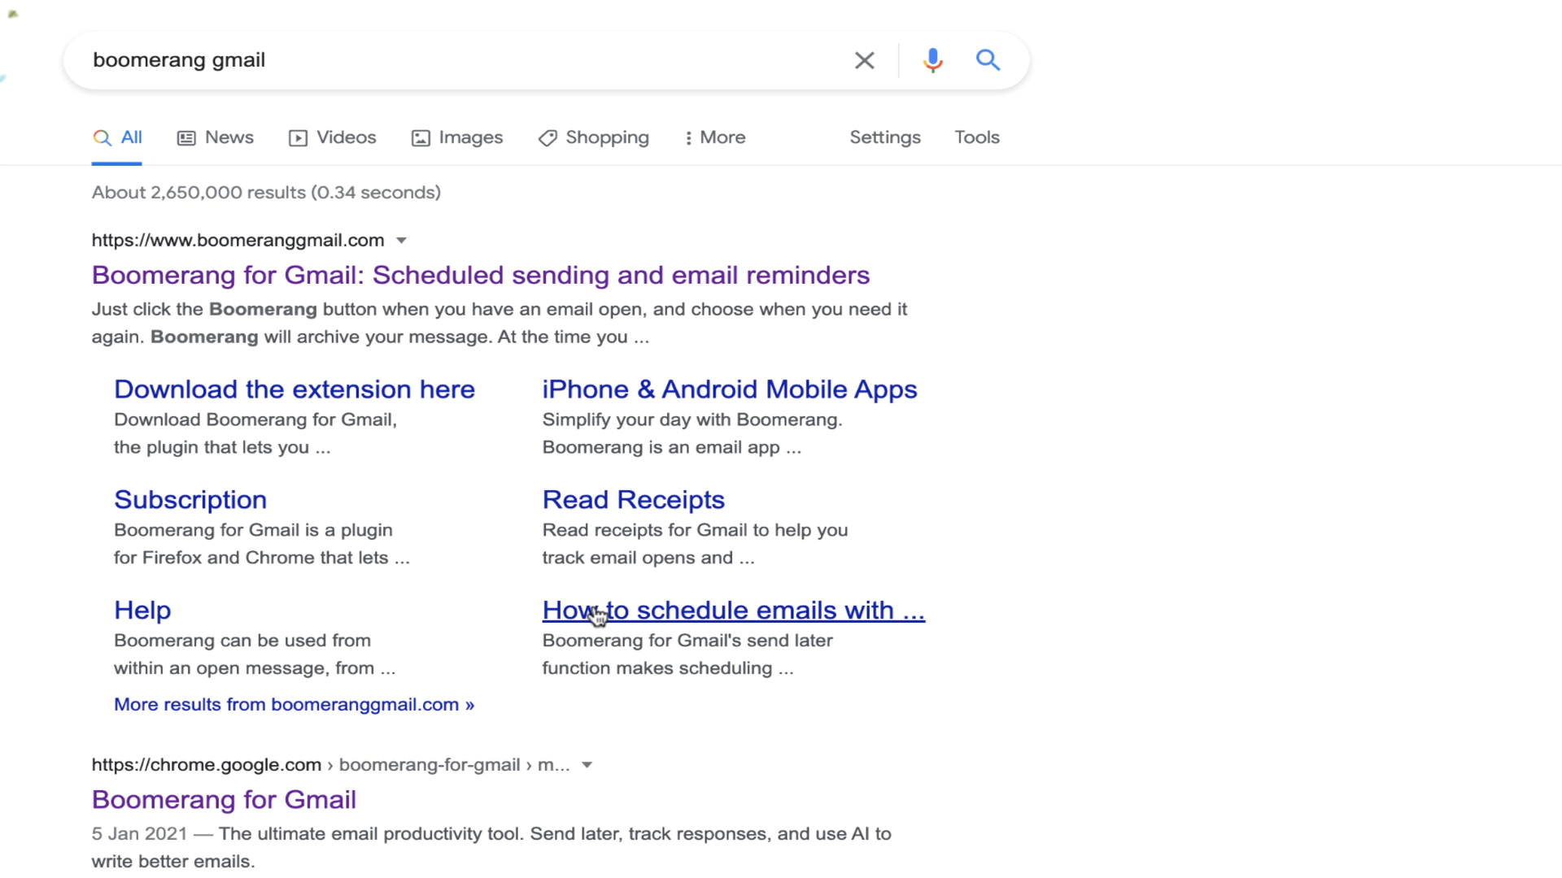
mouse_move(536, 275)
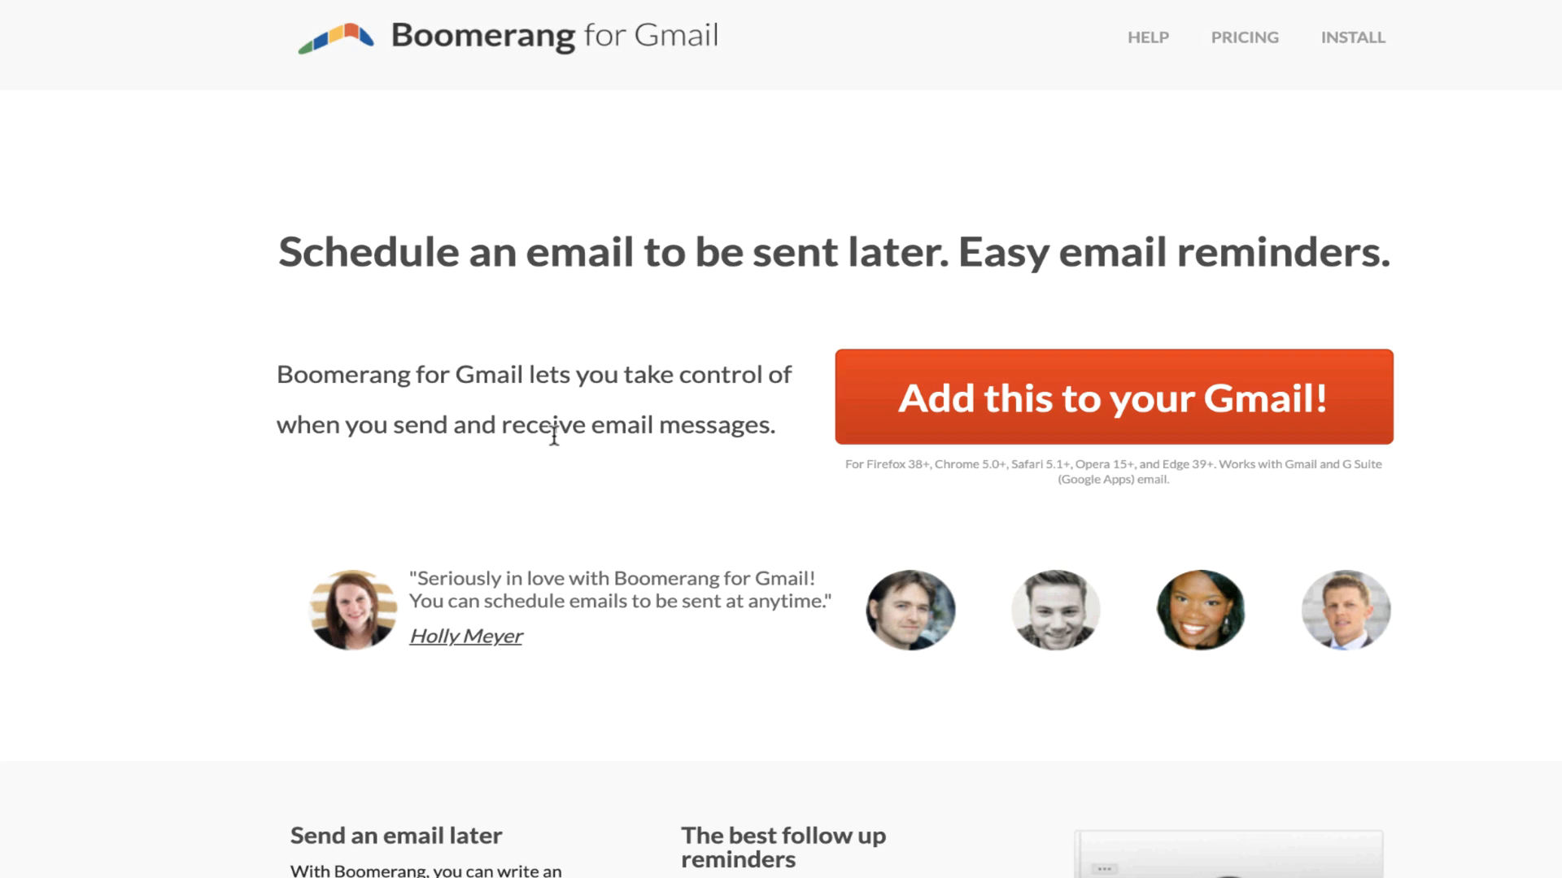
Install the Boomerang for Gmail extension from its Chrome Web Store page and confirm adding it
scroll(down, 3)
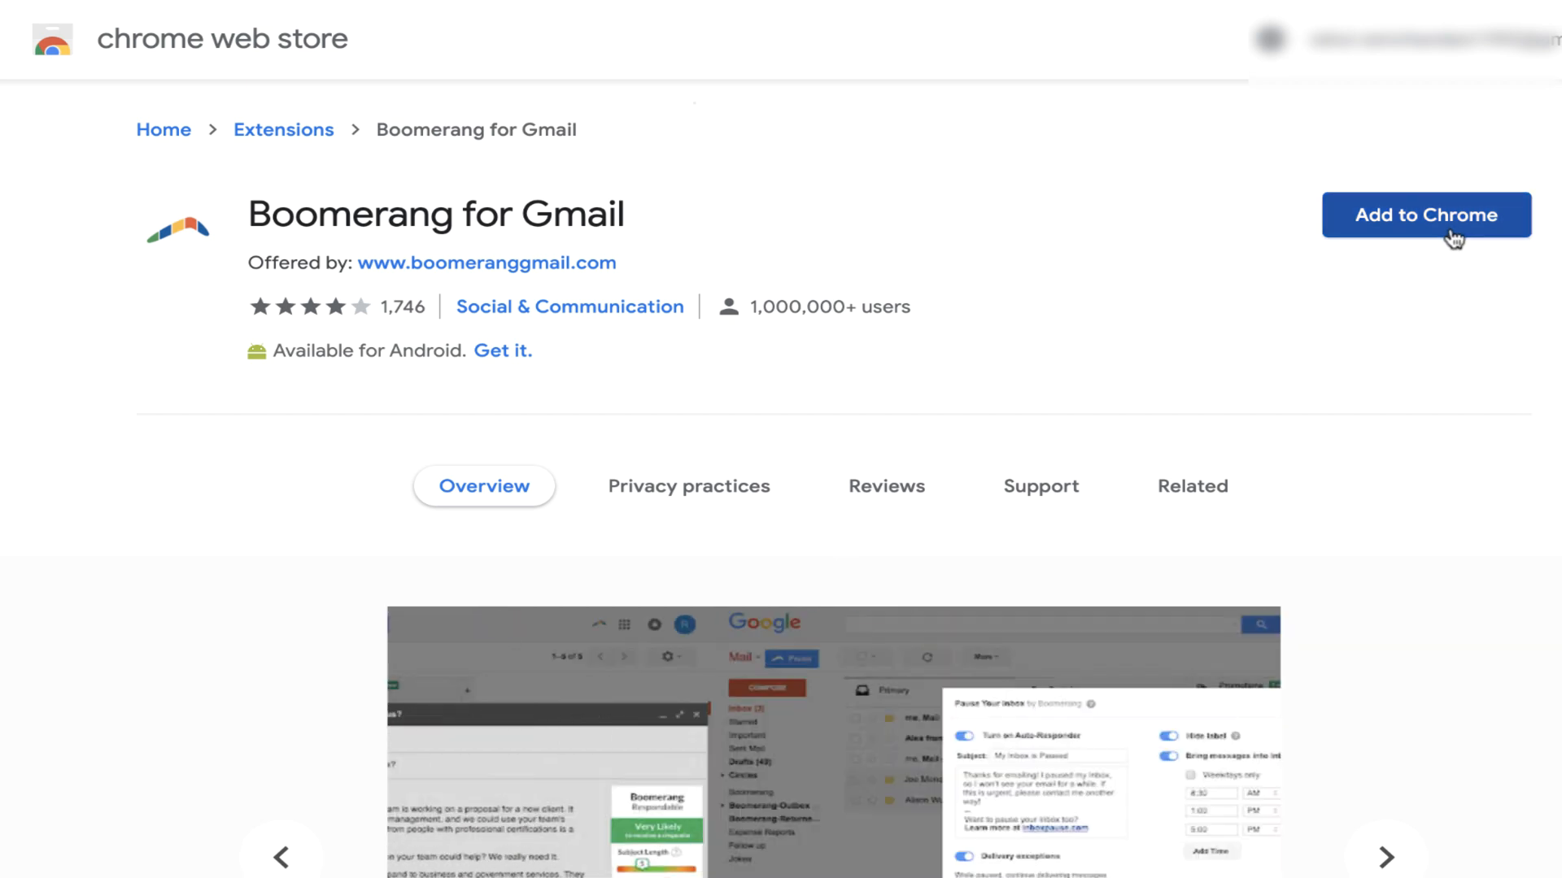
click(1385, 857)
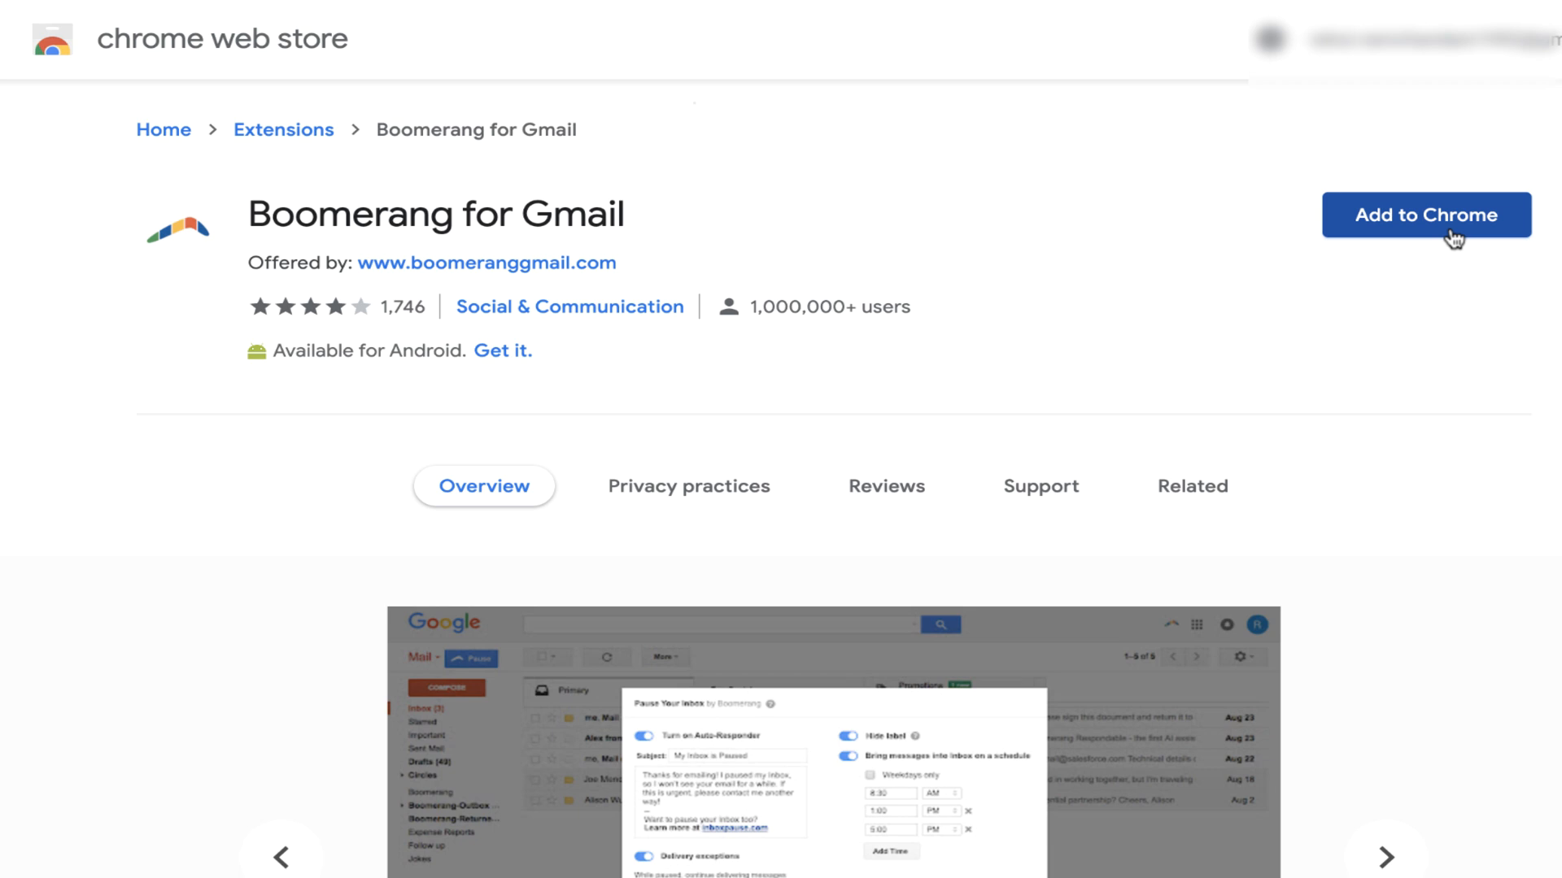
click(1384, 857)
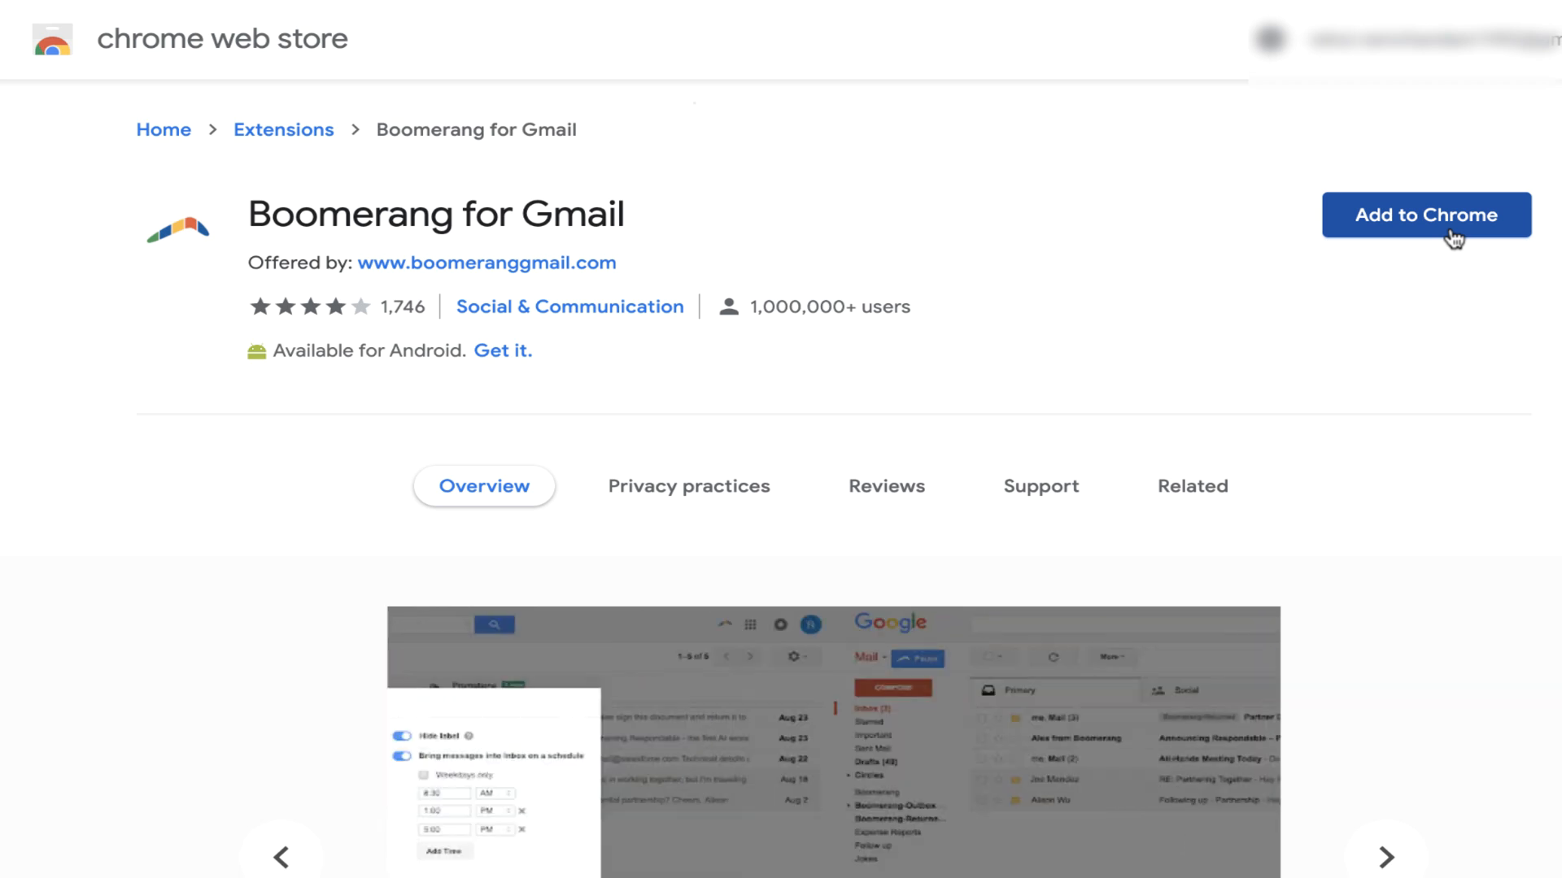
click(1385, 857)
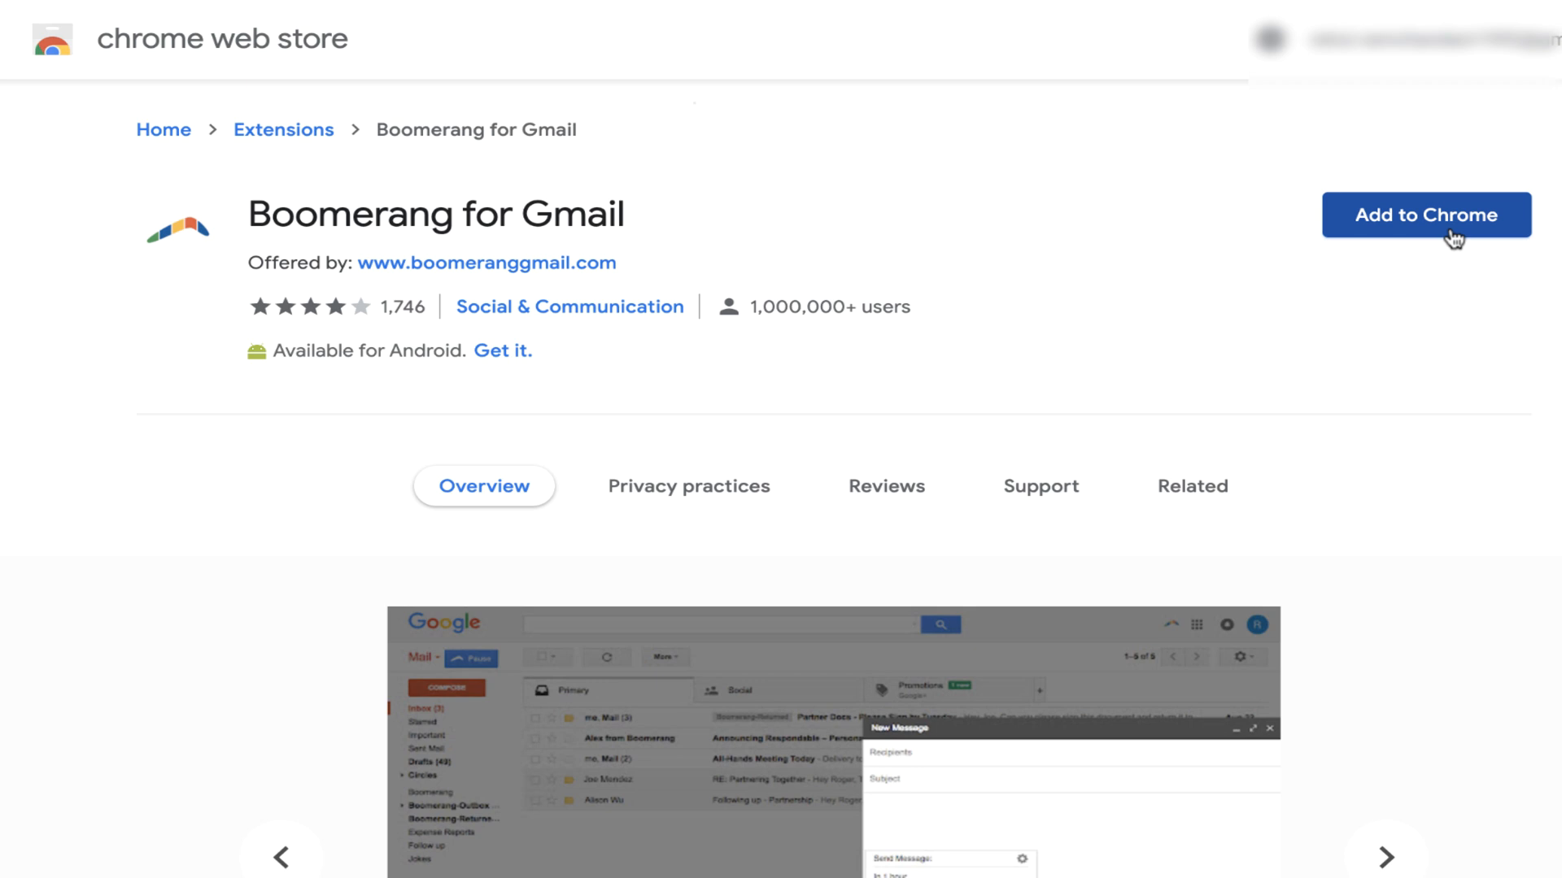
click(1385, 858)
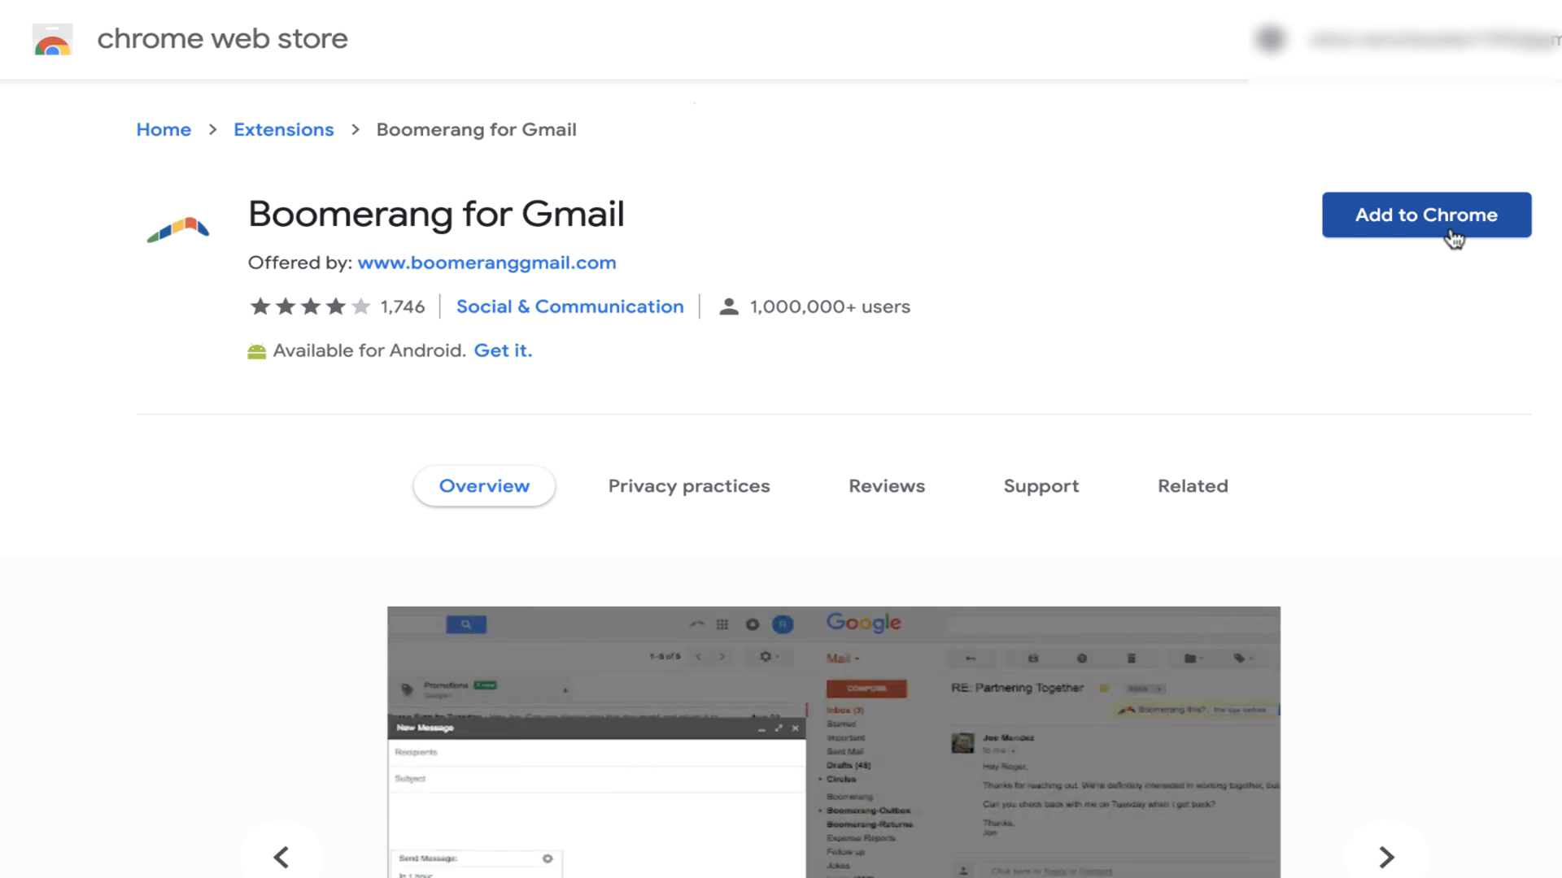
click(1426, 214)
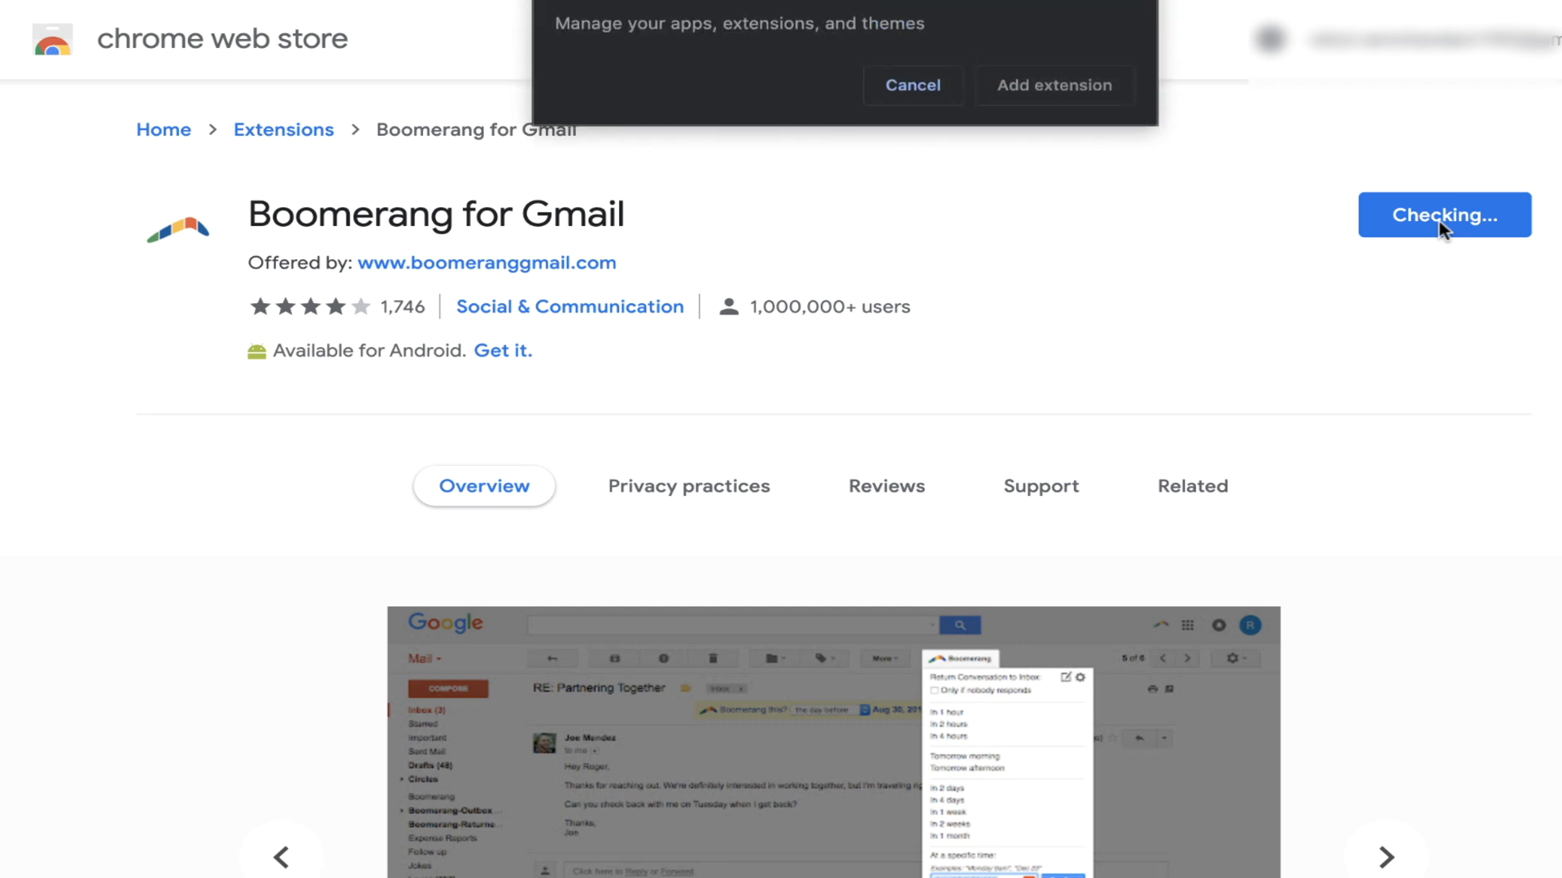
mouse_move(1073, 151)
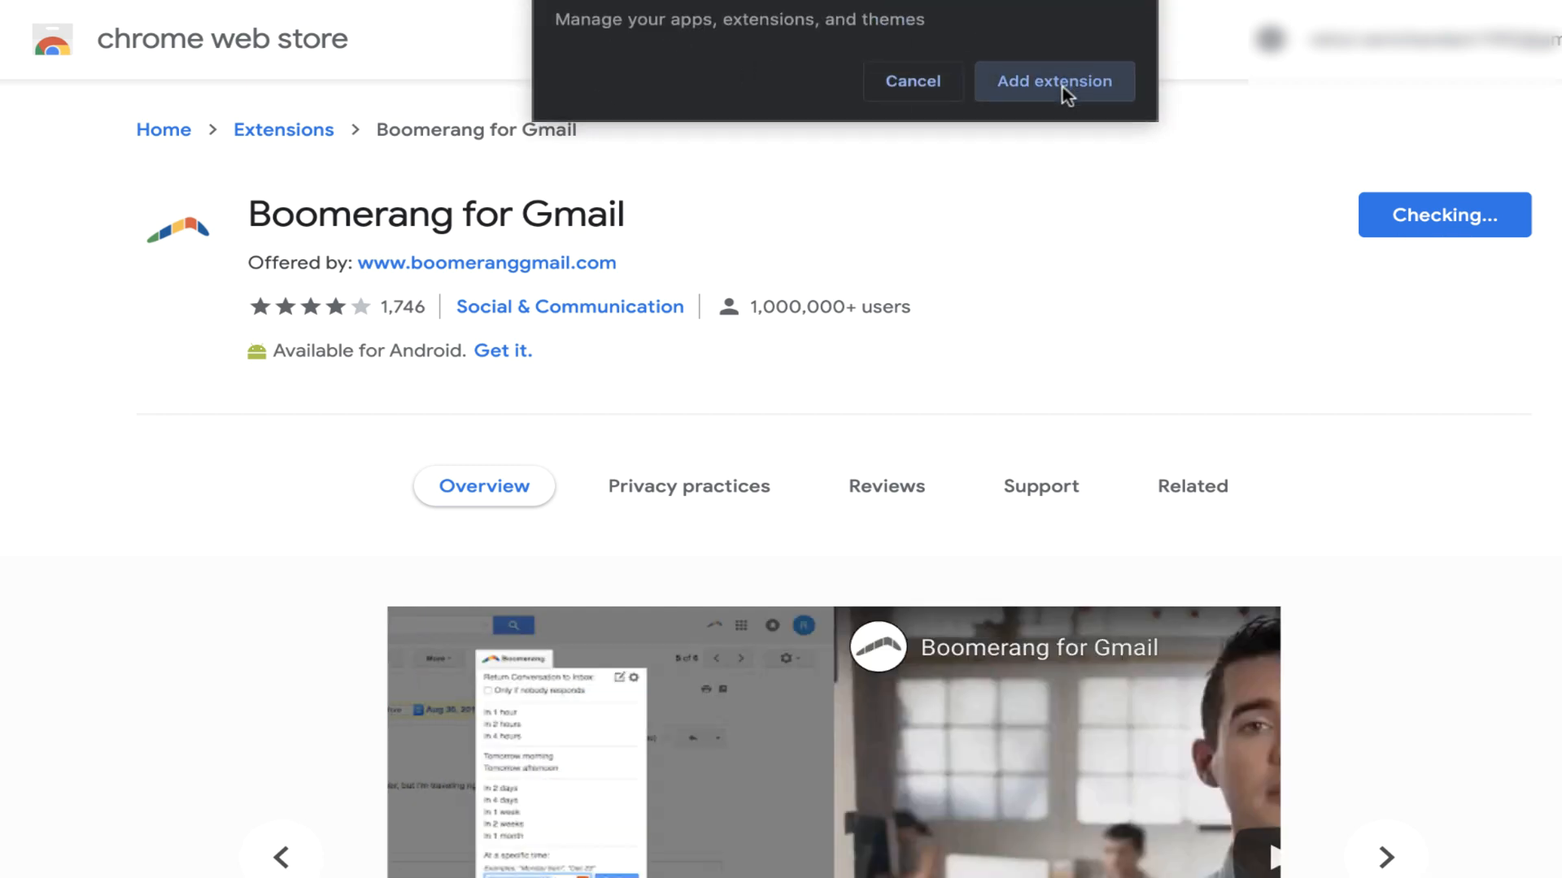
click(1053, 80)
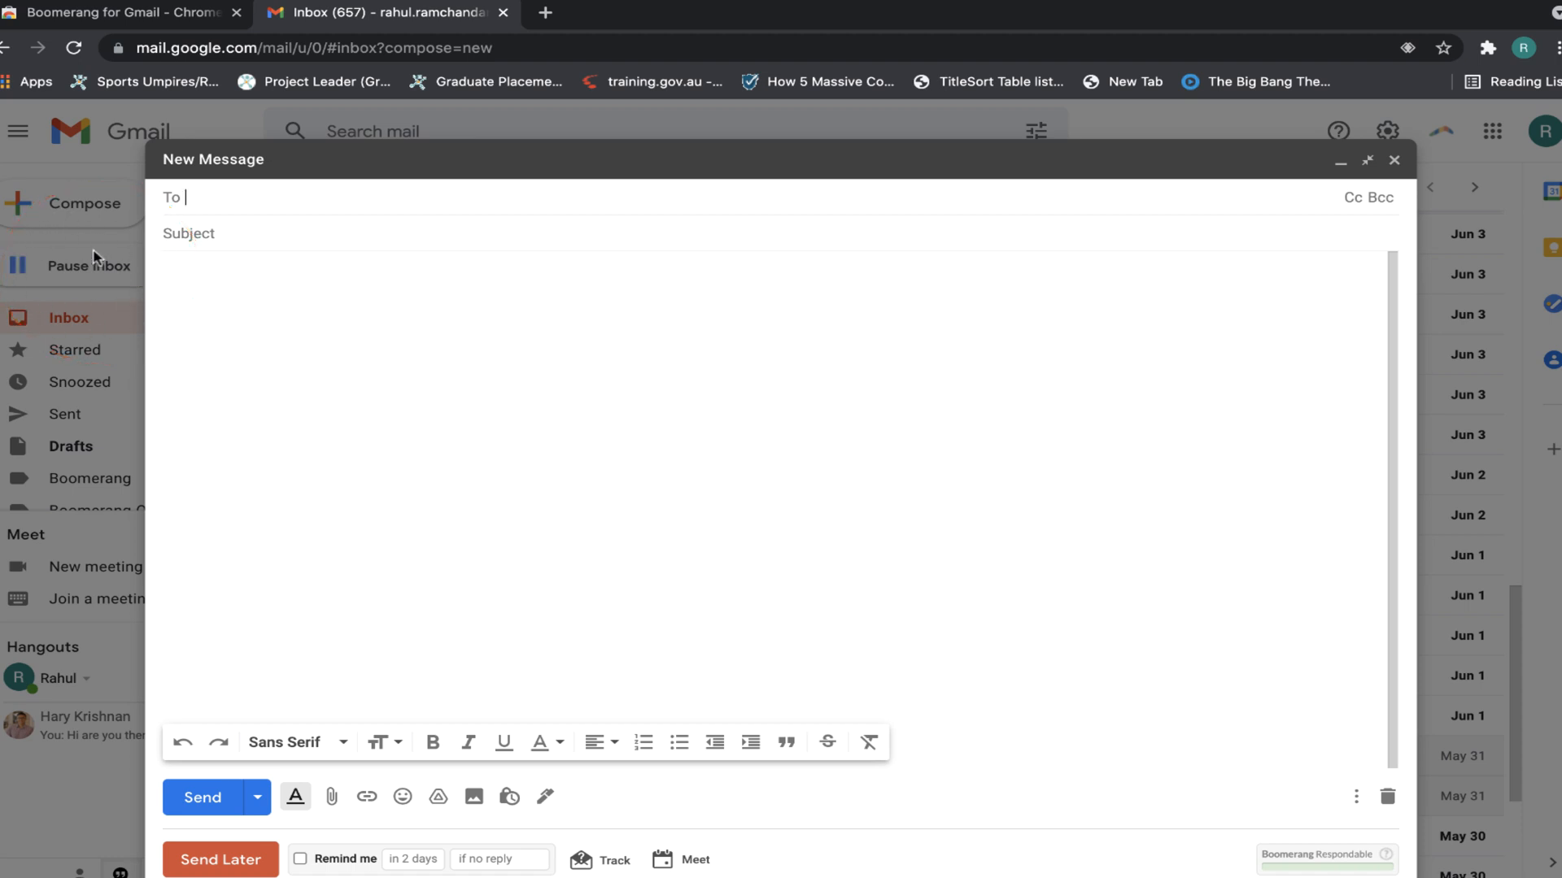
mouse_move(1438, 120)
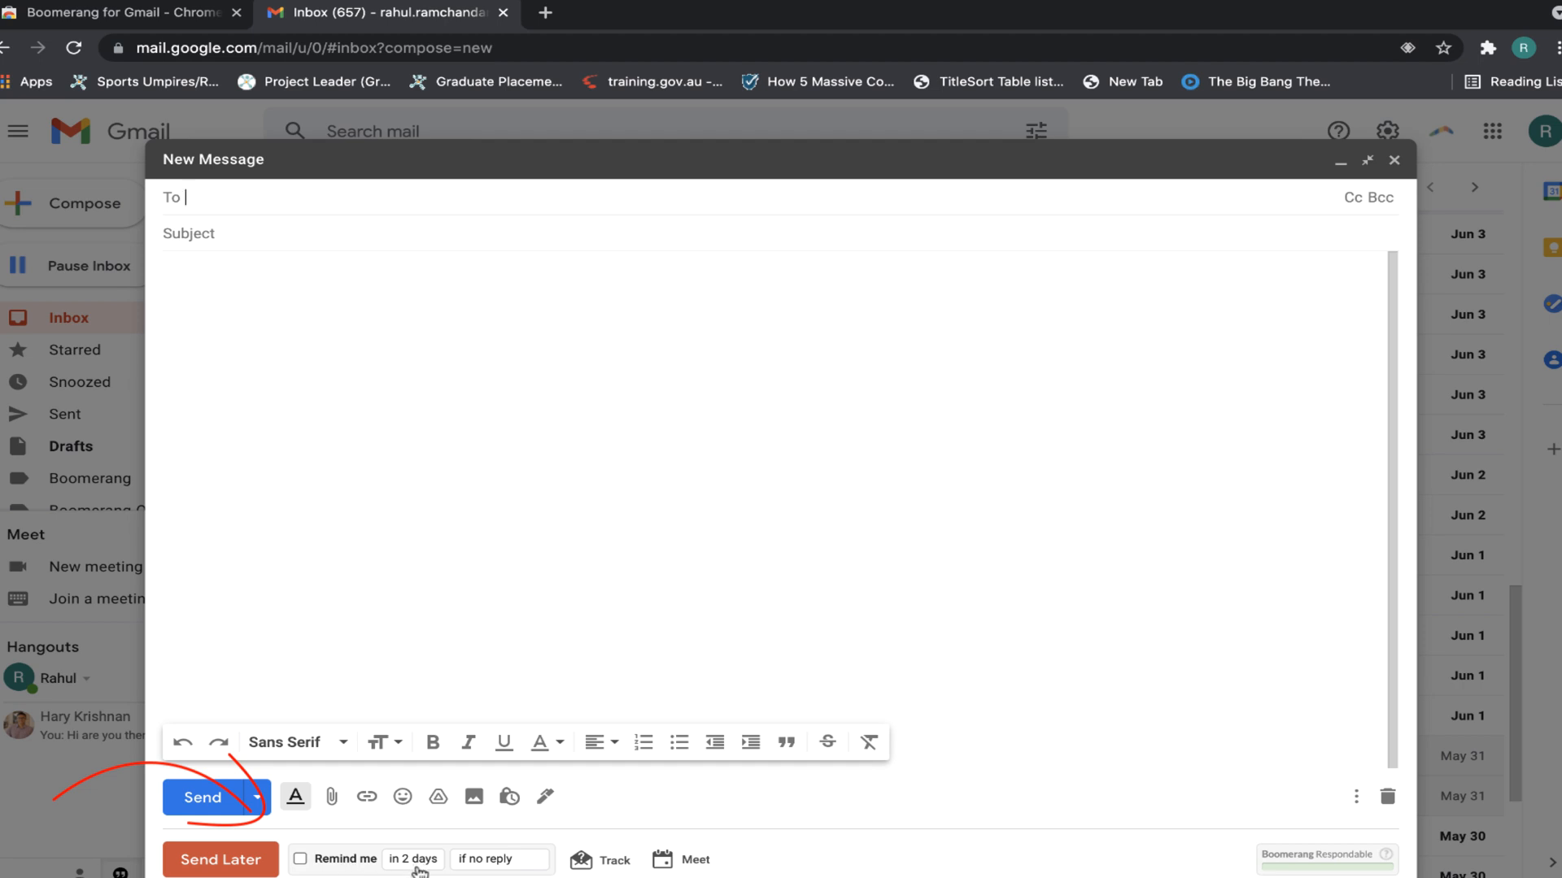
mouse_move(1323, 859)
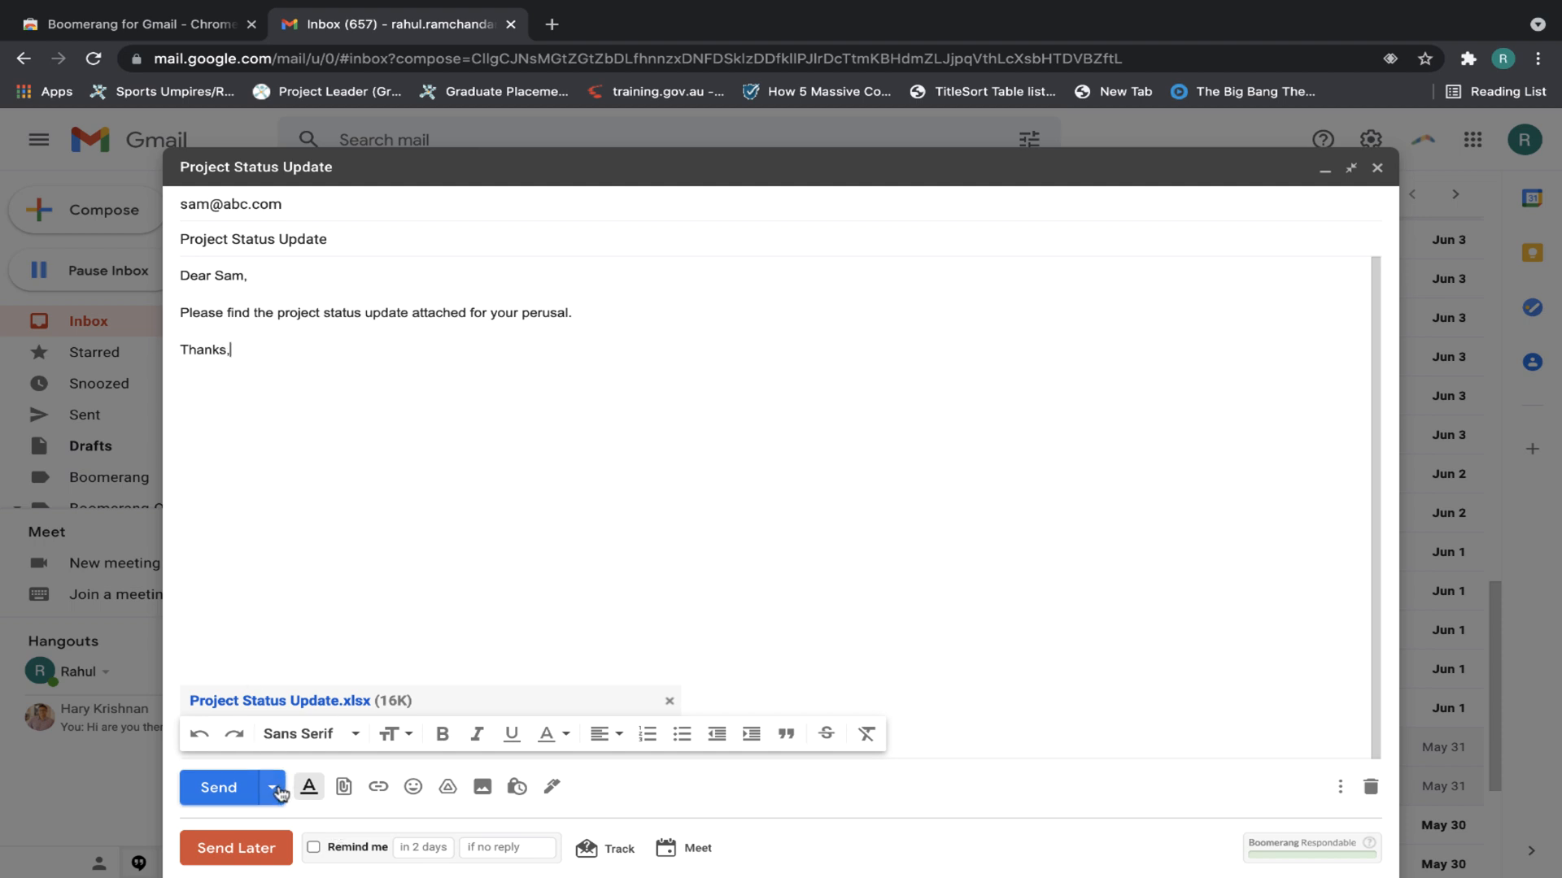
mouse_move(274, 789)
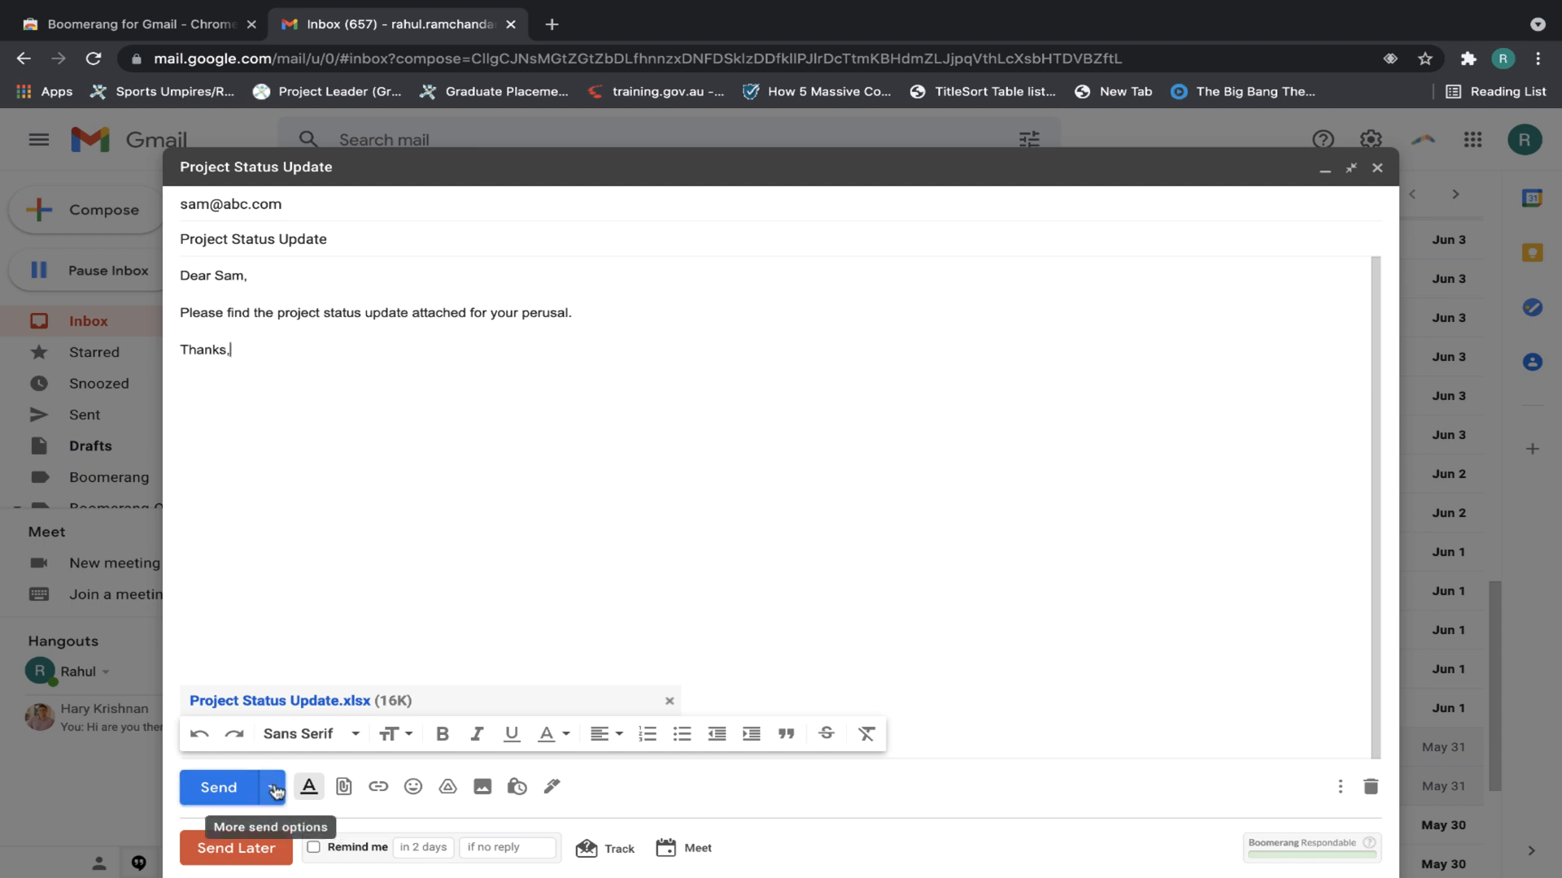
click(271, 788)
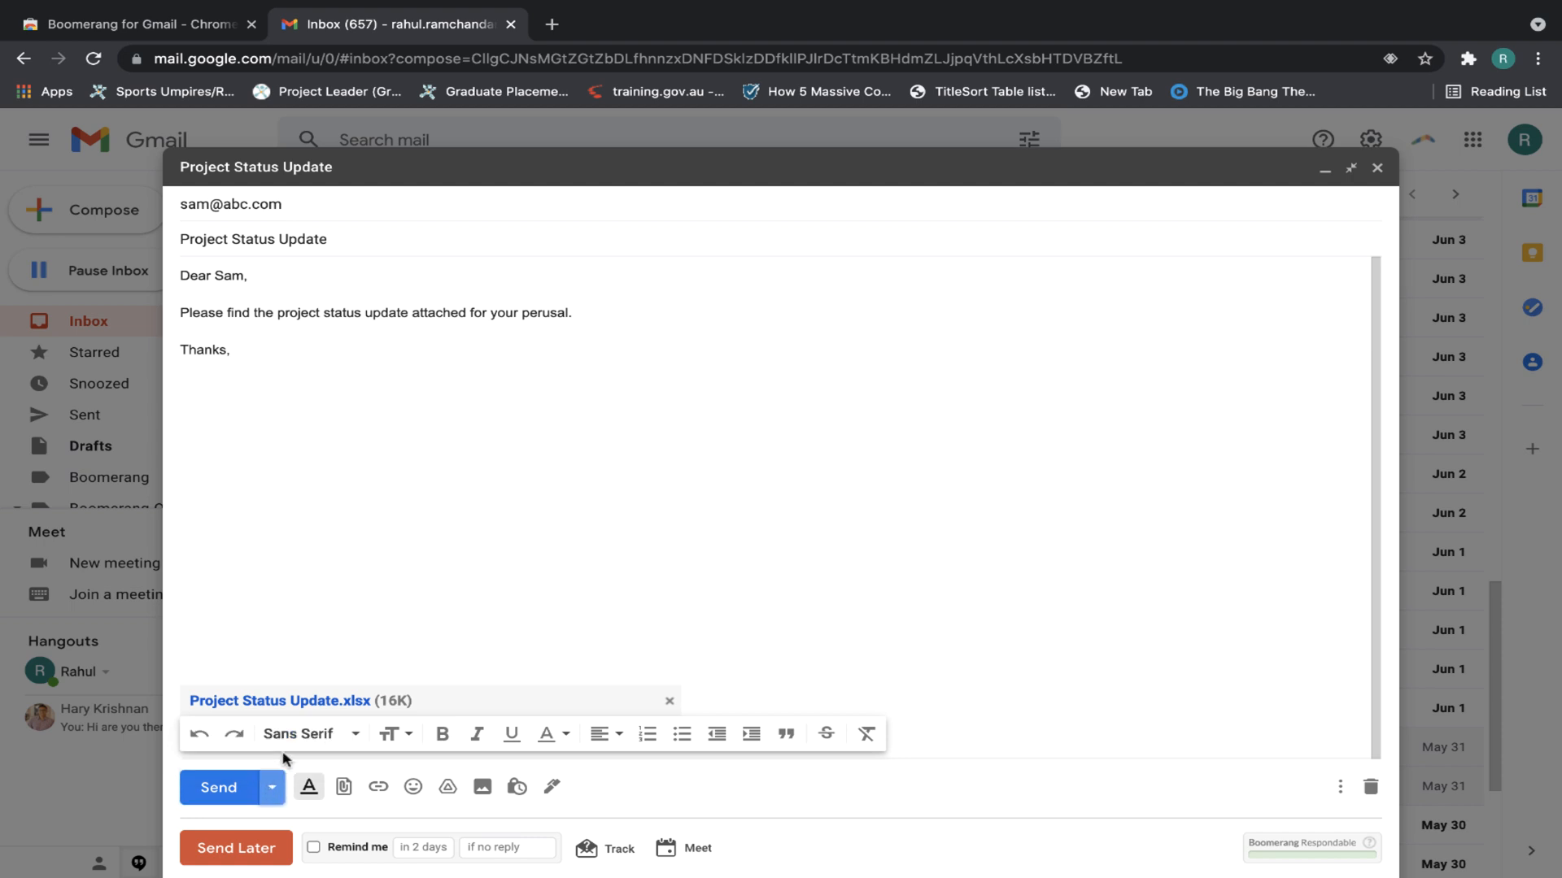
click(270, 788)
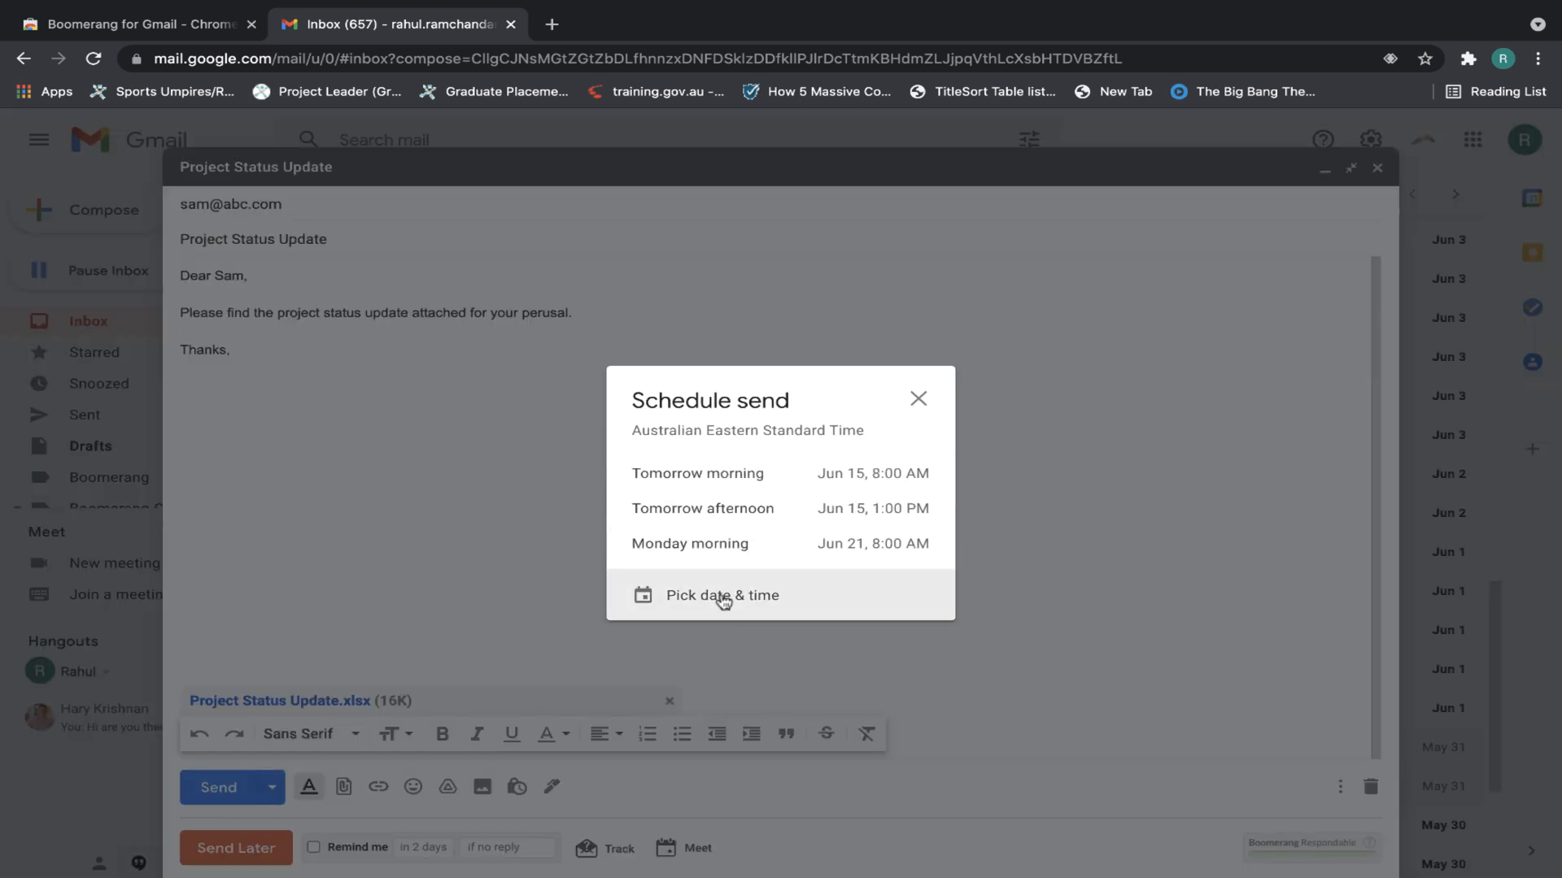
click(722, 595)
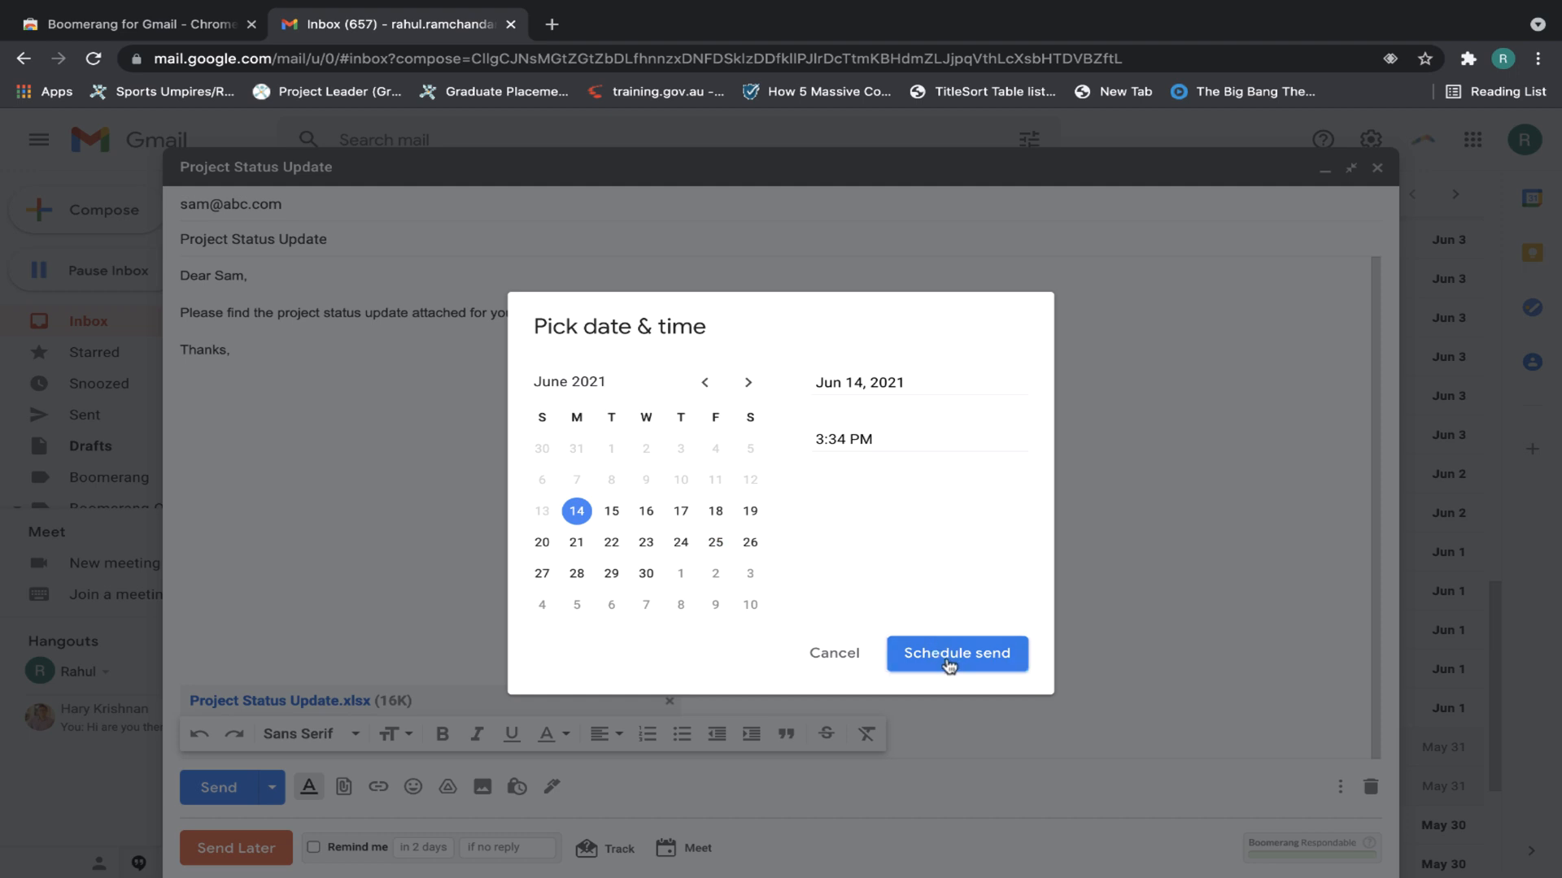
mouse_move(834, 653)
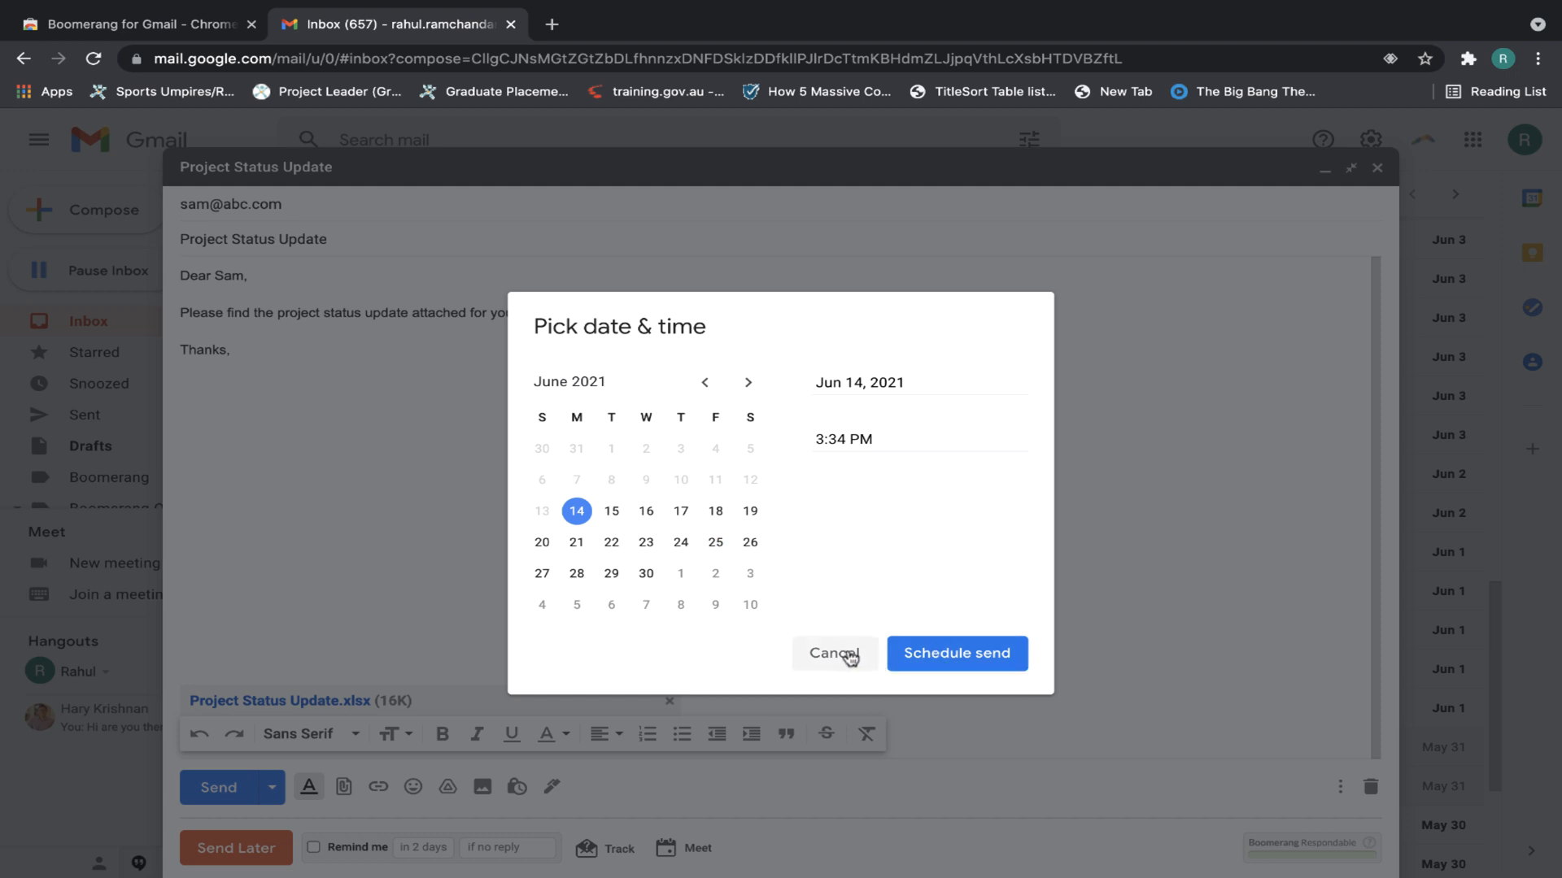
click(834, 653)
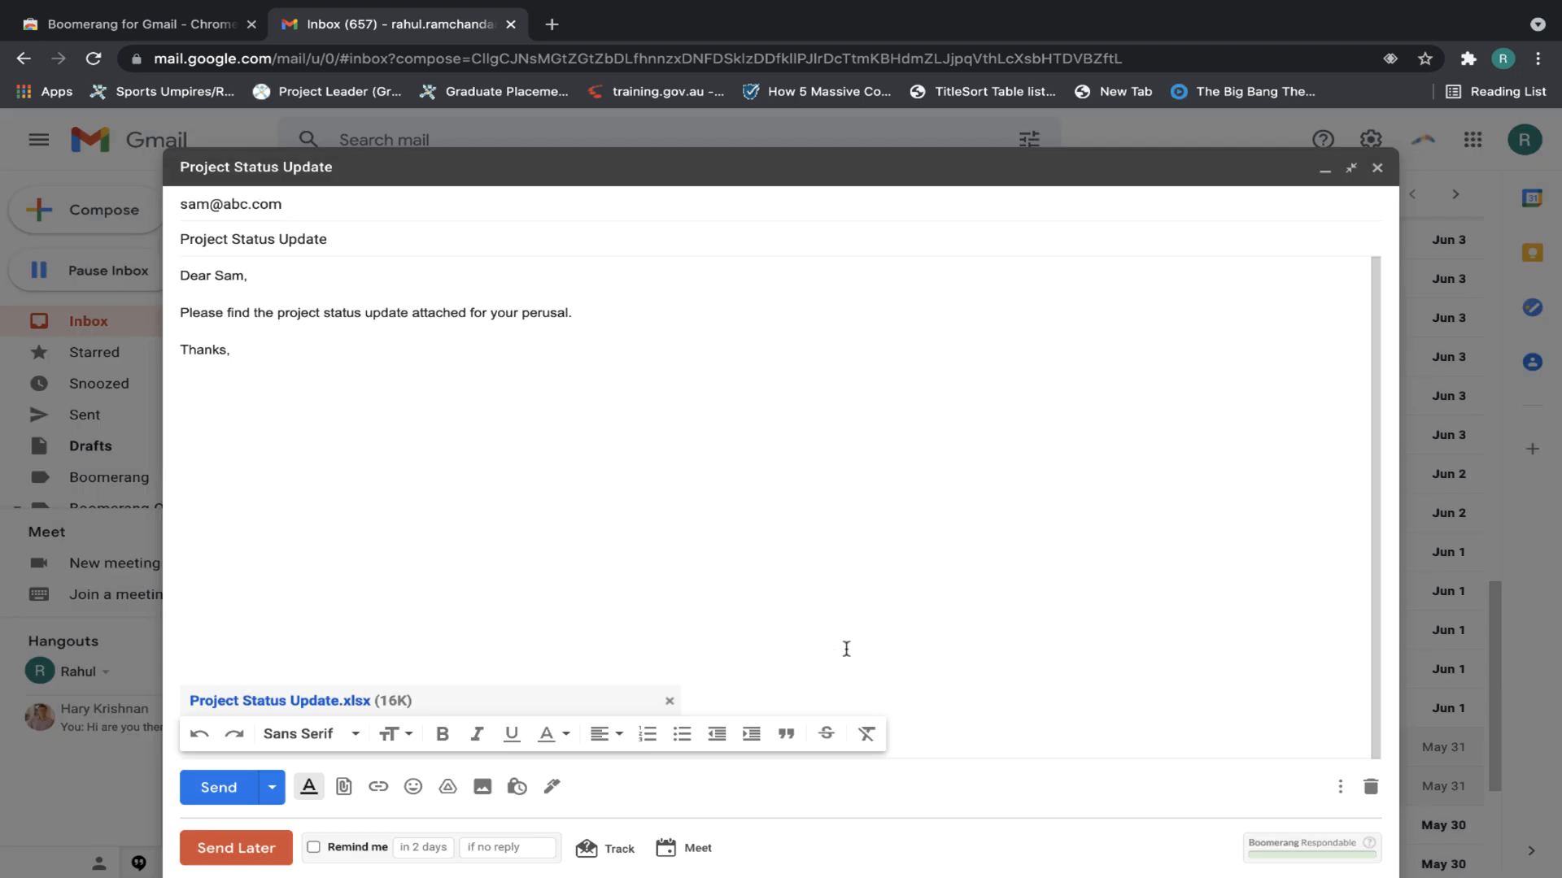
mouse_move(340, 613)
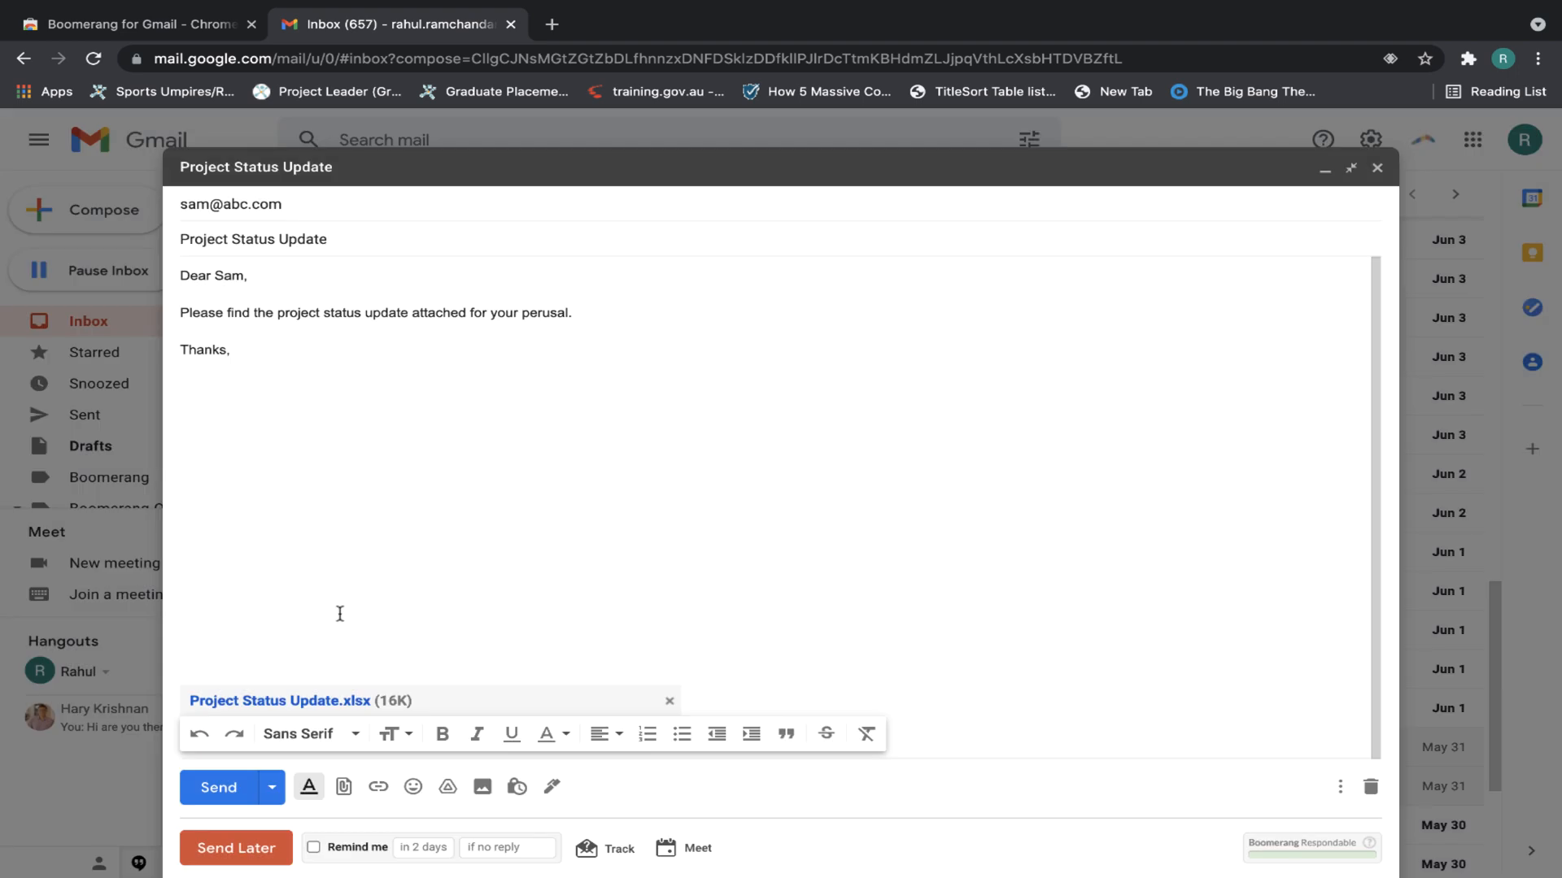
click(236, 847)
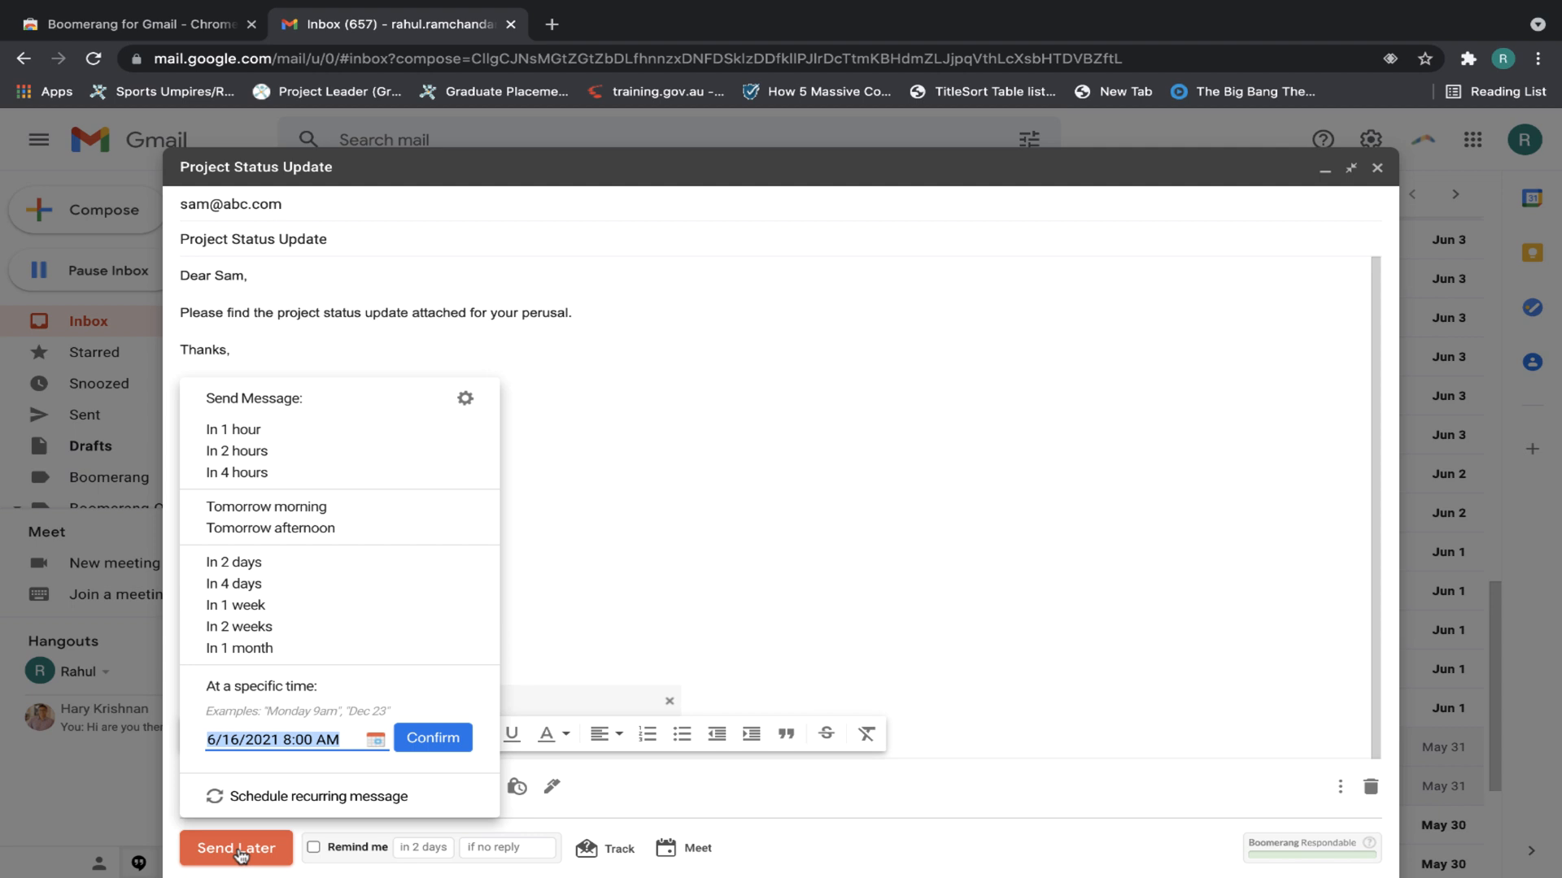
mouse_move(310, 485)
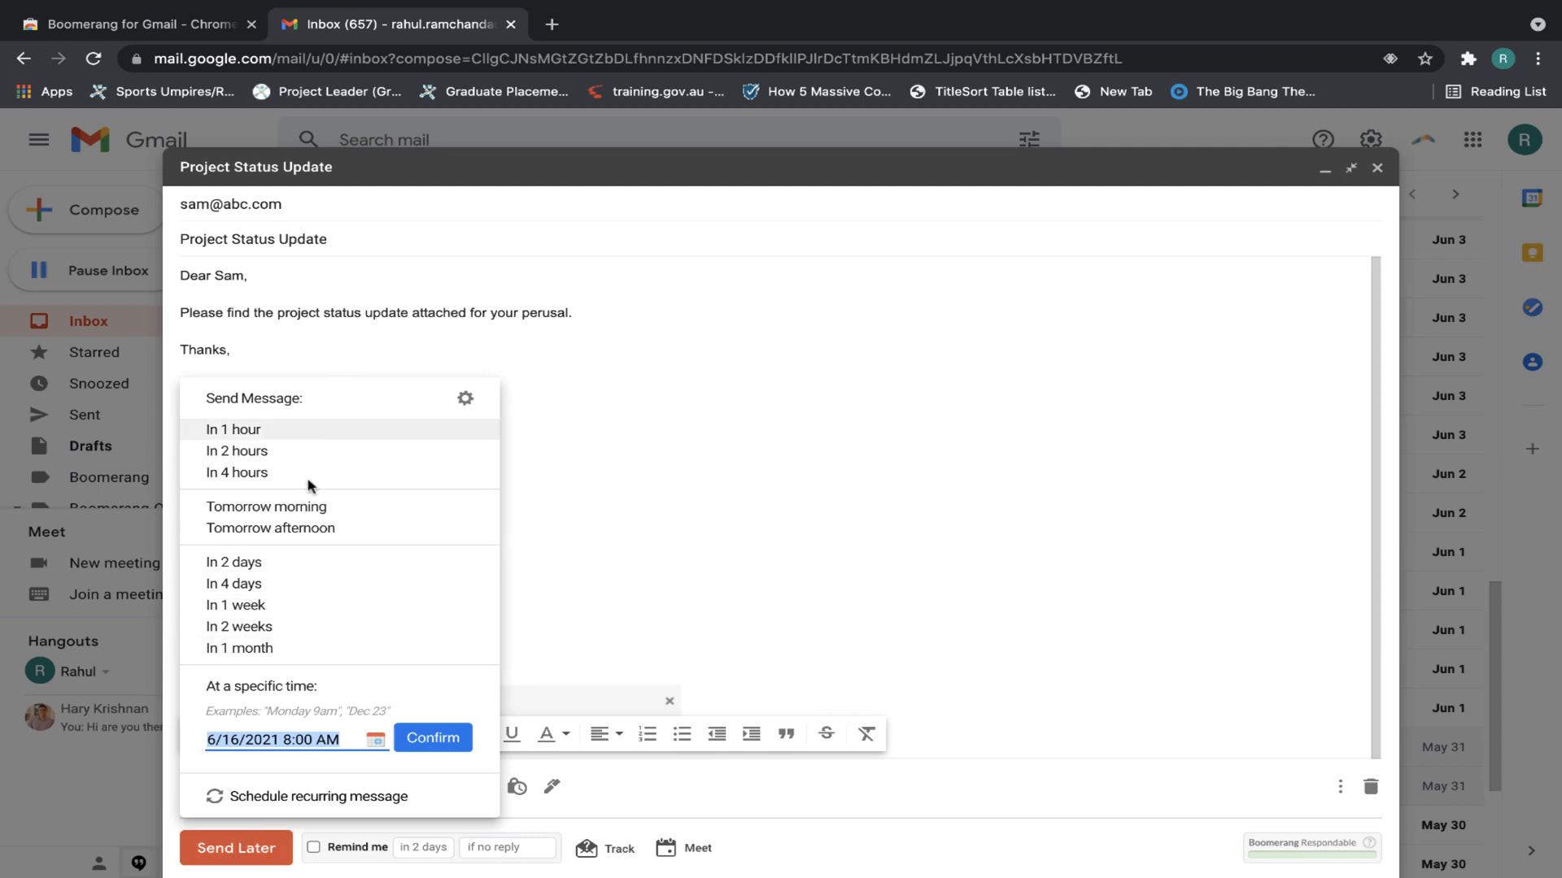
mouse_move(291, 452)
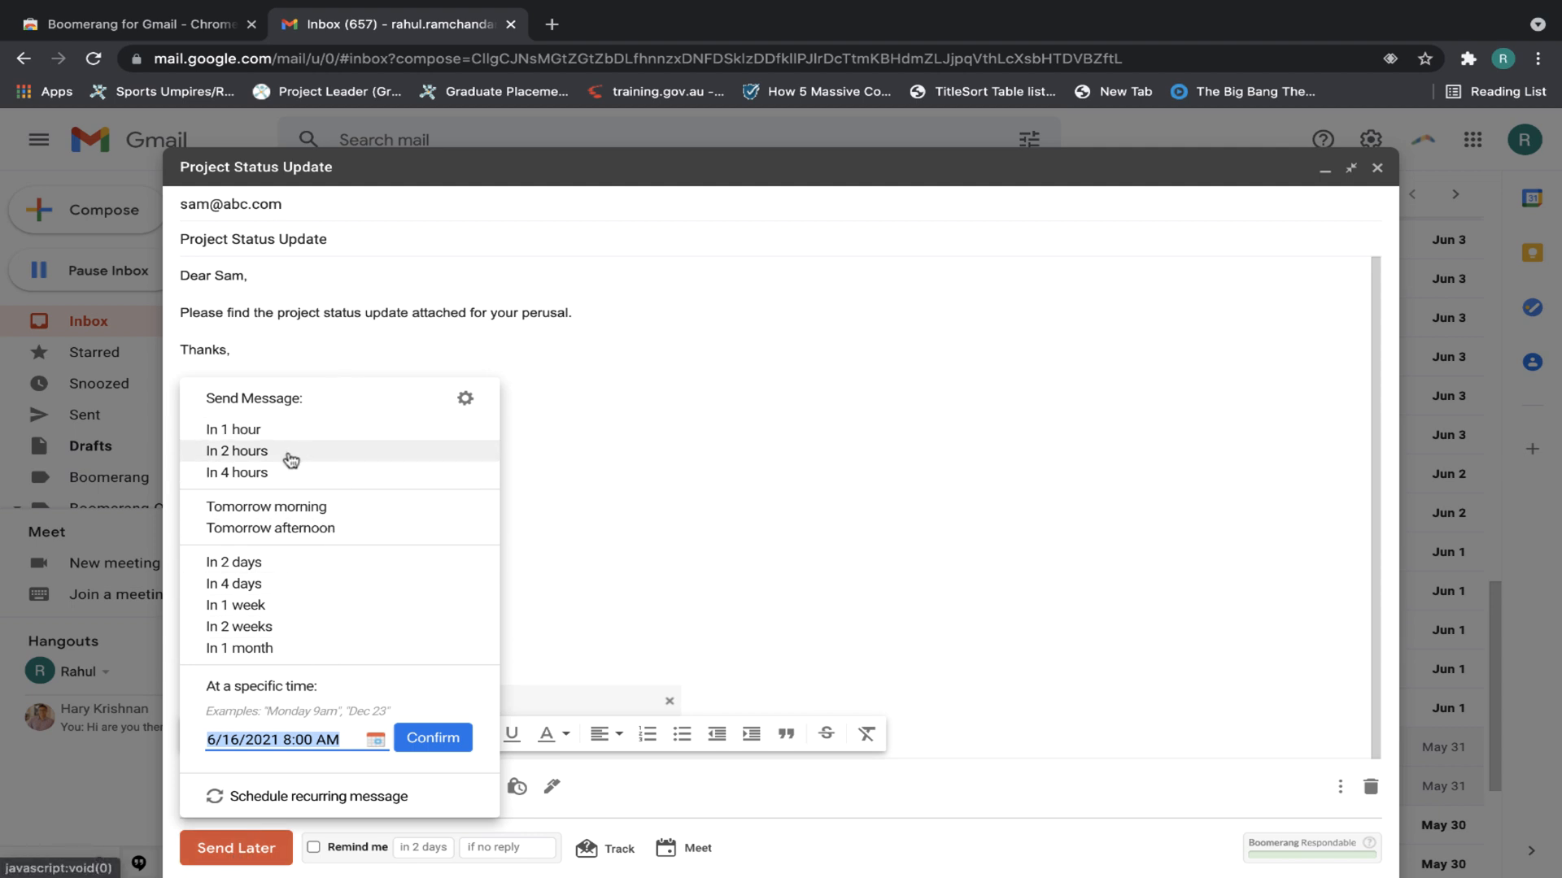
mouse_move(257, 625)
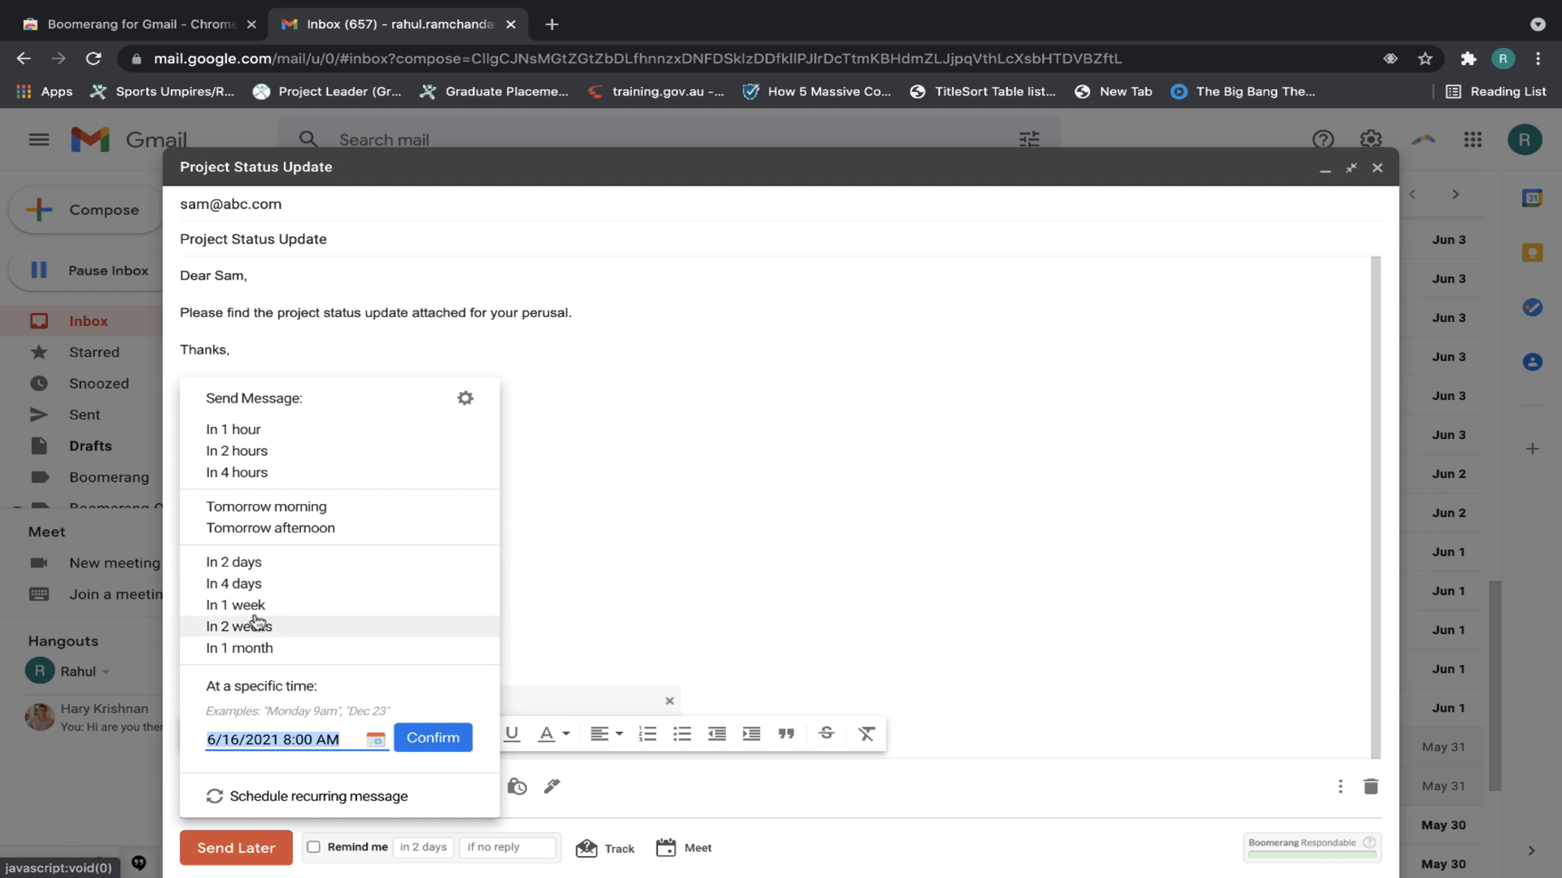
mouse_move(240, 626)
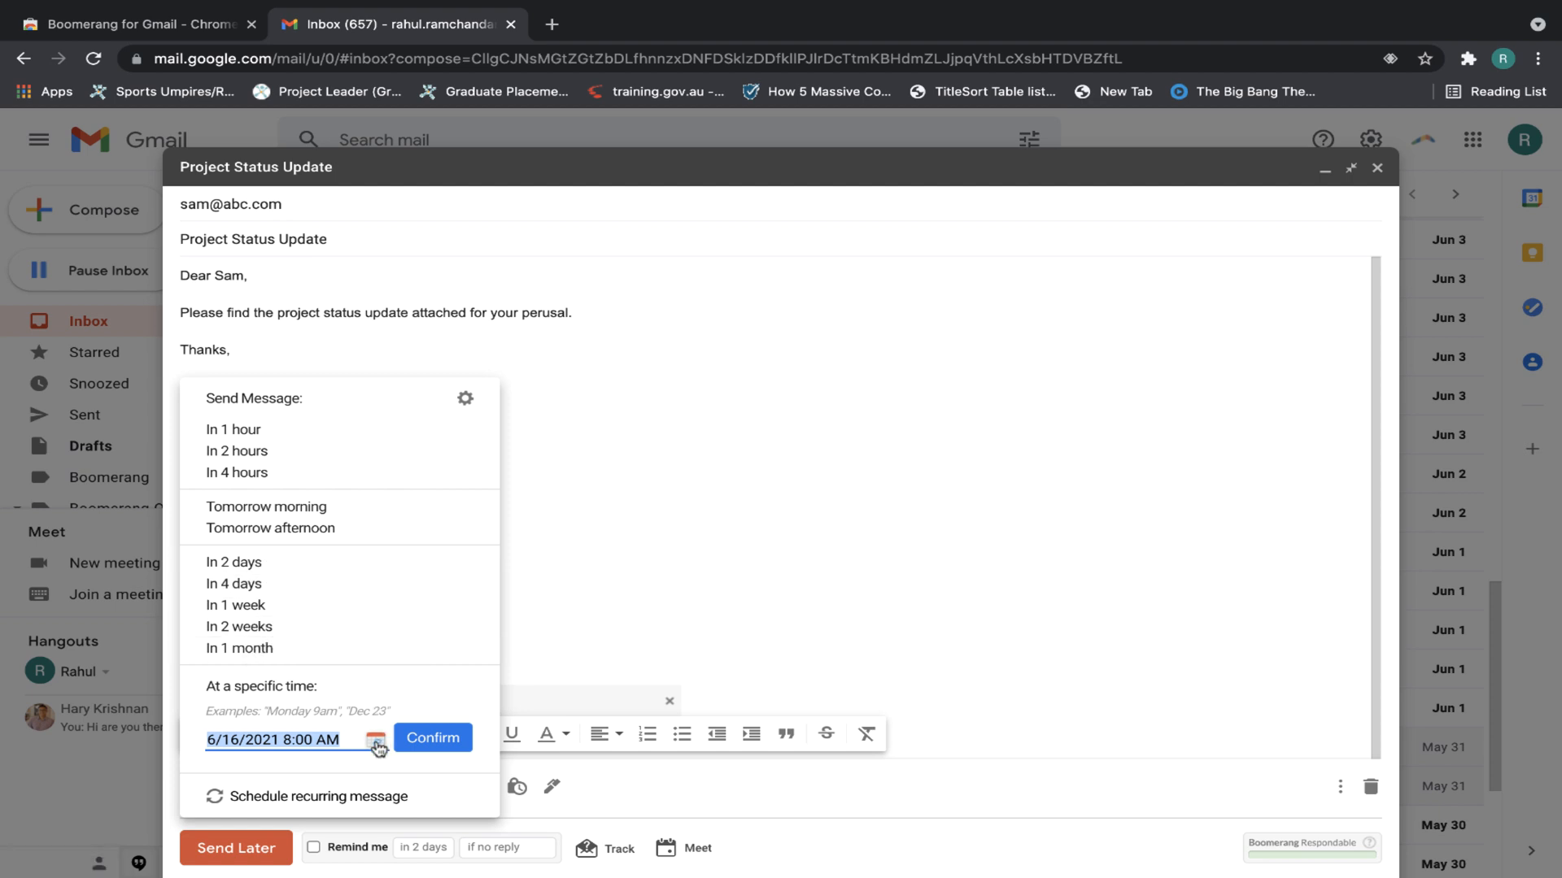
click(376, 741)
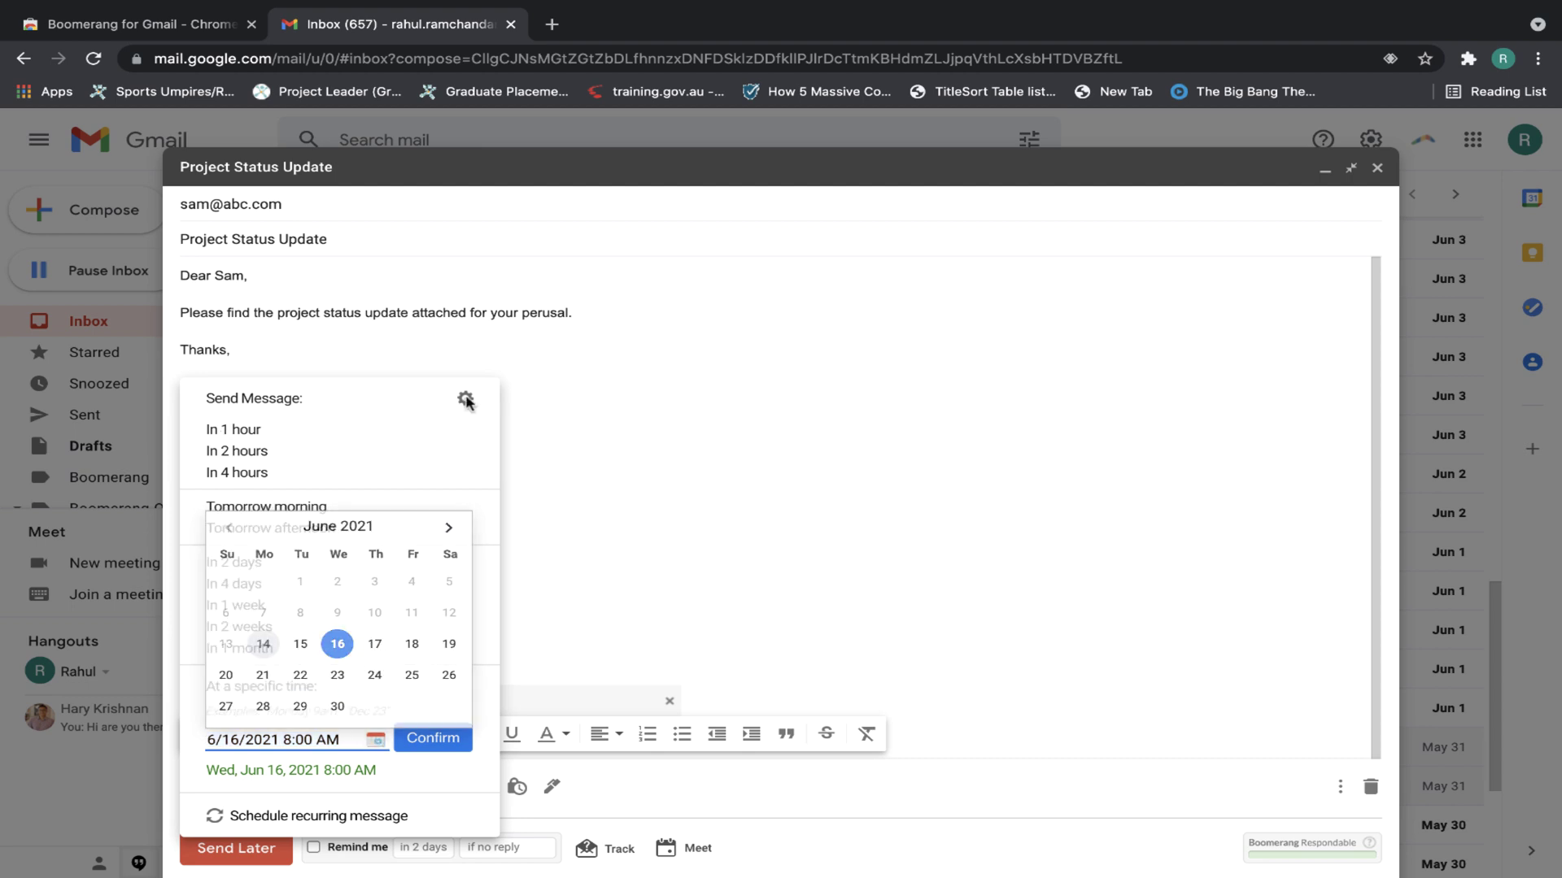
click(466, 400)
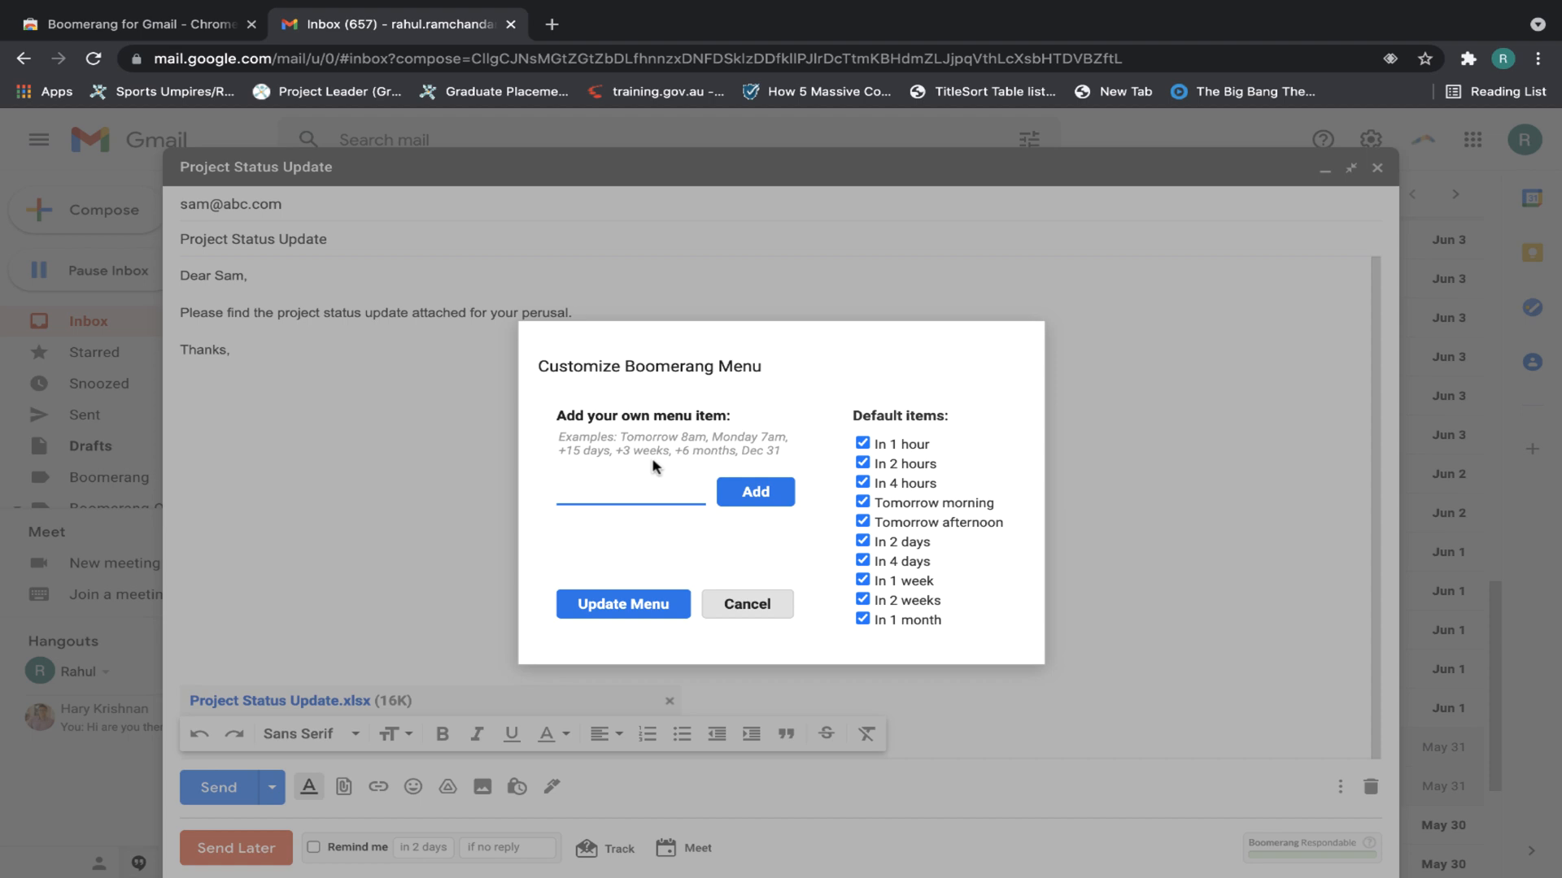
mouse_move(719, 449)
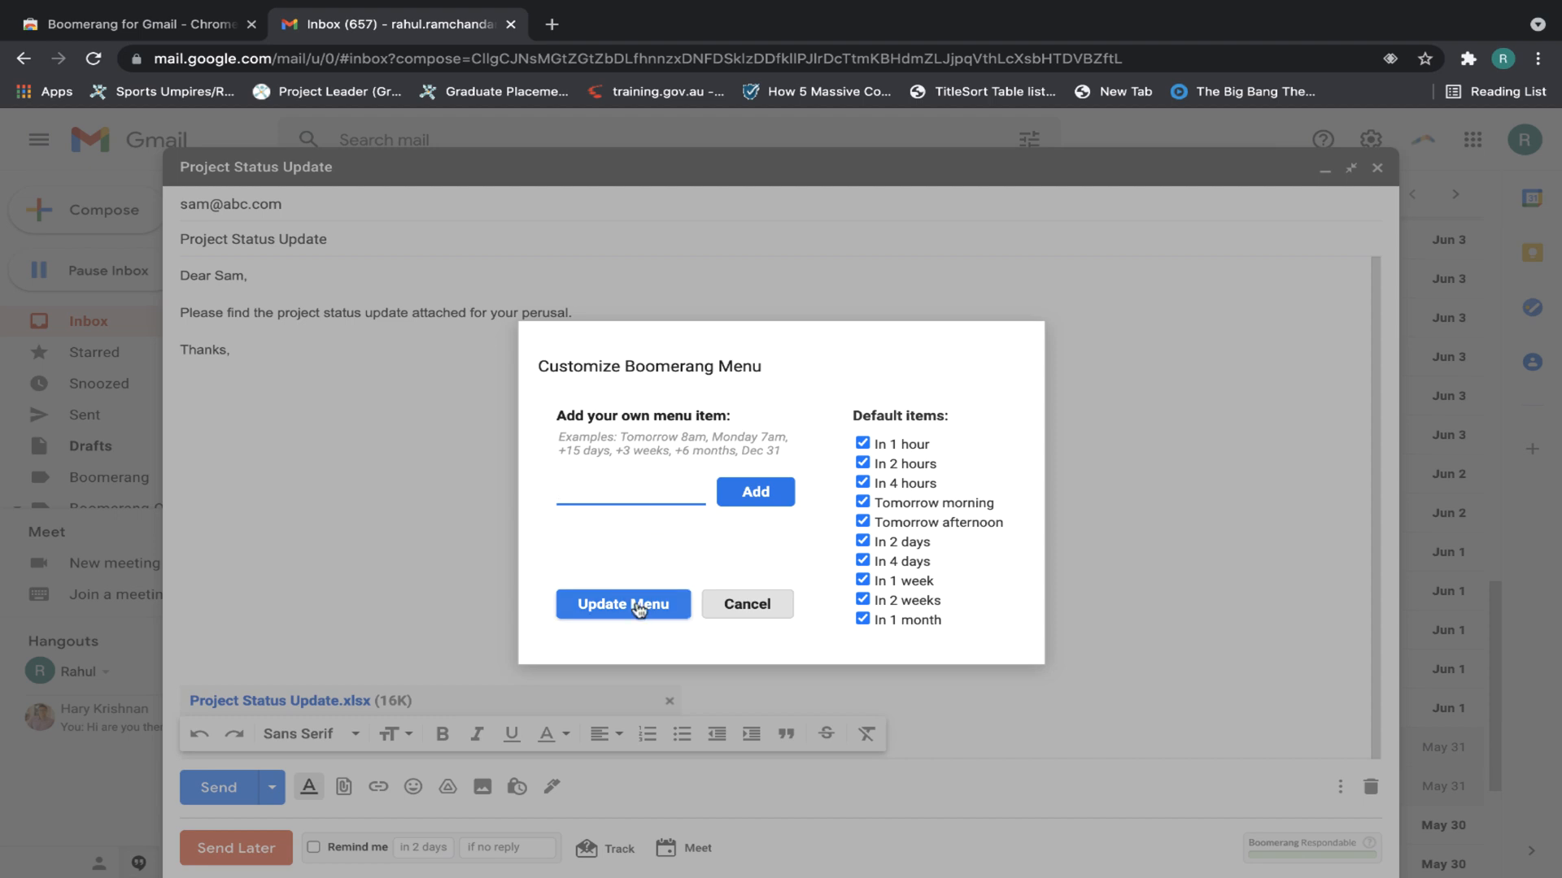
click(621, 603)
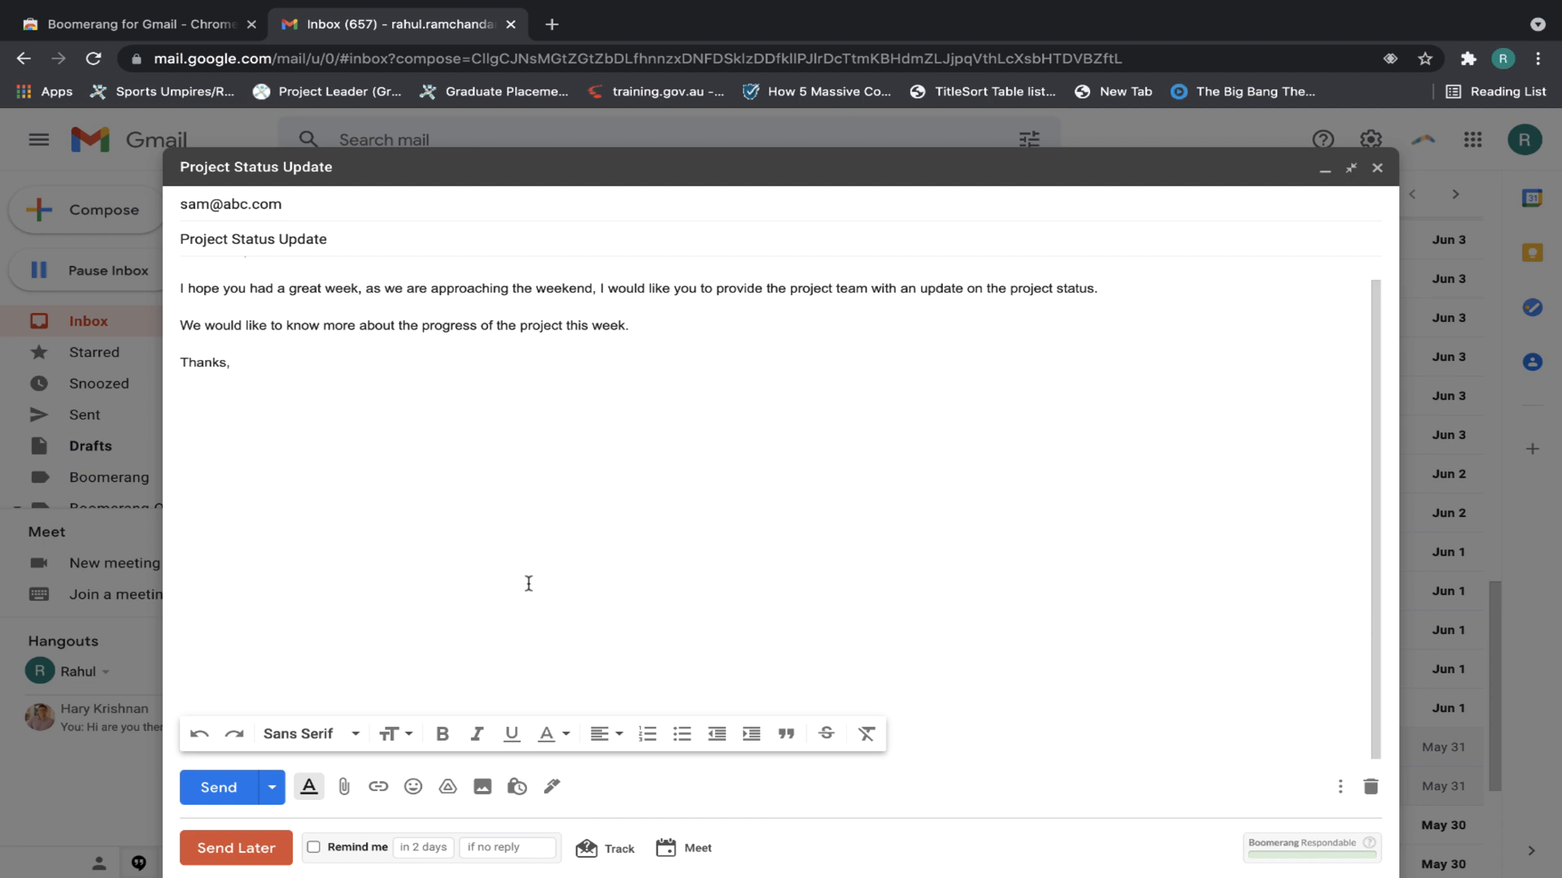
click(234, 361)
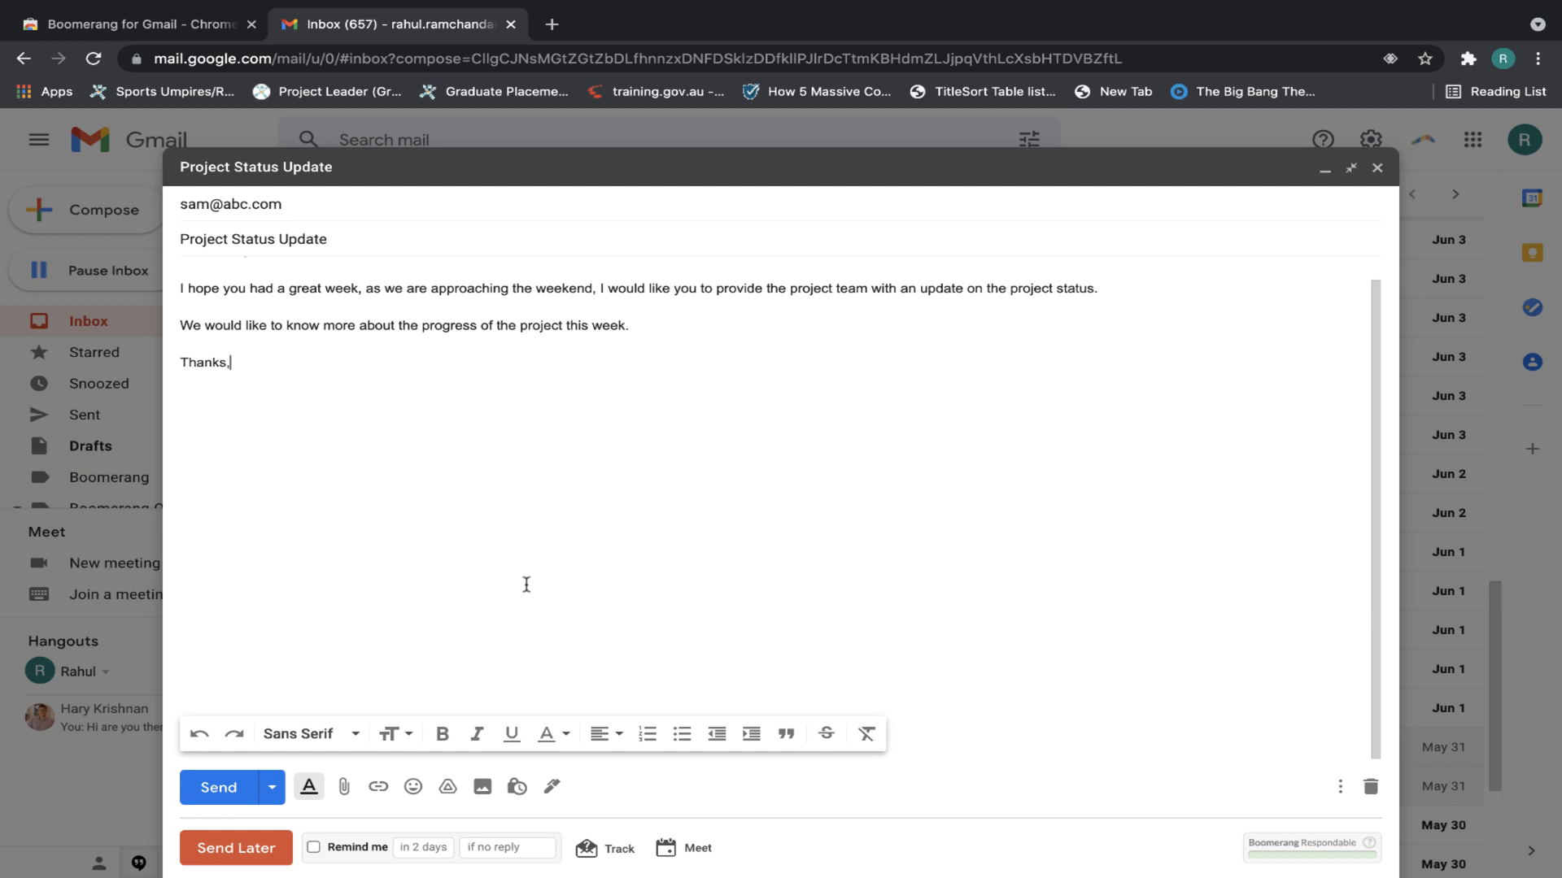
Choose Schedule recurring message from Boomerang's Send Later menu for the draft to Sam
click(235, 848)
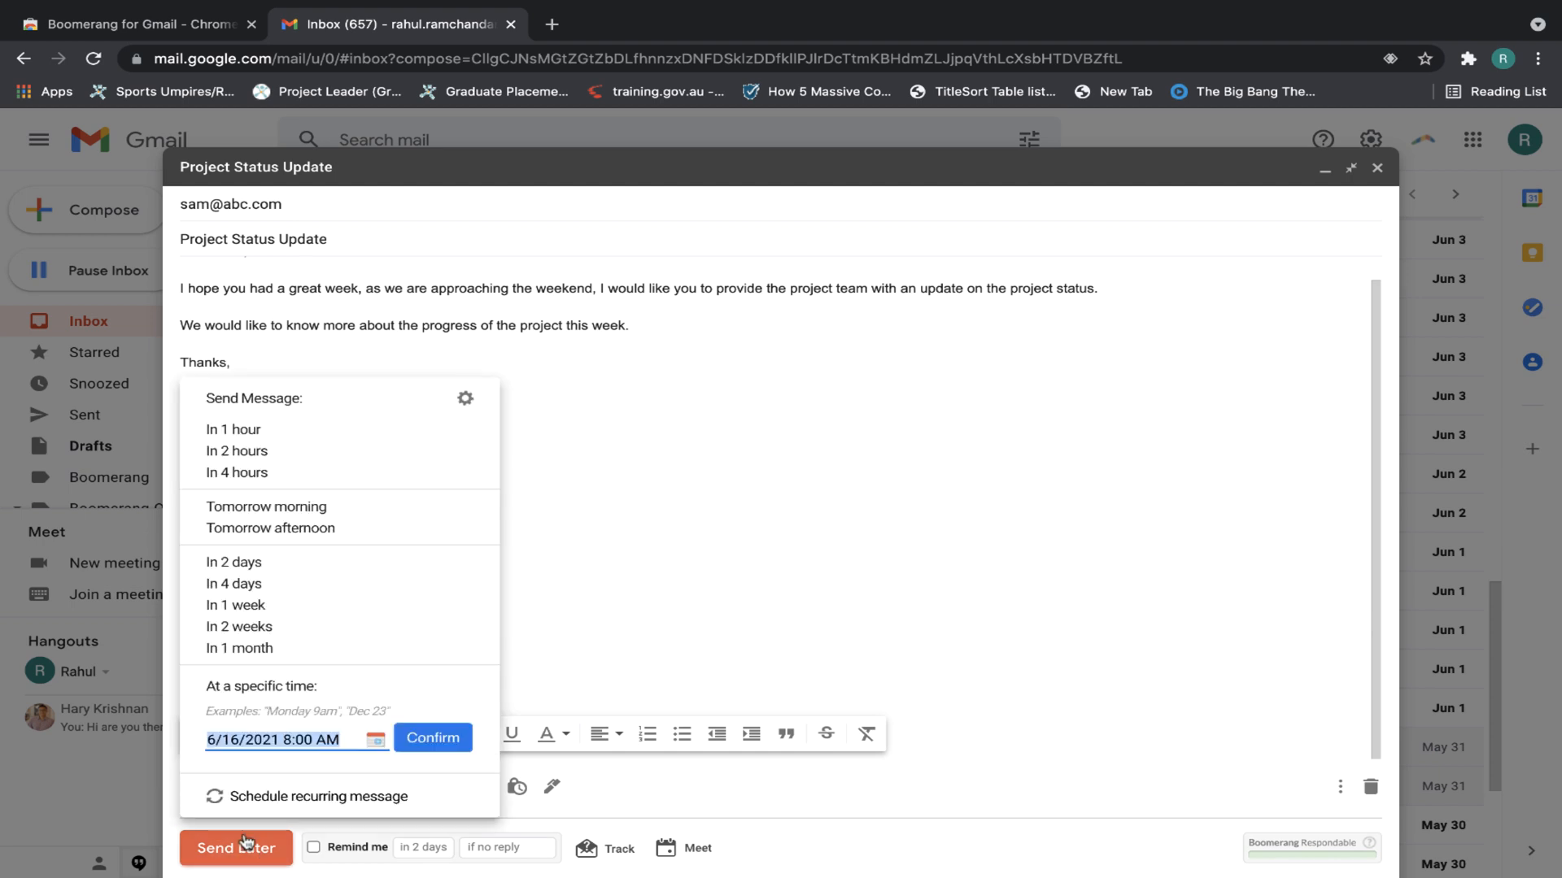
mouse_move(318, 796)
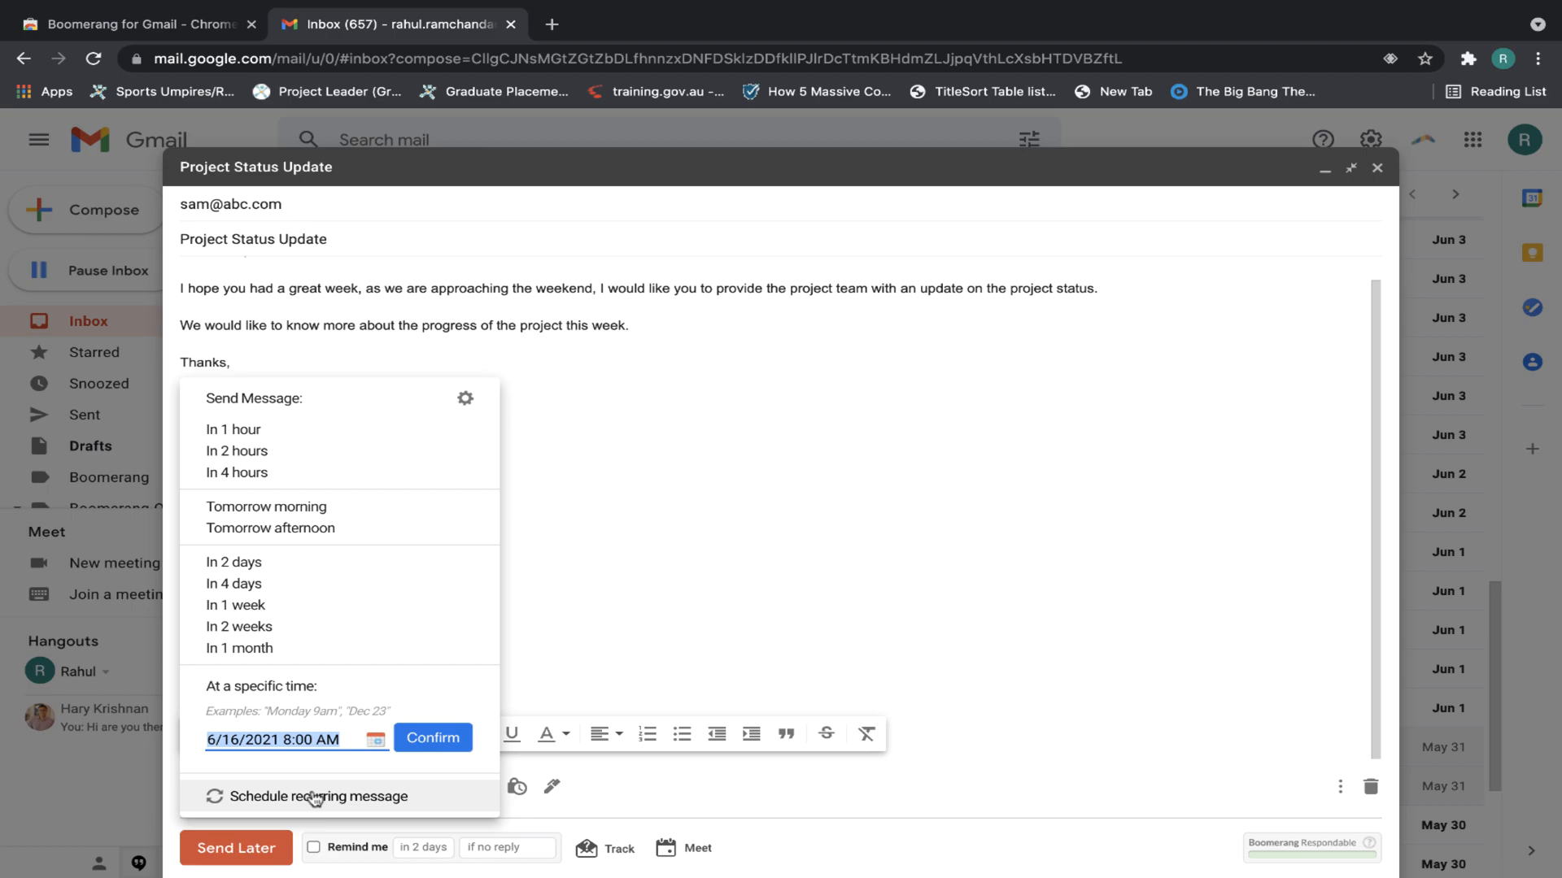
click(313, 795)
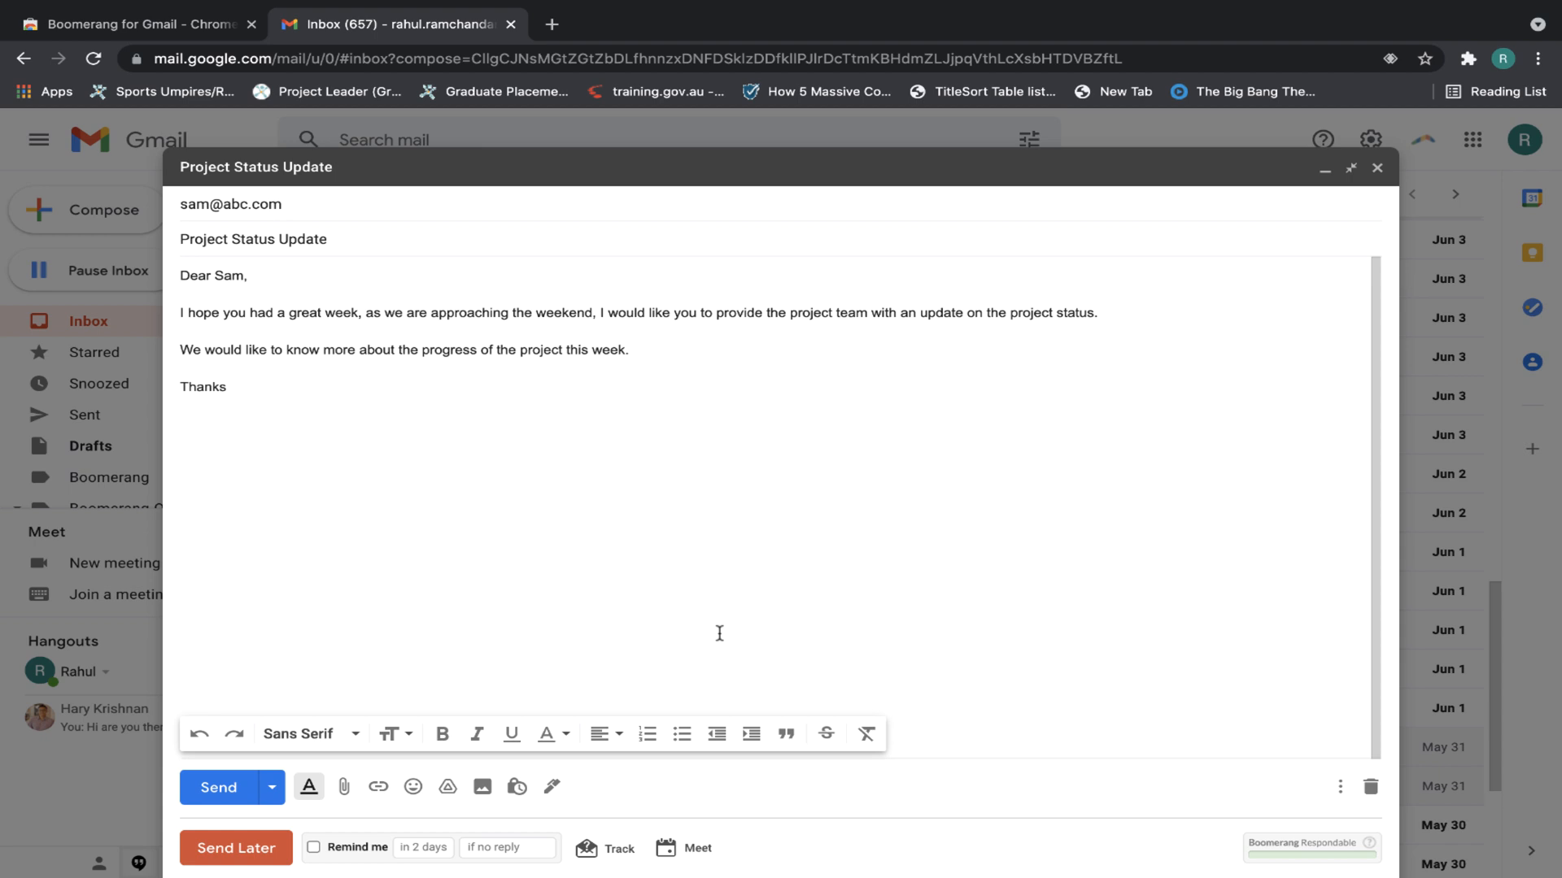
Enable Boomerang's Track read receipt on the draft to Sam
click(608, 853)
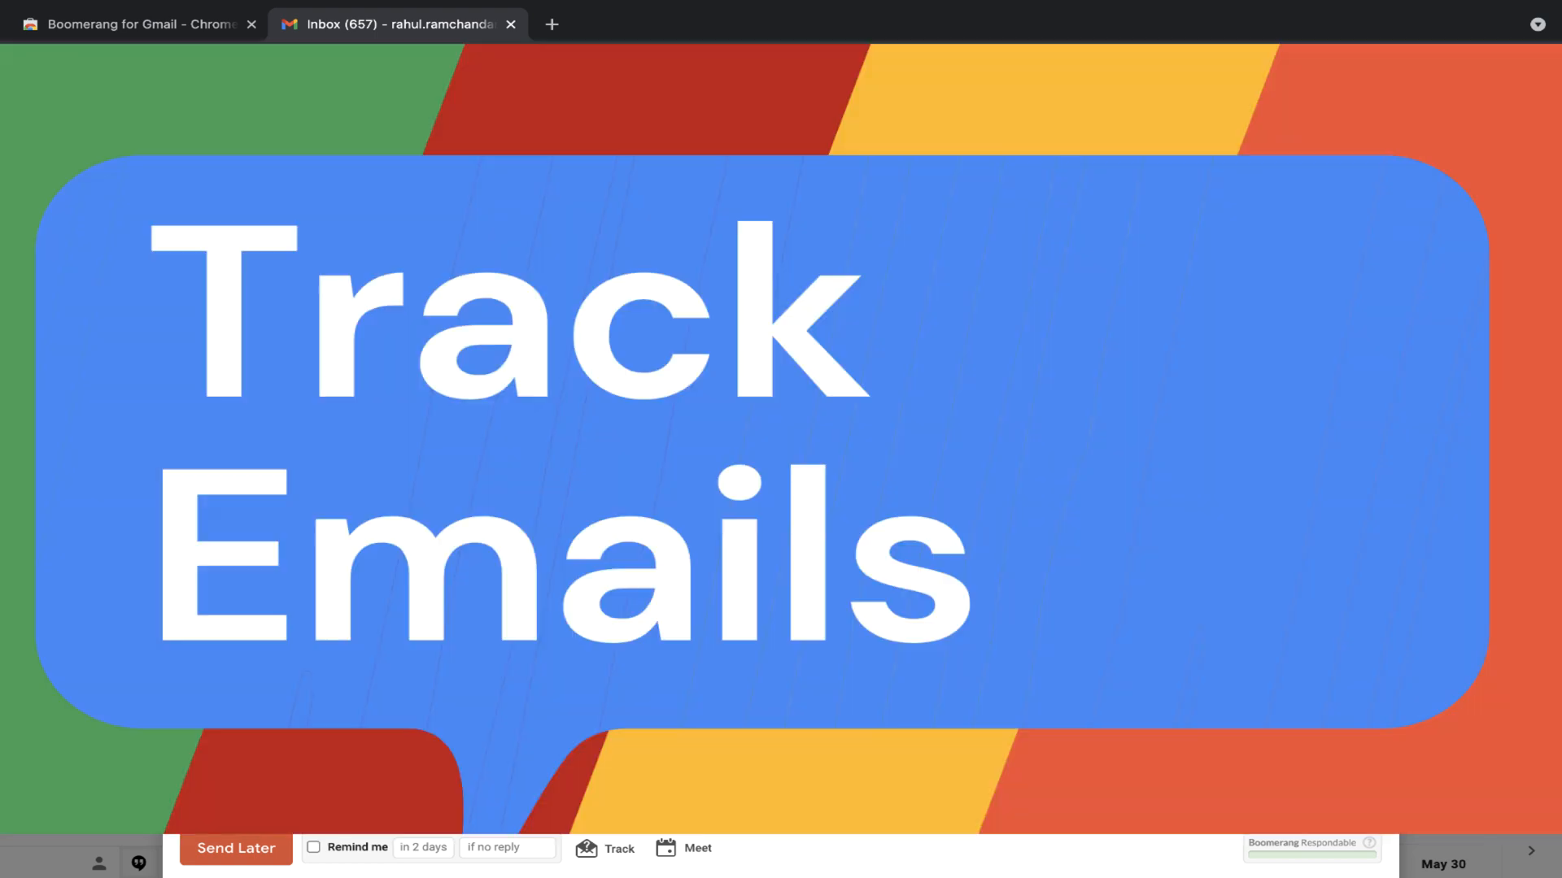
click(604, 847)
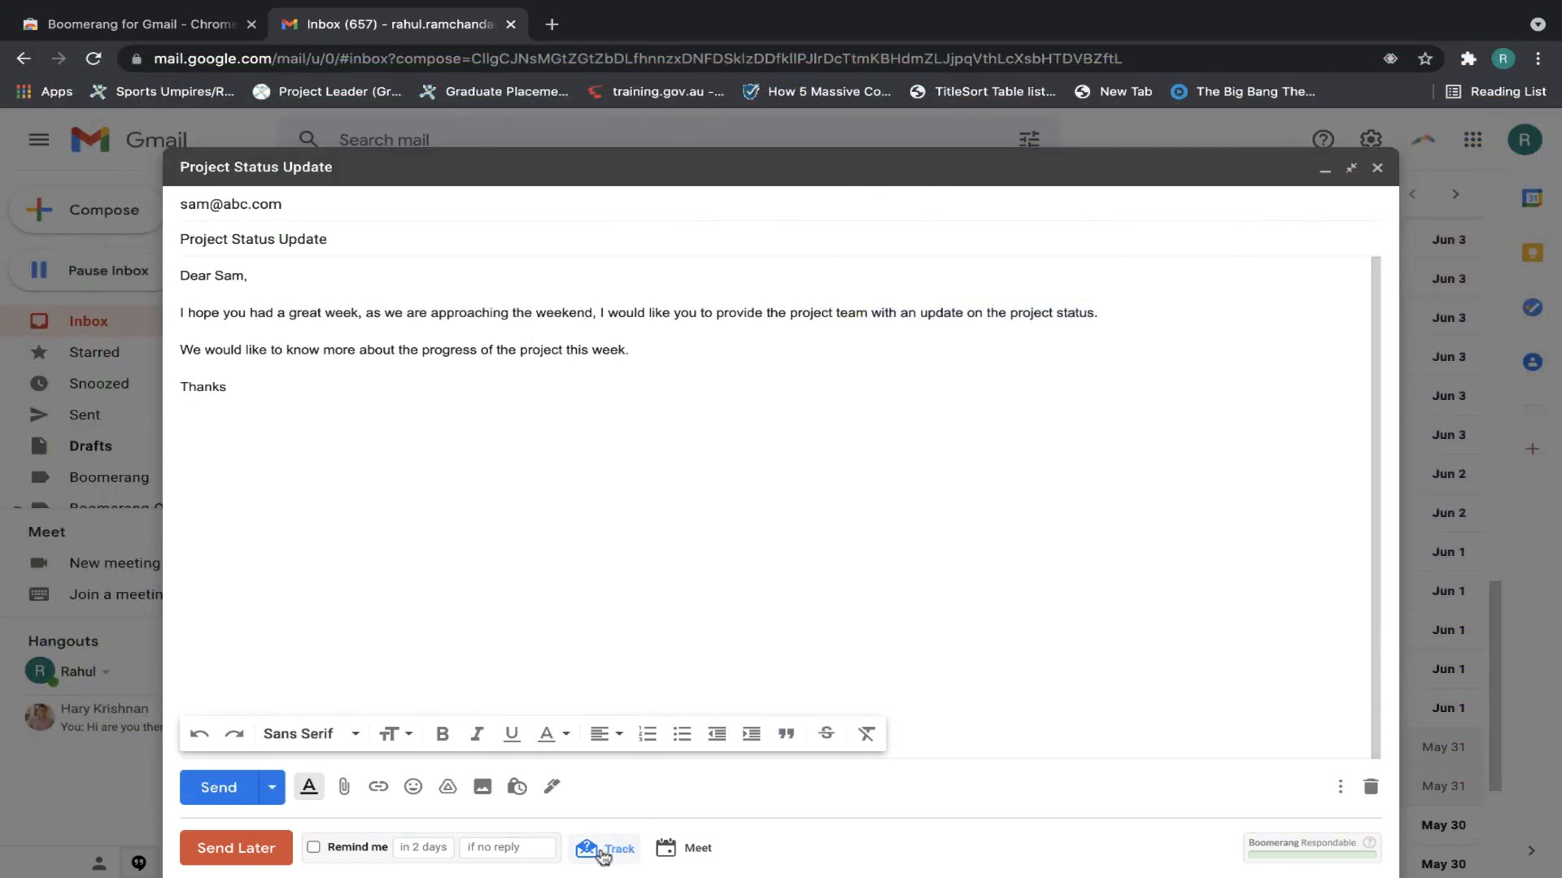
click(604, 849)
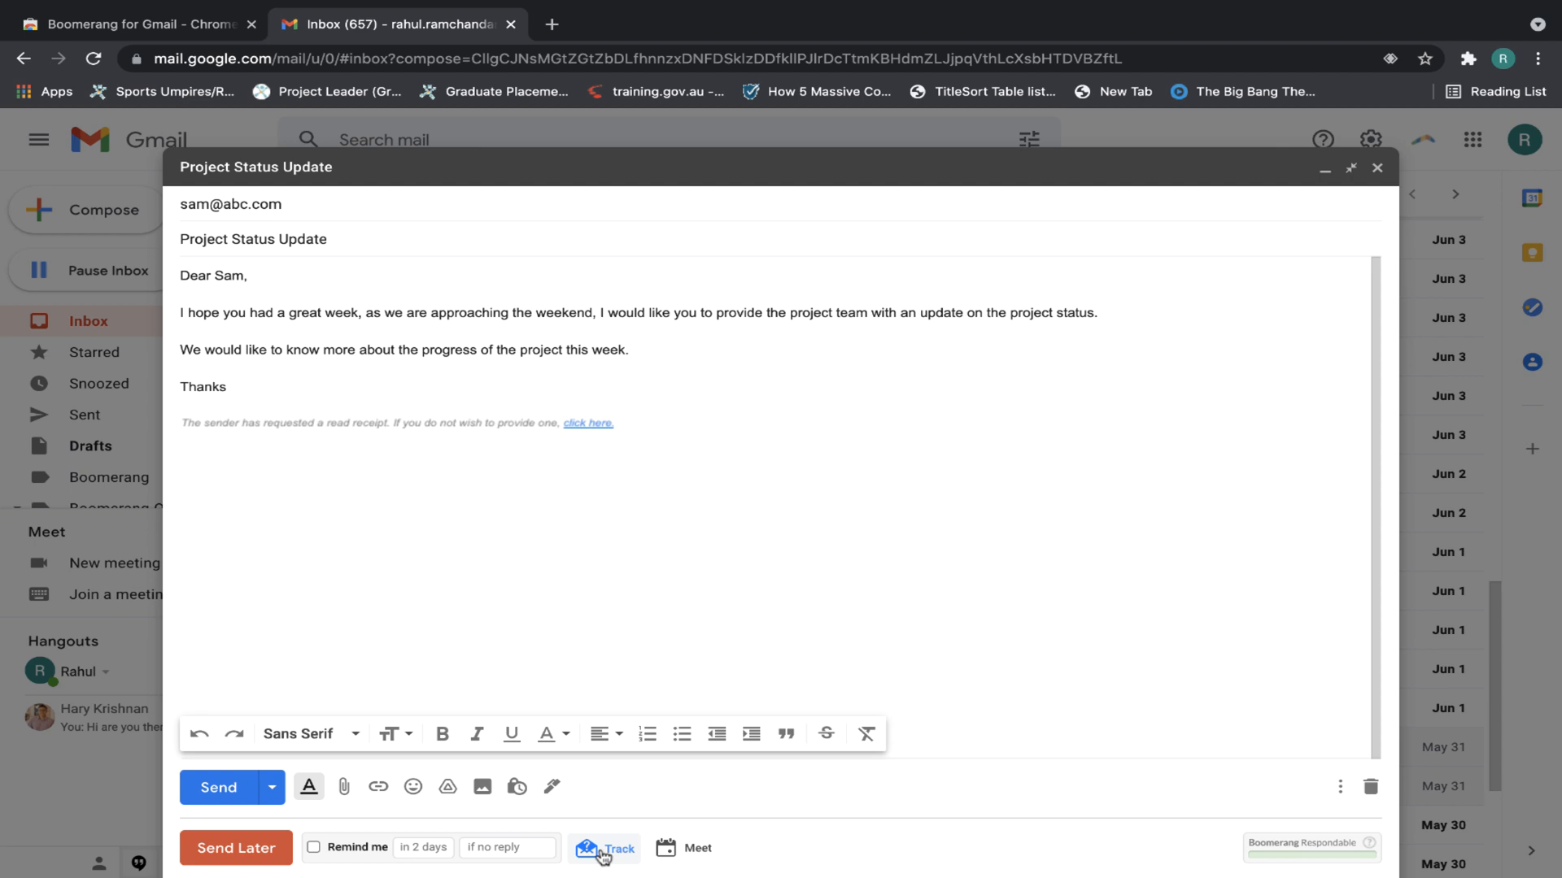
mouse_move(603, 854)
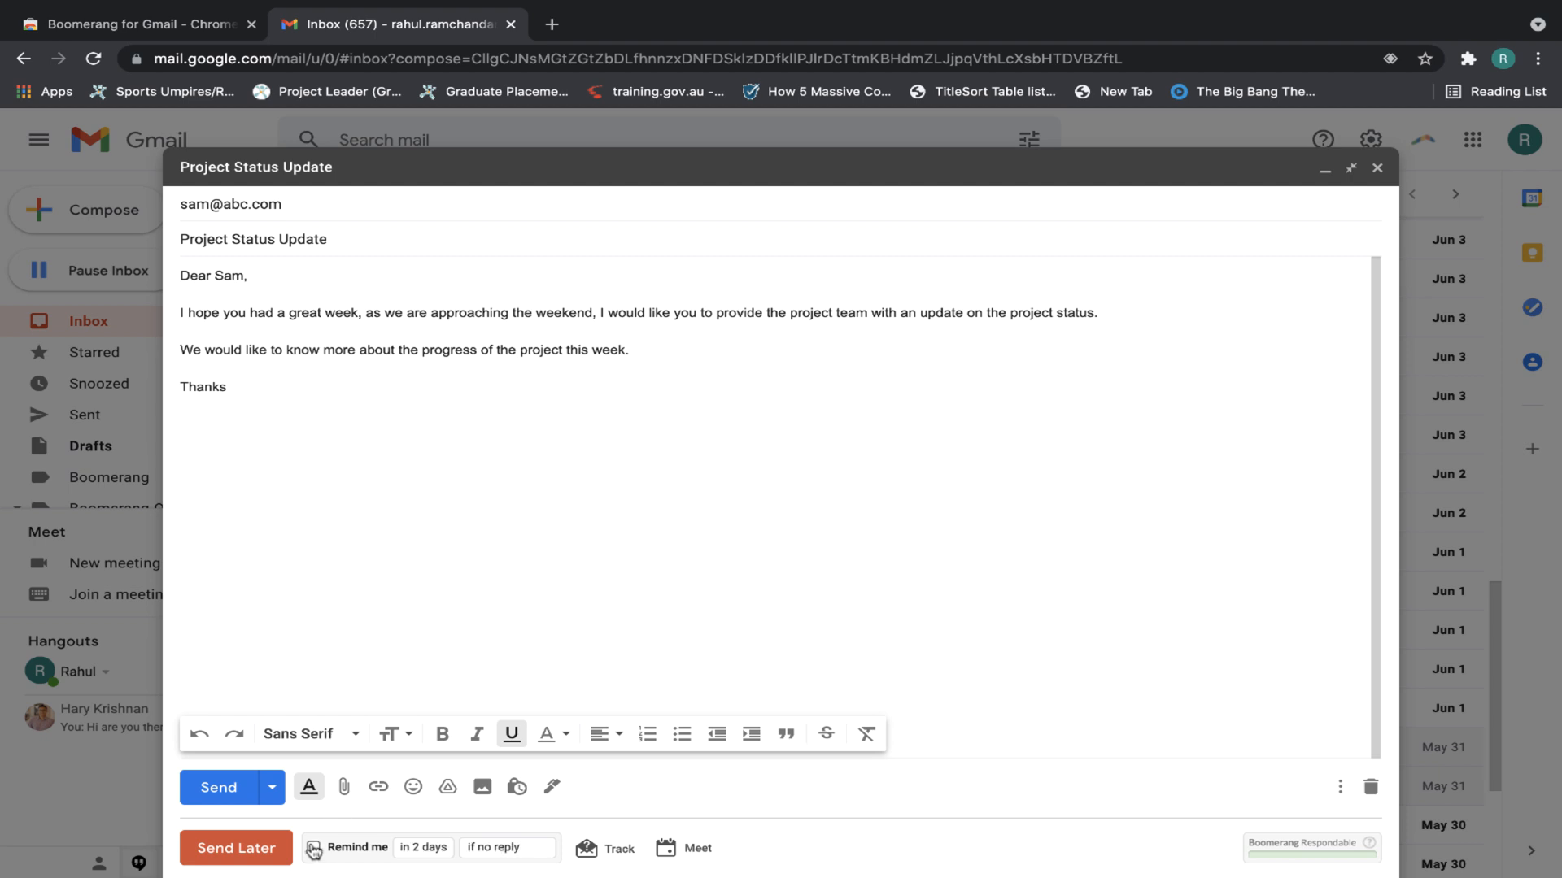
Set a Boomerang reminder for the draft in 2 days if Sam doesn't reply
click(314, 848)
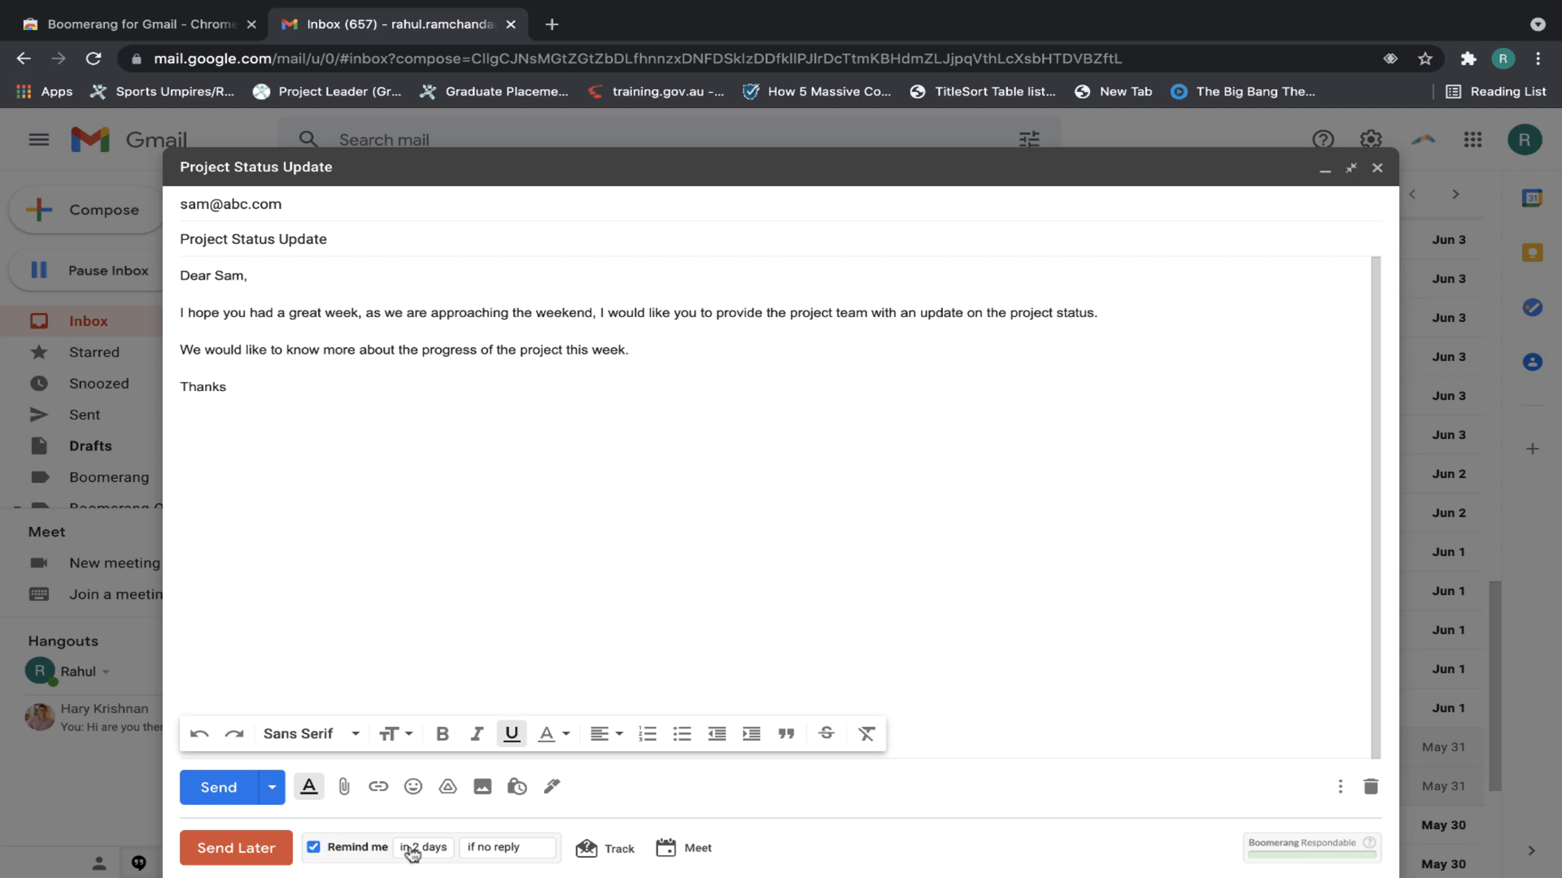
click(423, 847)
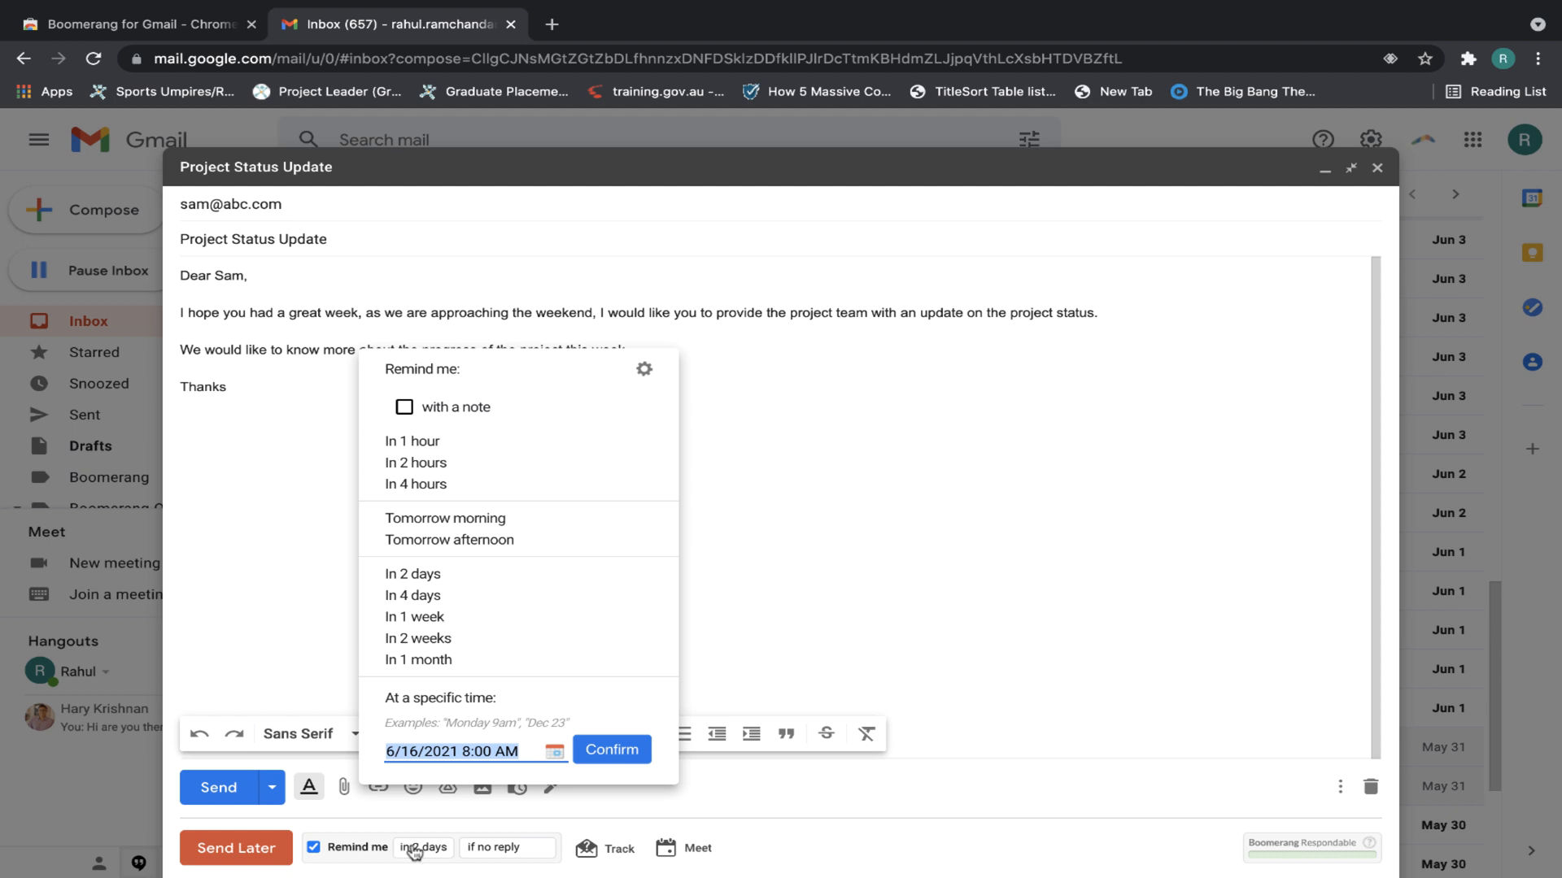
mouse_move(416, 463)
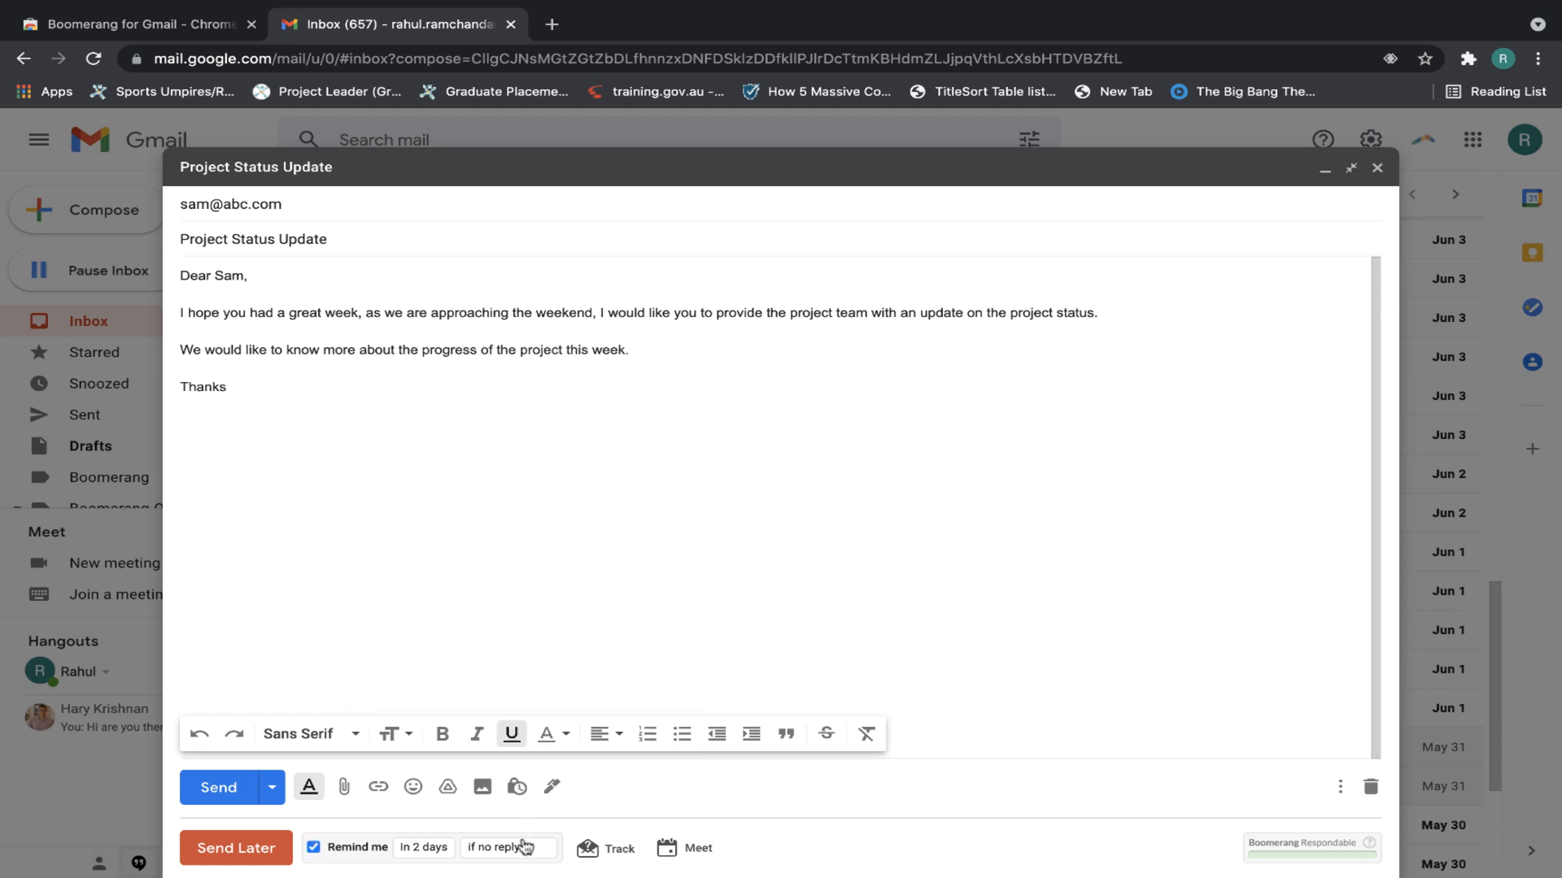
mouse_move(527, 848)
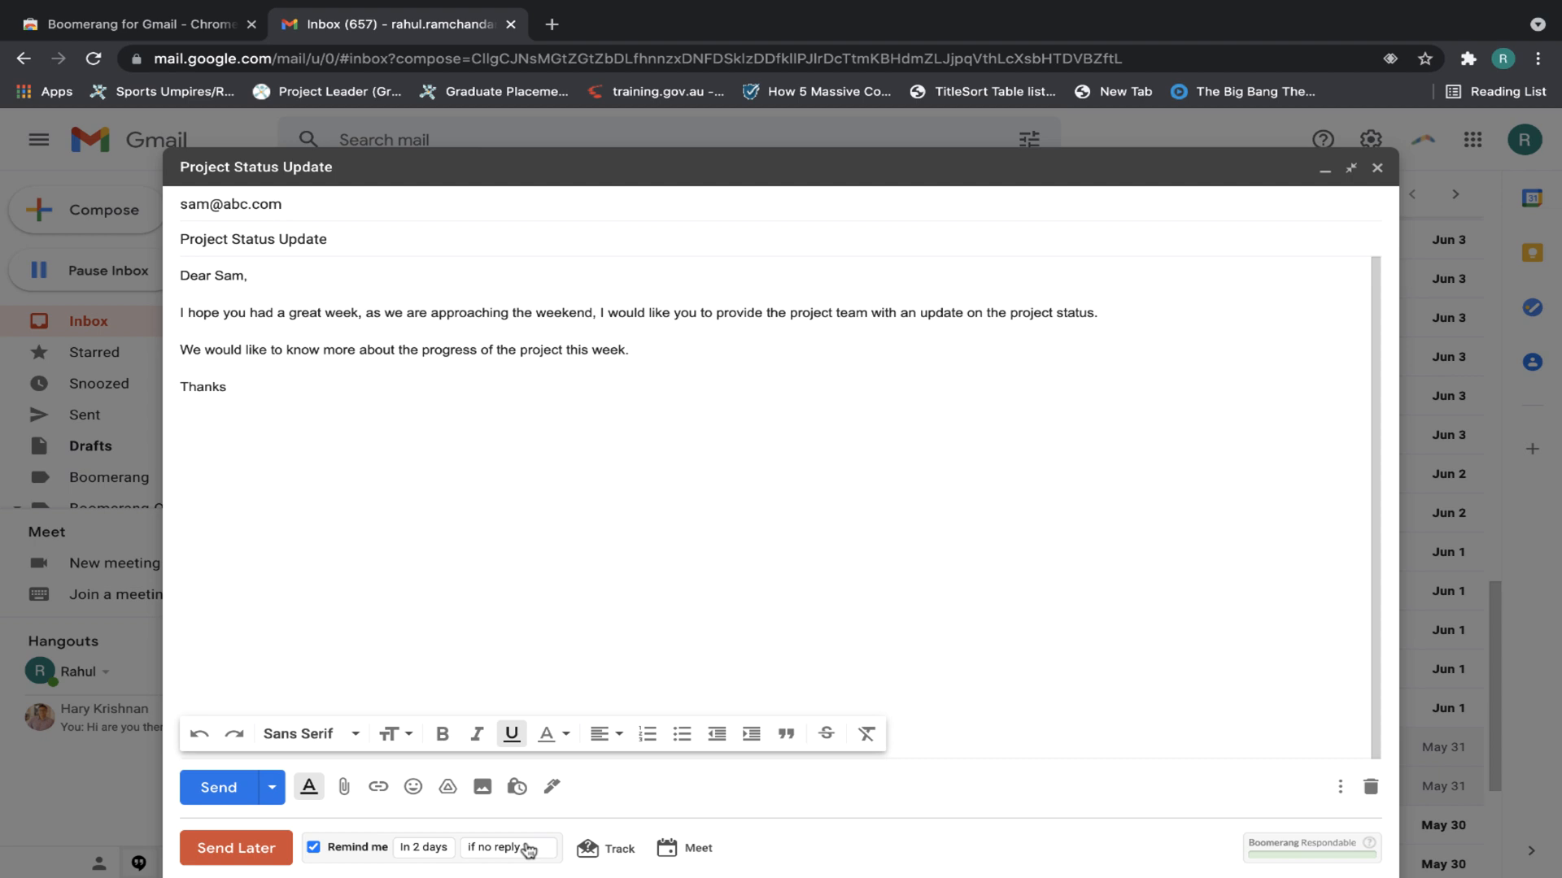
click(509, 848)
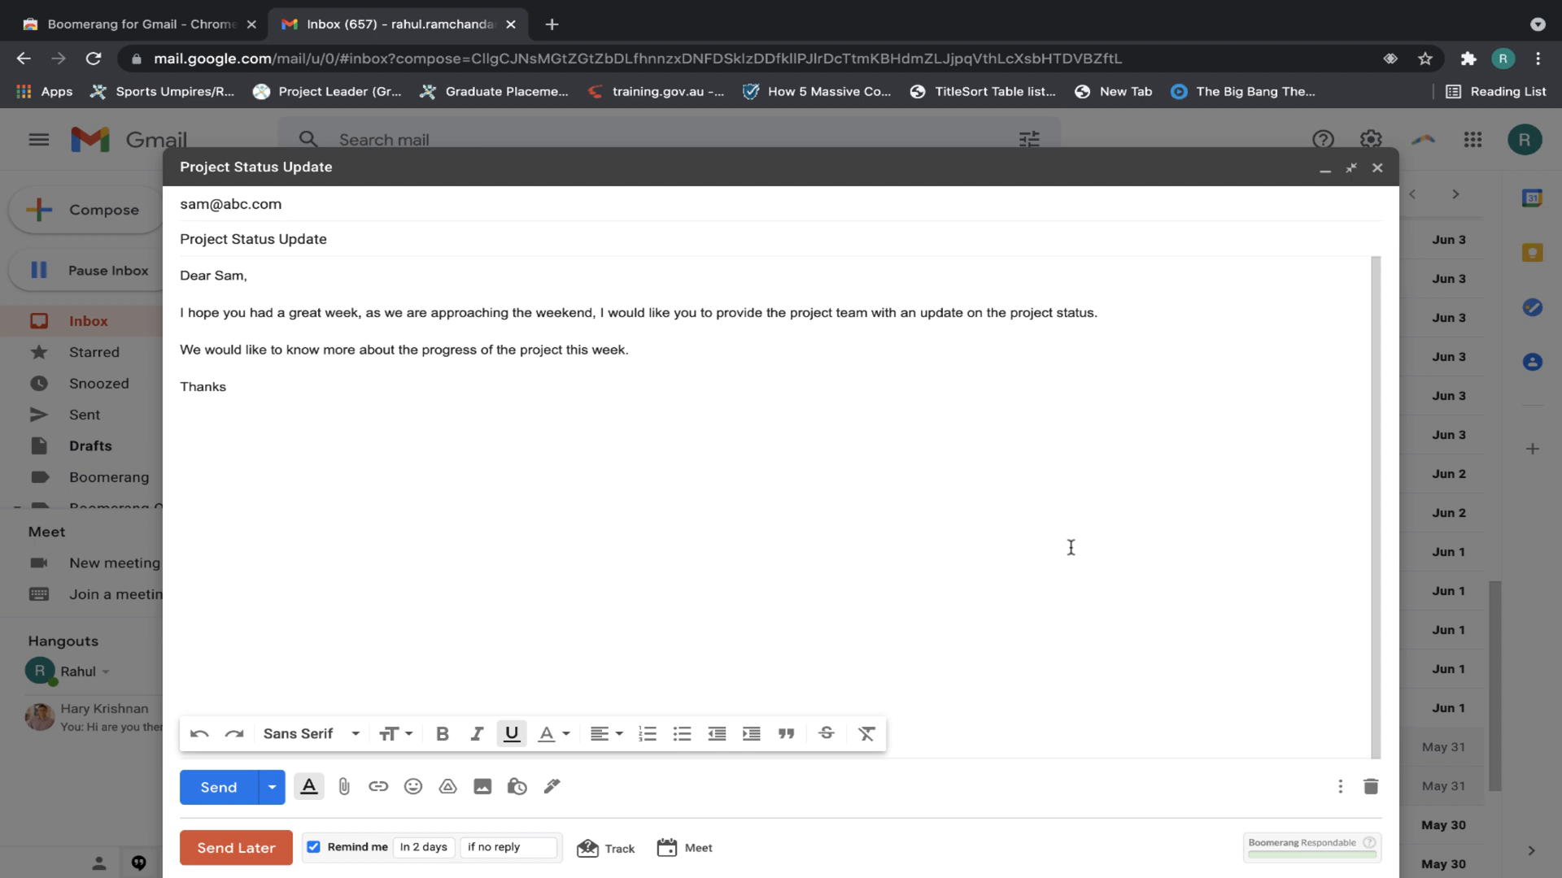
mouse_move(1164, 625)
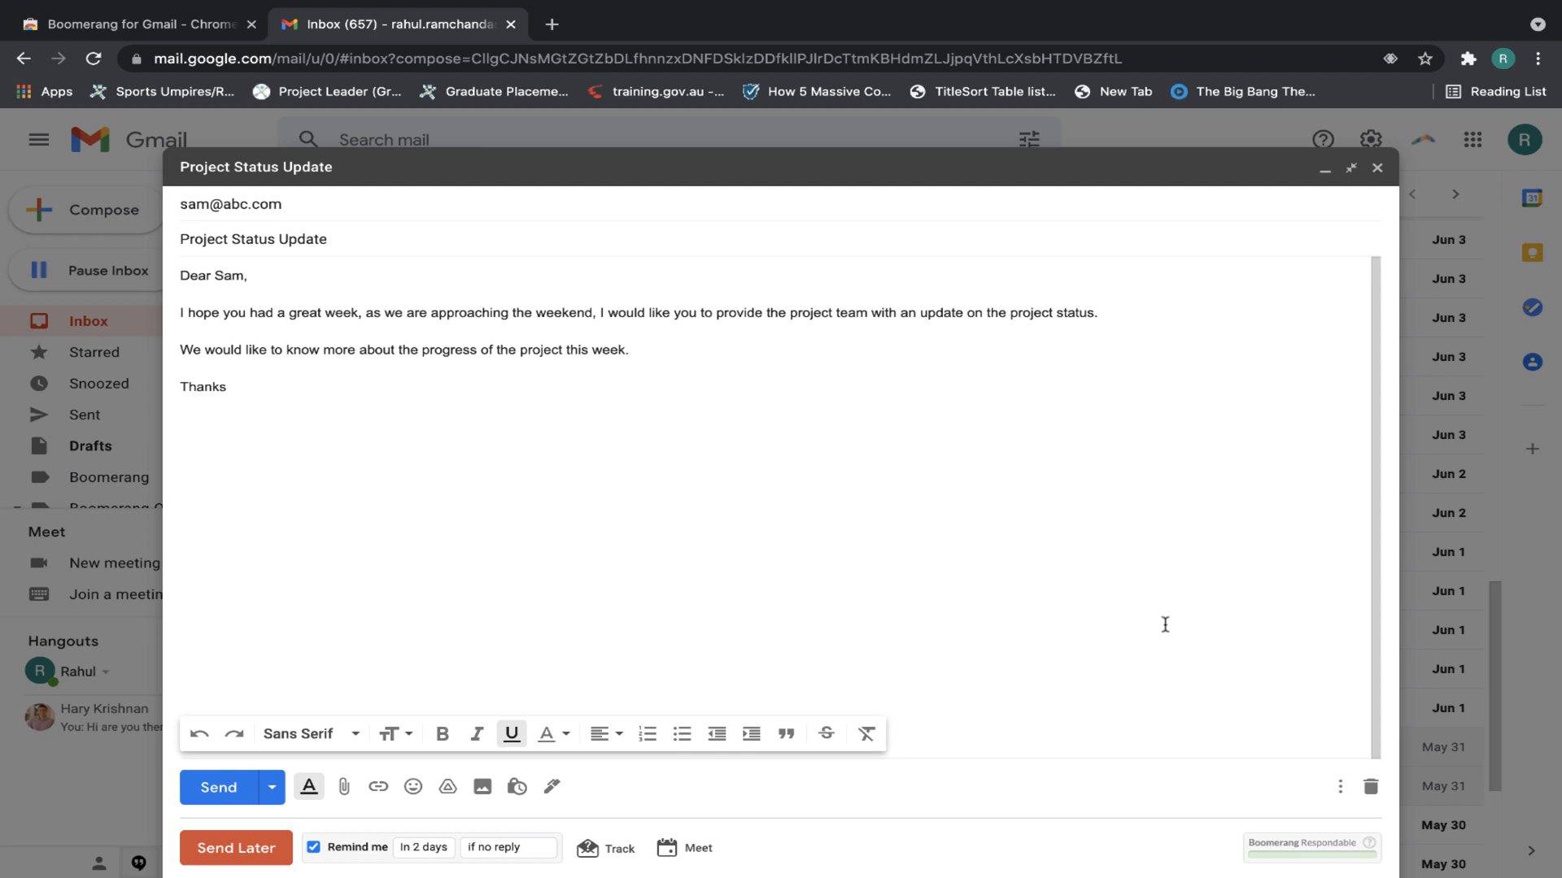
mouse_move(1317, 847)
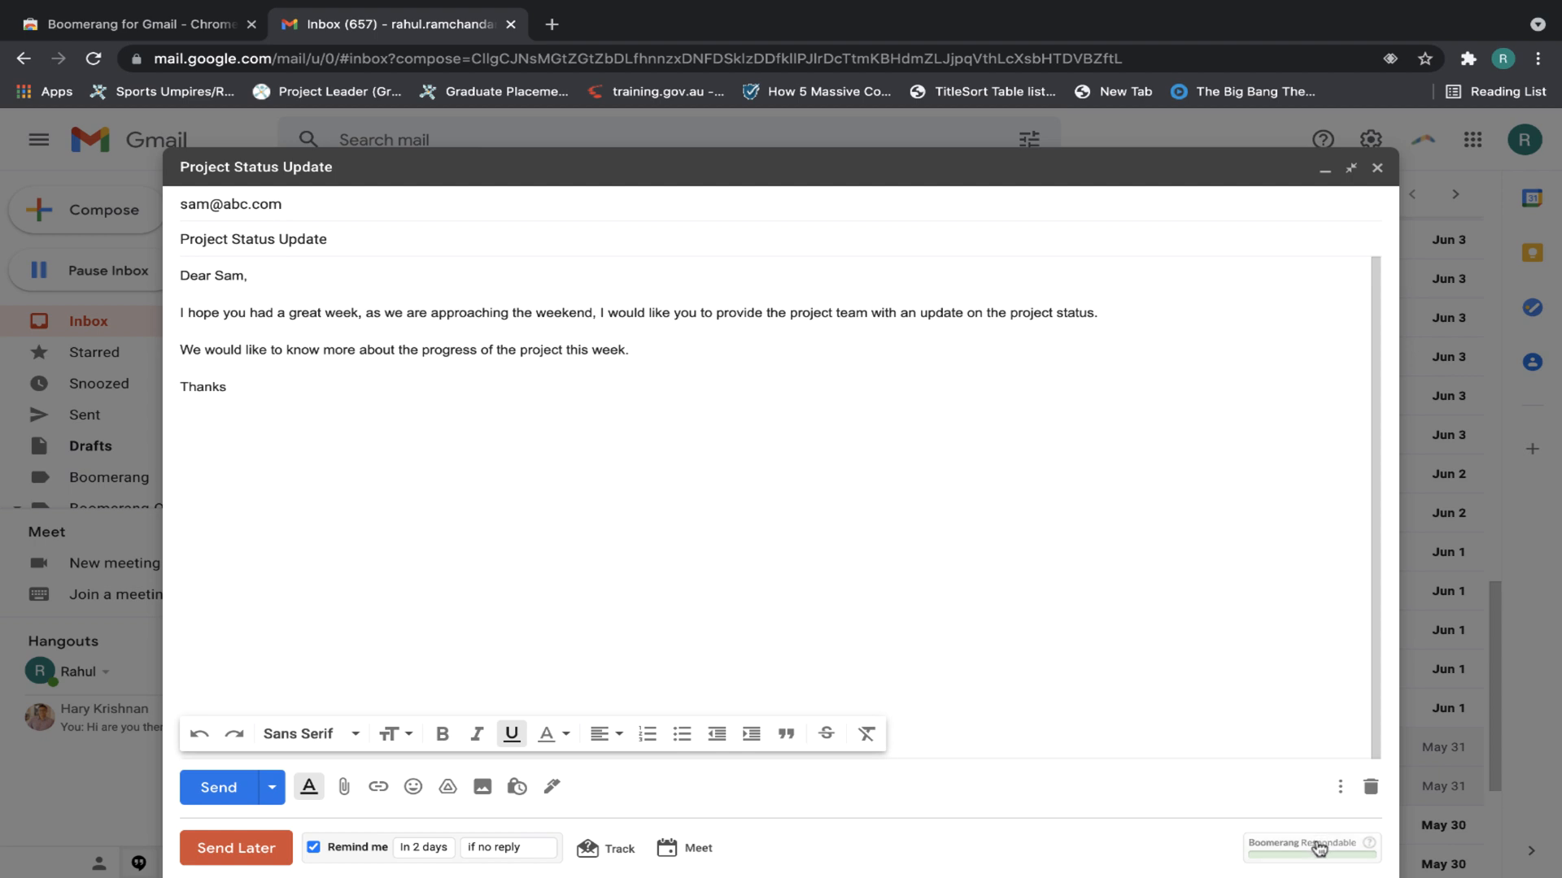
Show Respondable's reply-likelihood scores, review the Subject Length advice, then bring up Word Count advice
click(1310, 847)
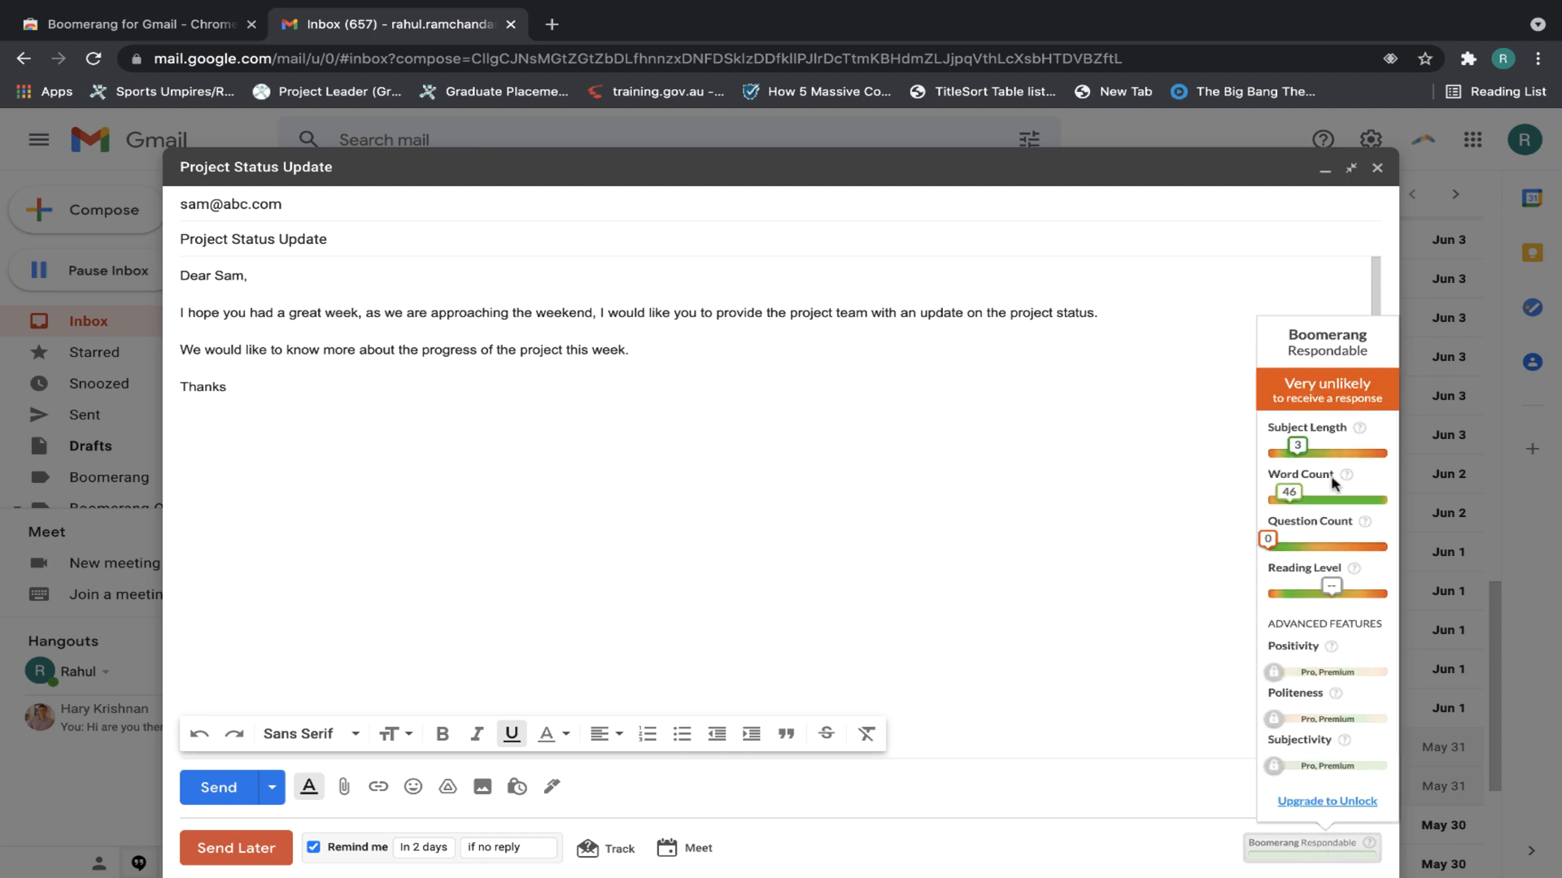
mouse_move(1309, 538)
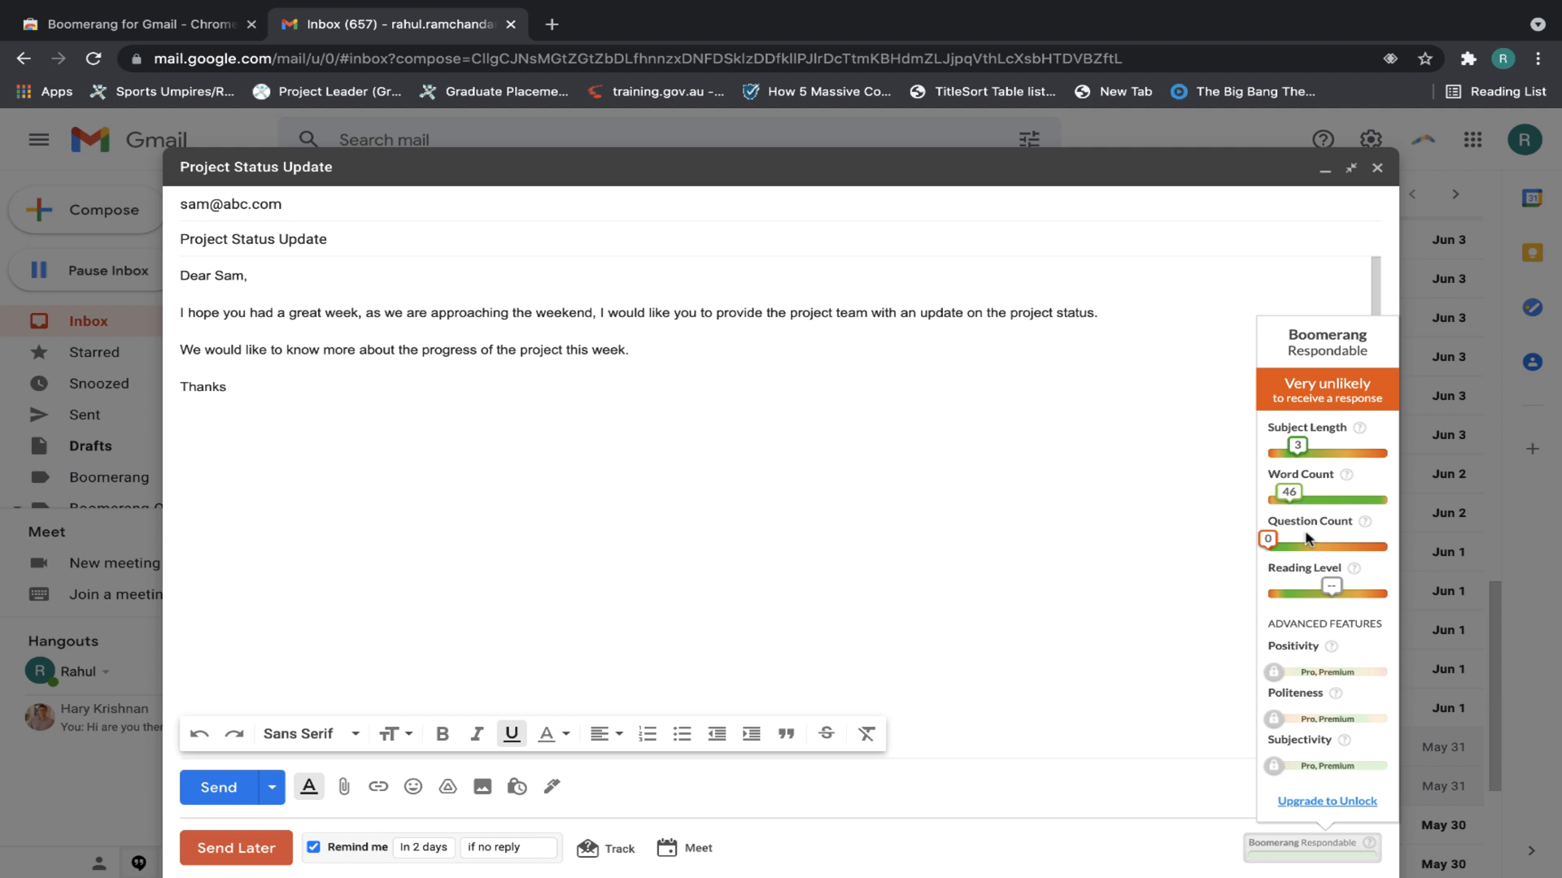
mouse_move(1292, 389)
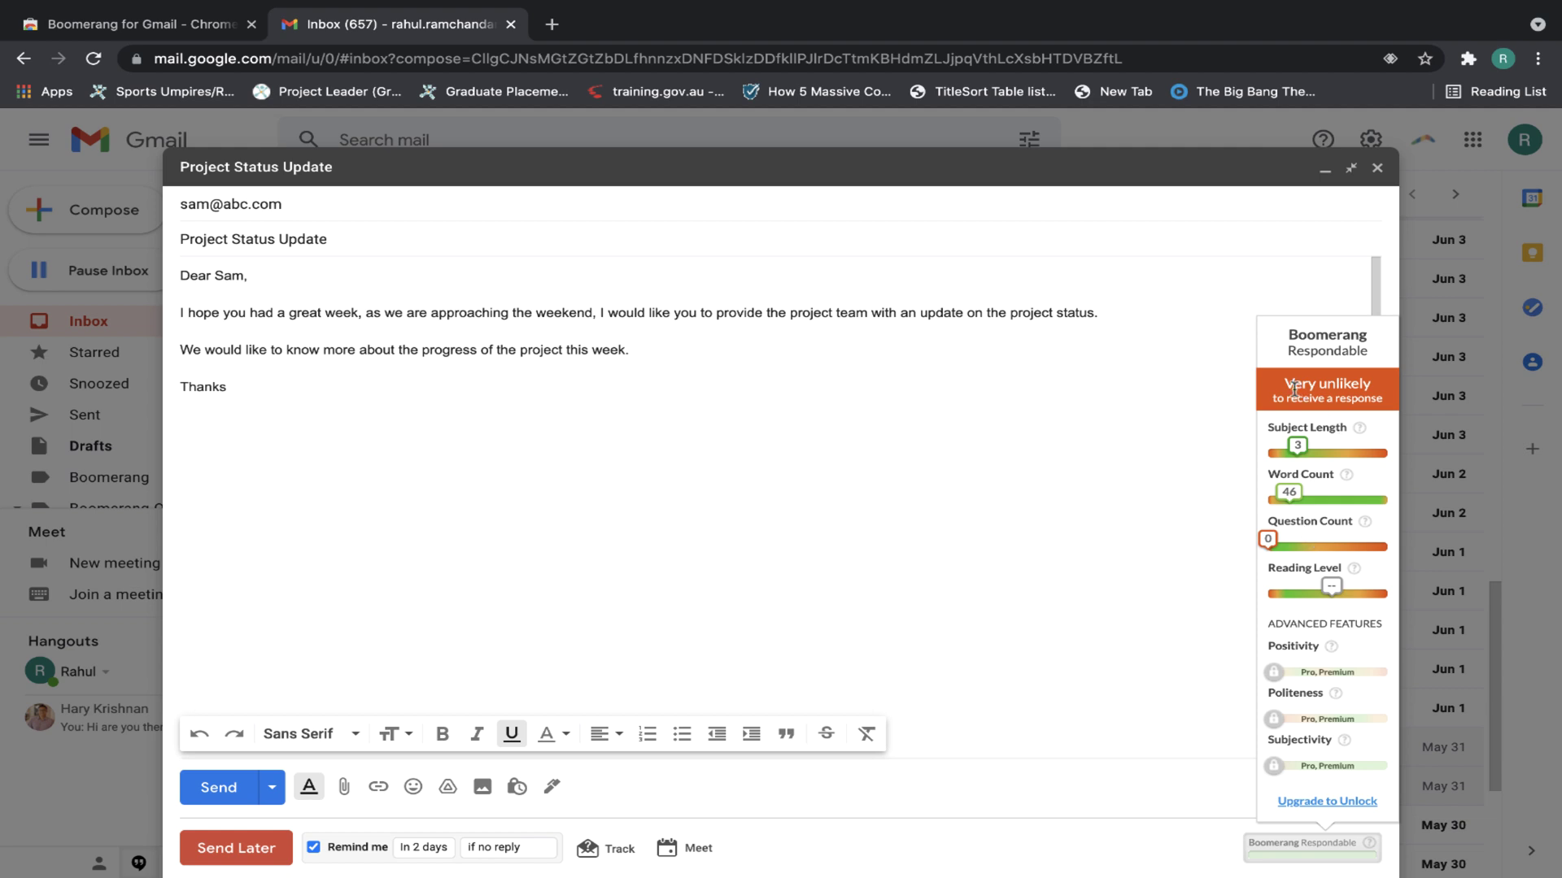
mouse_move(1374, 413)
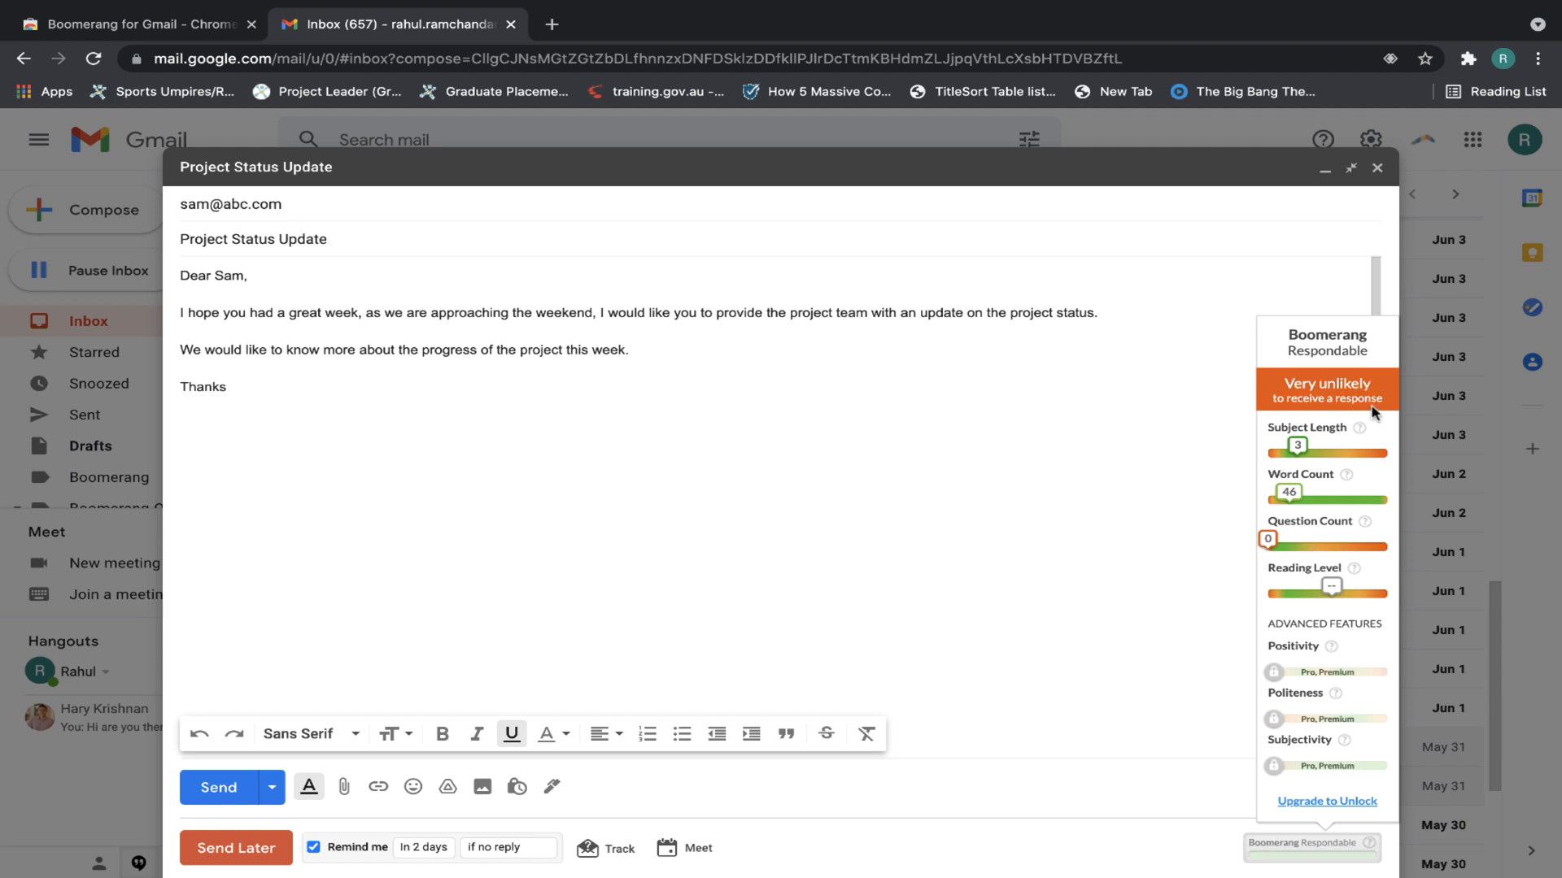
mouse_move(1332, 593)
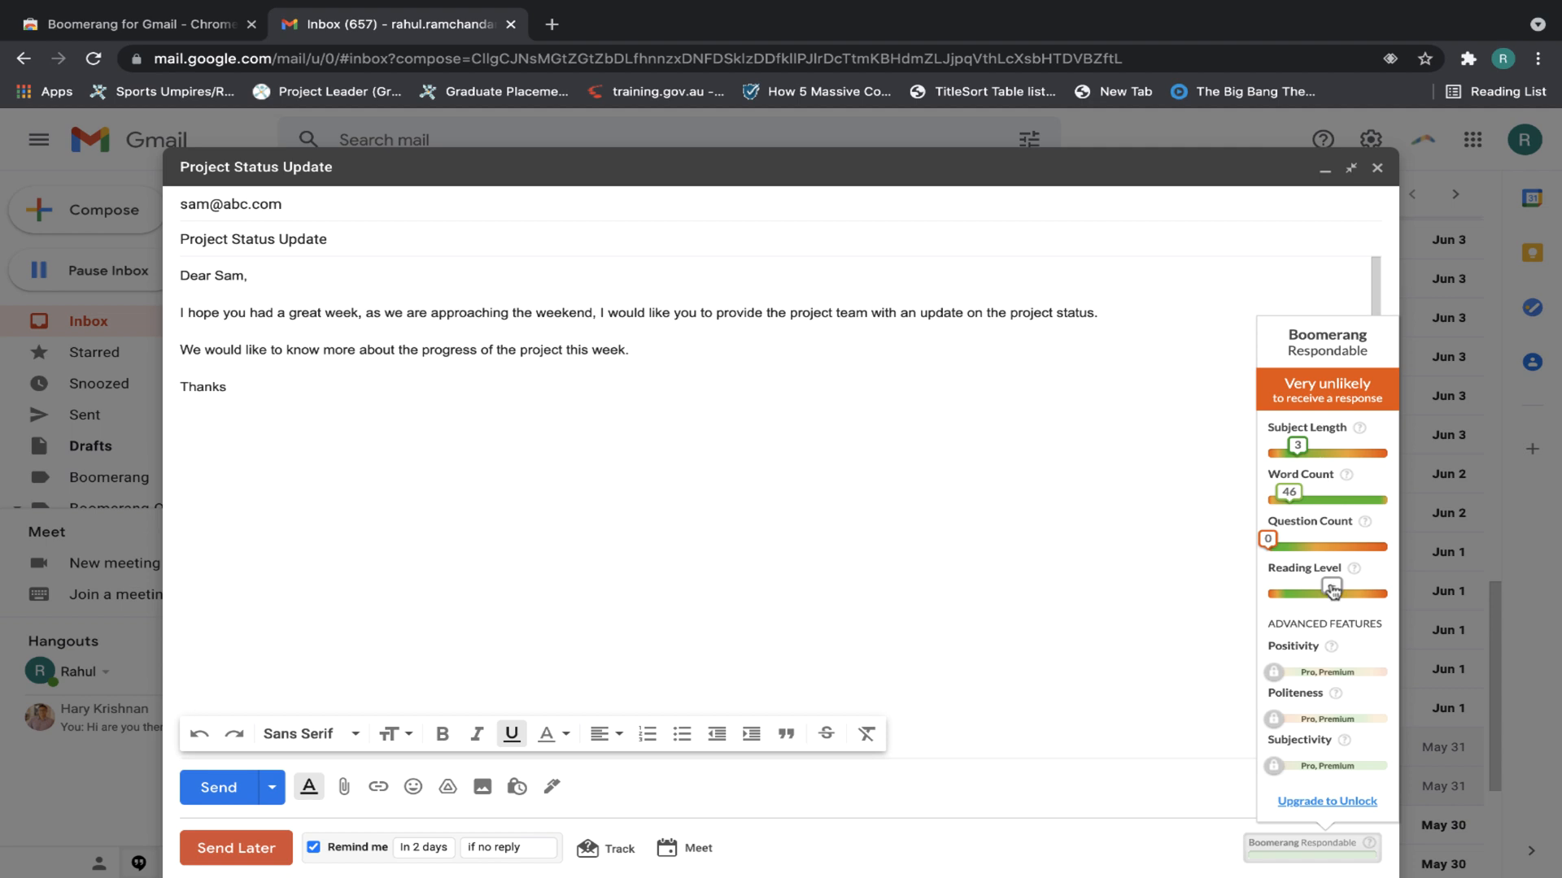
mouse_move(1339, 507)
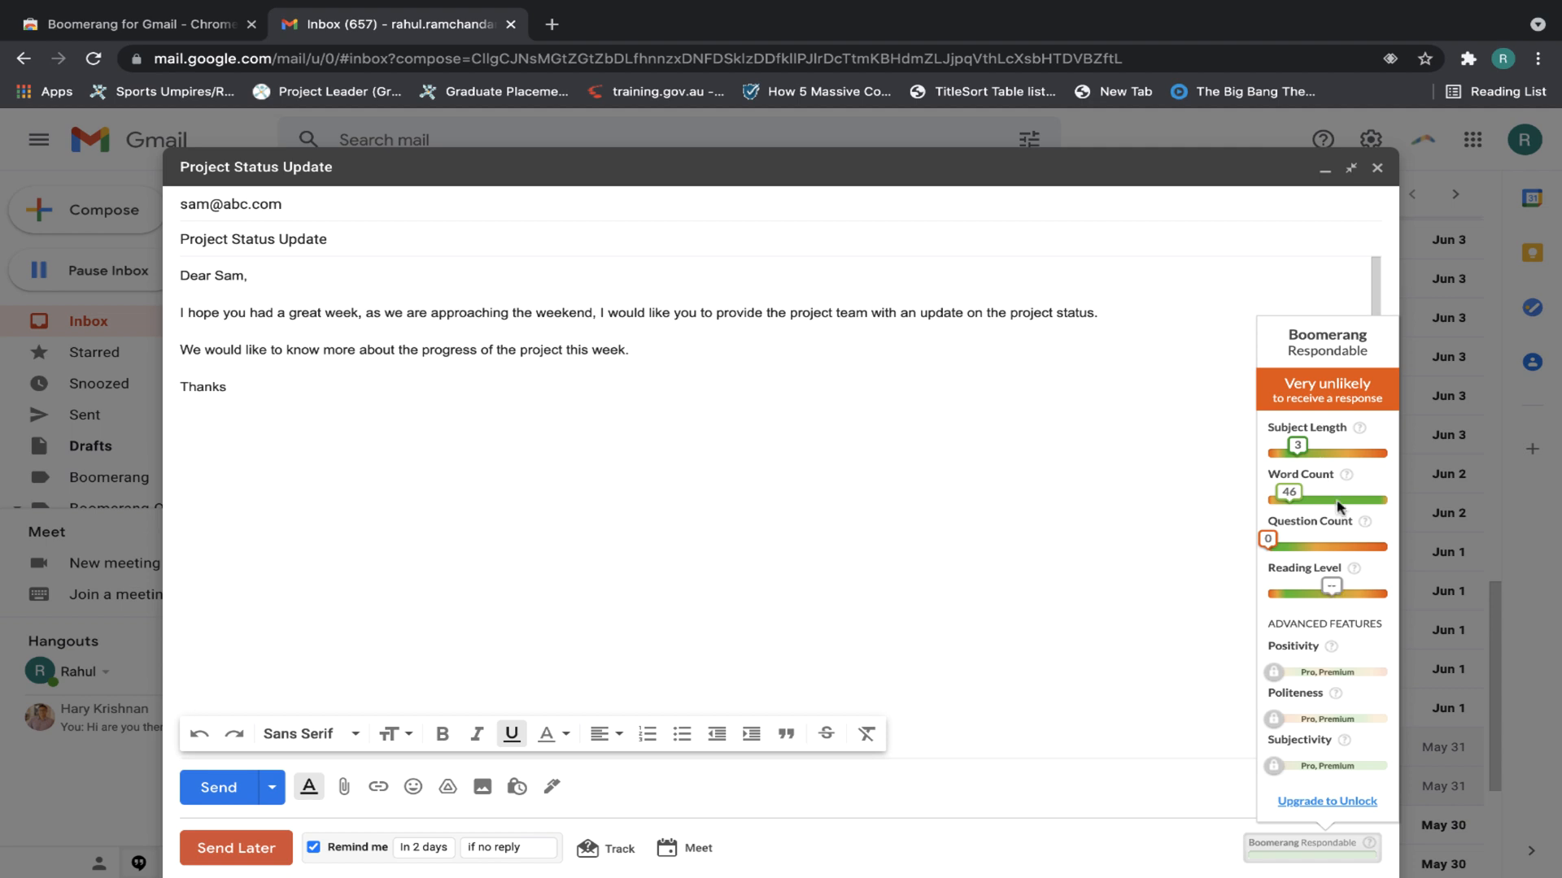
click(1351, 427)
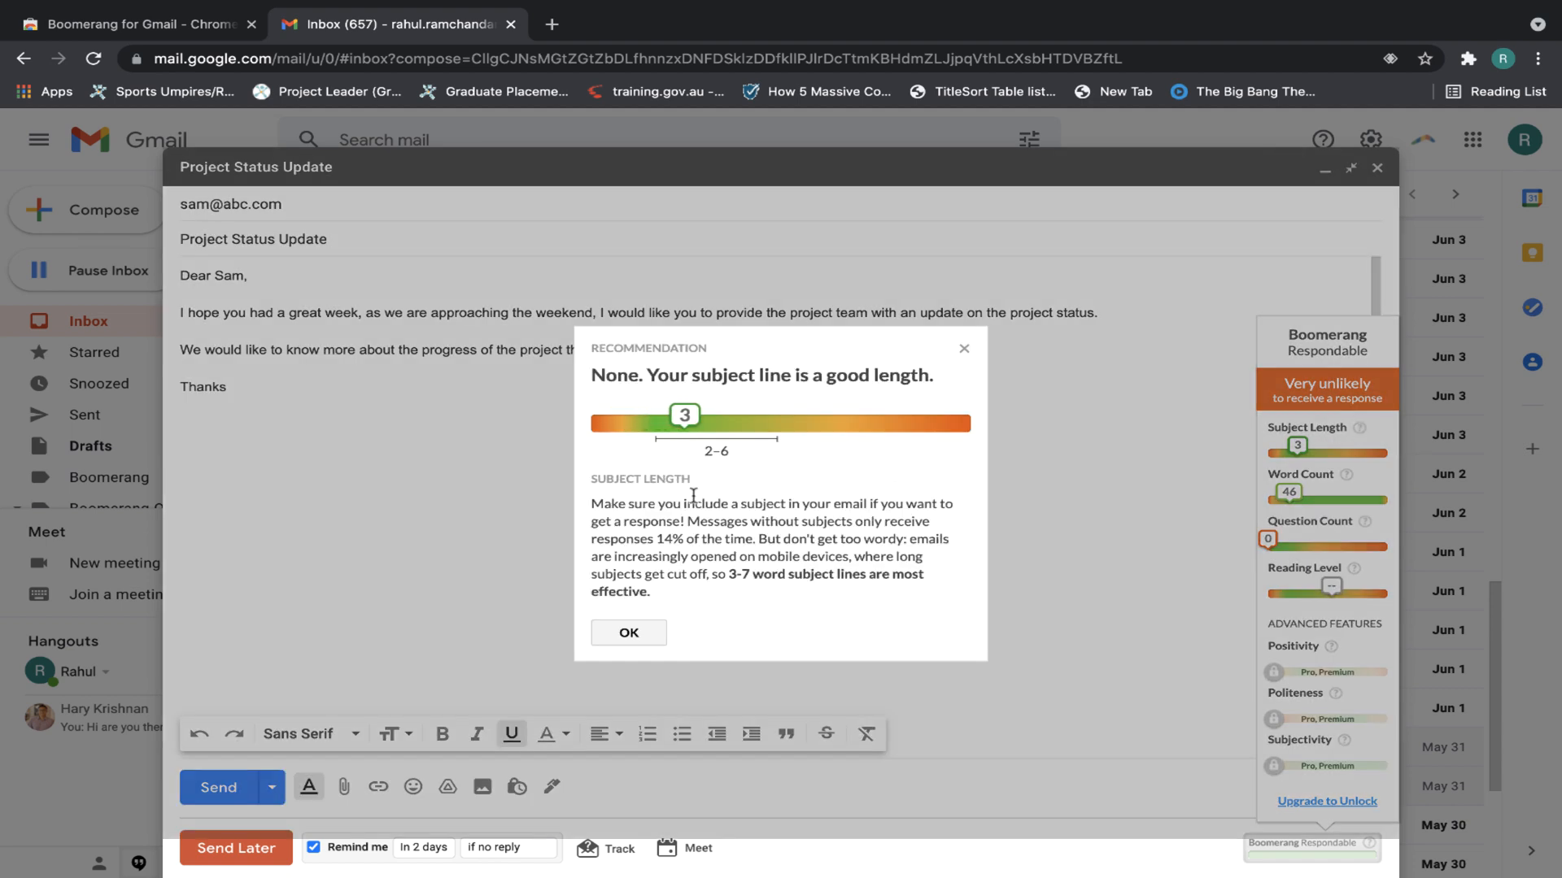
mouse_move(727, 457)
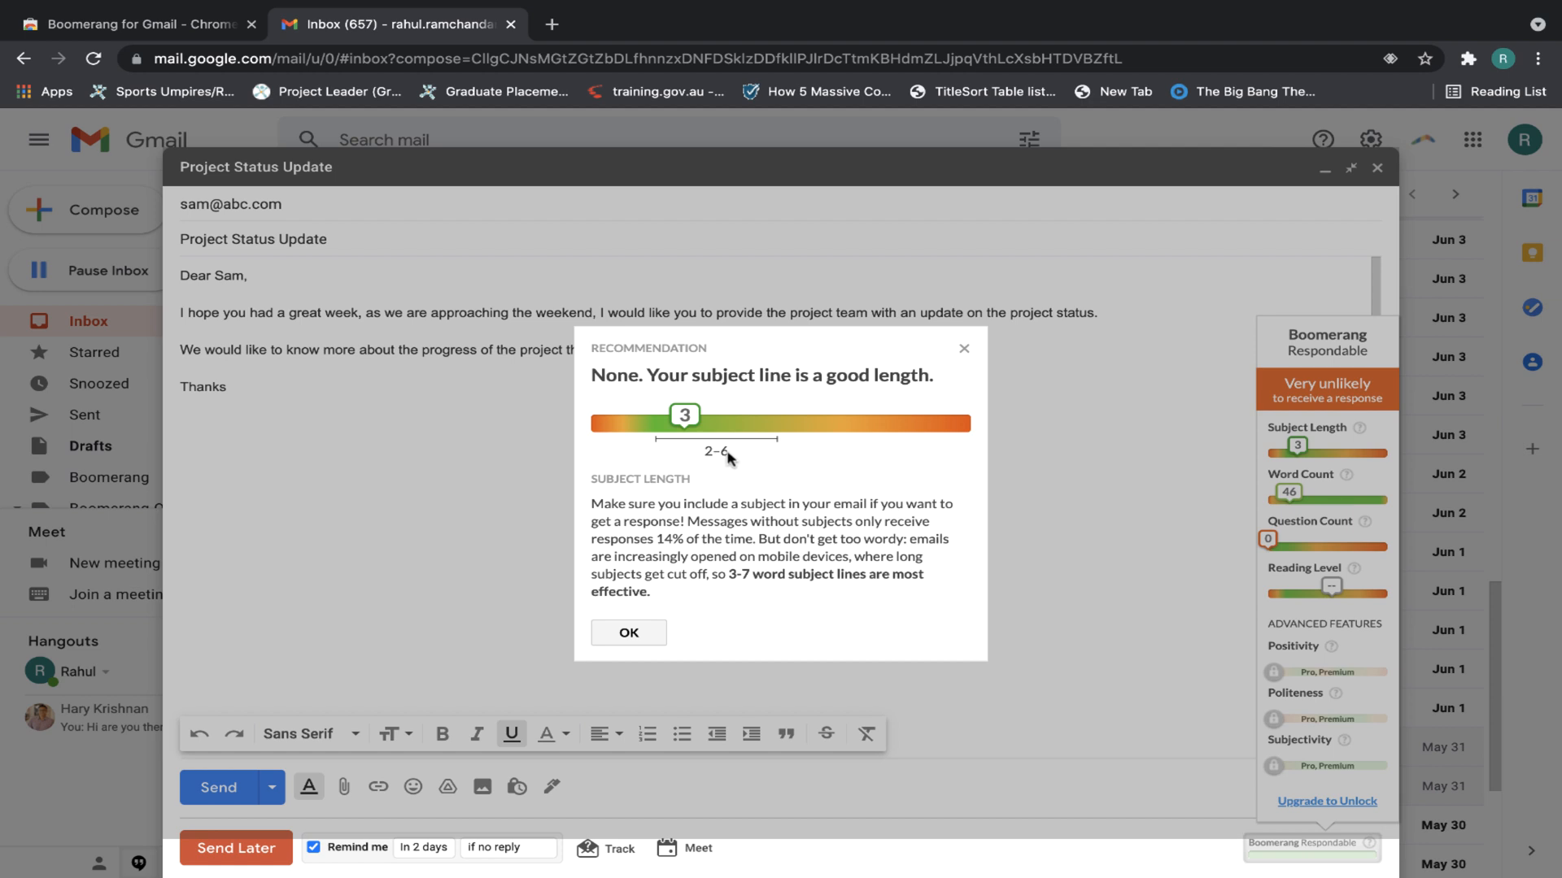
mouse_move(708, 460)
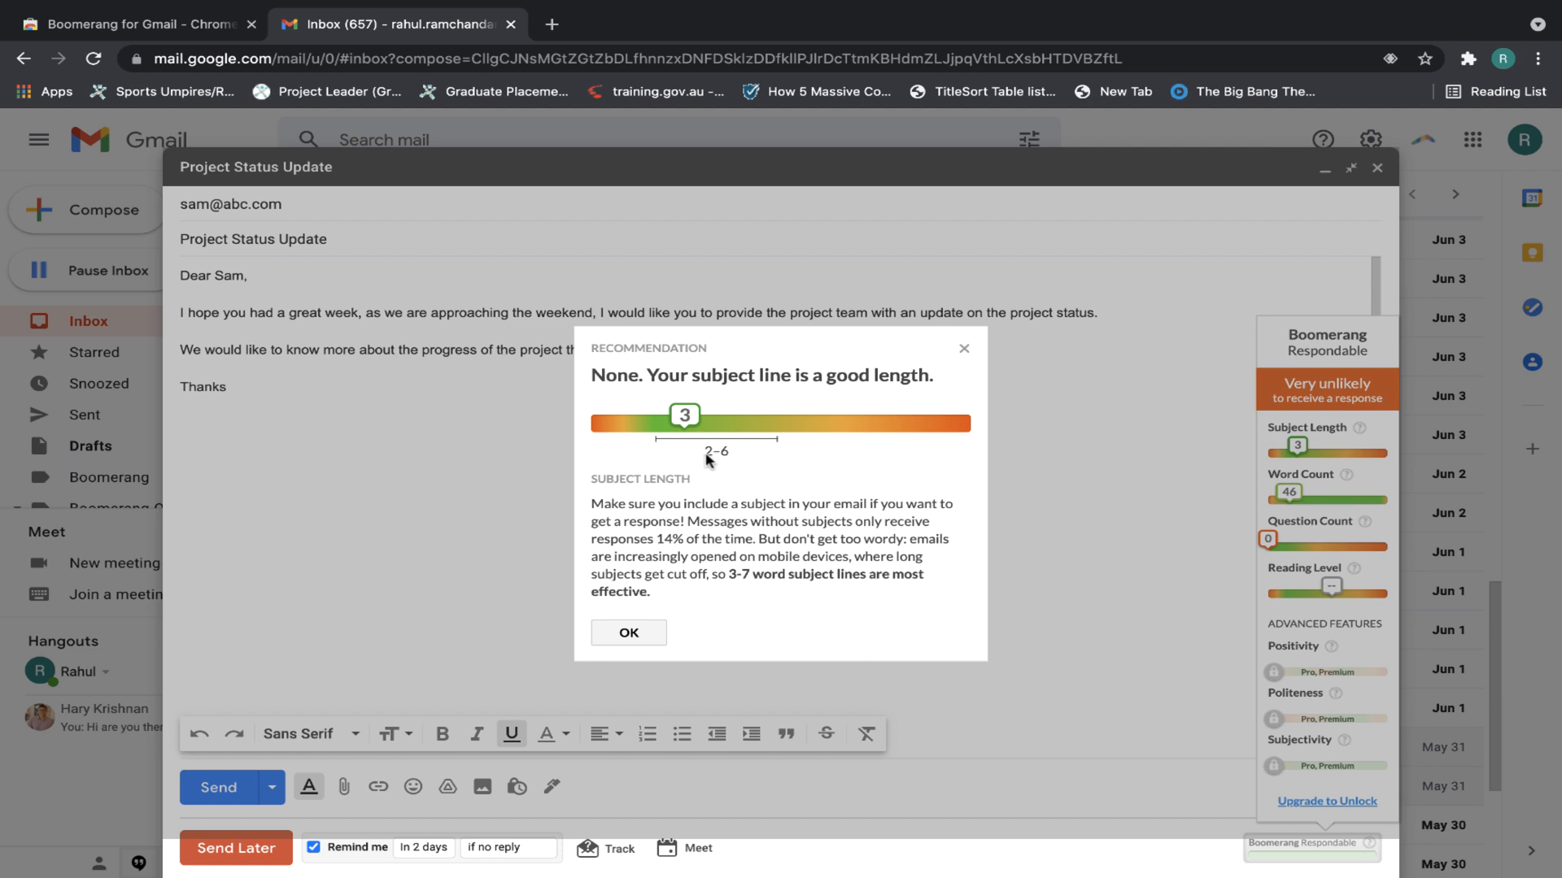
mouse_move(739, 459)
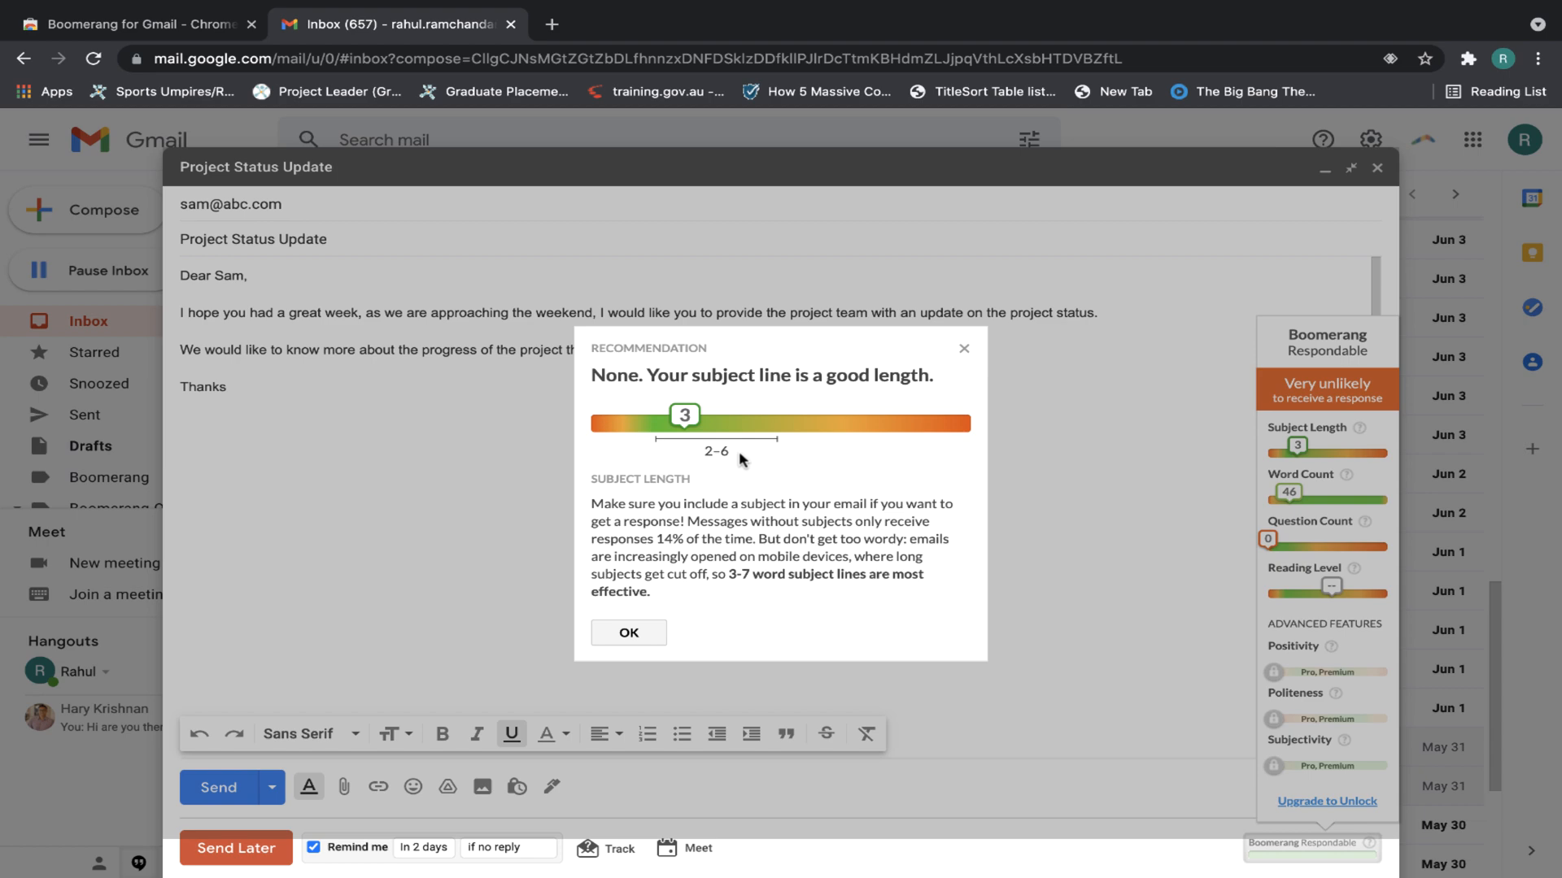
mouse_move(917, 367)
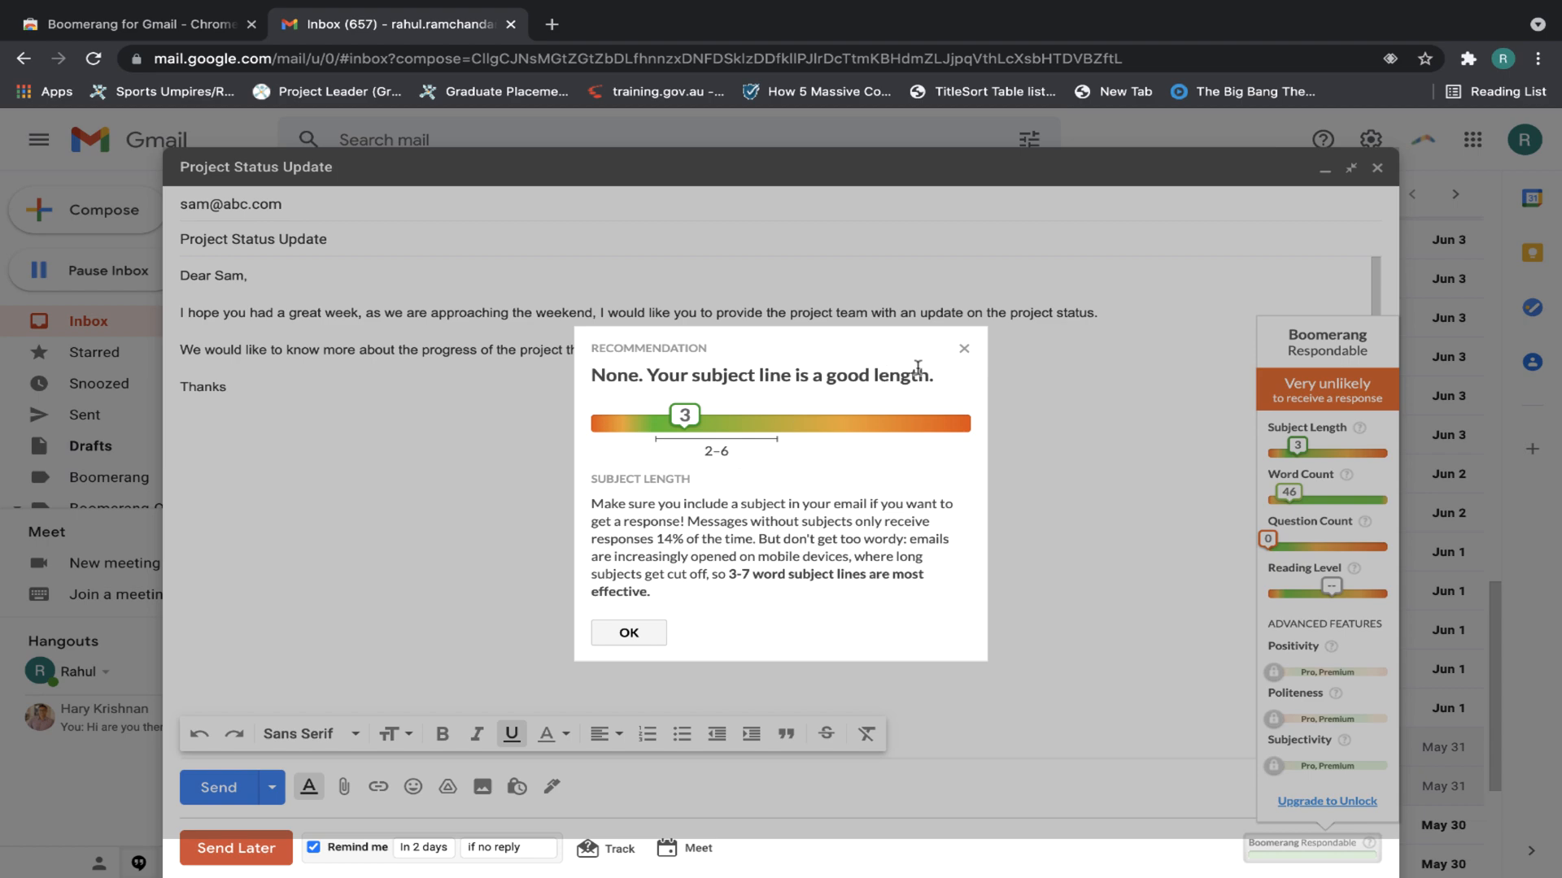
click(629, 632)
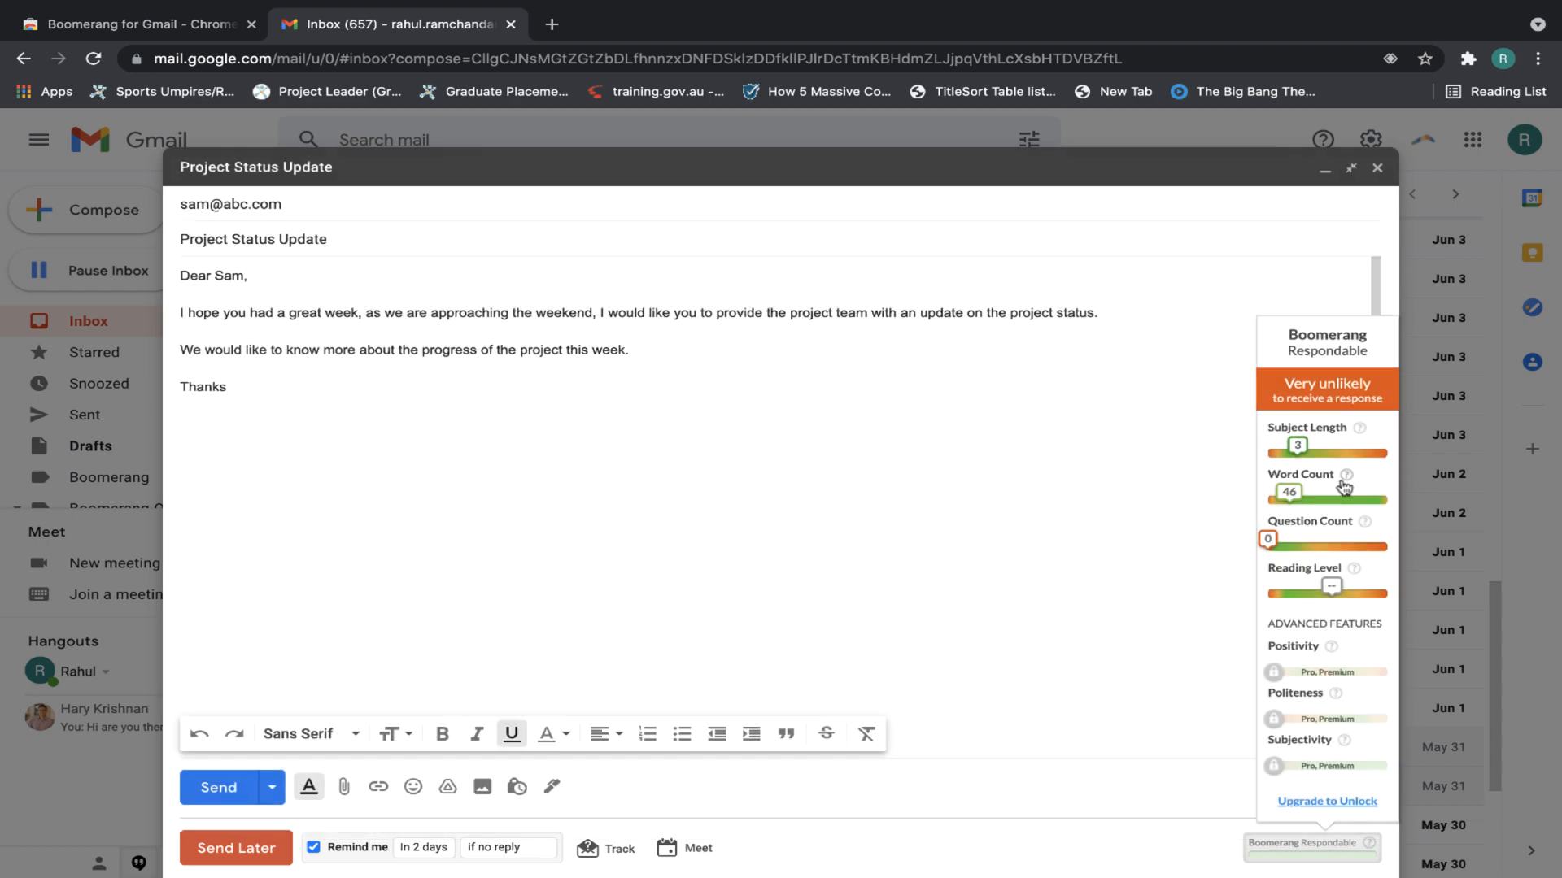
click(1343, 475)
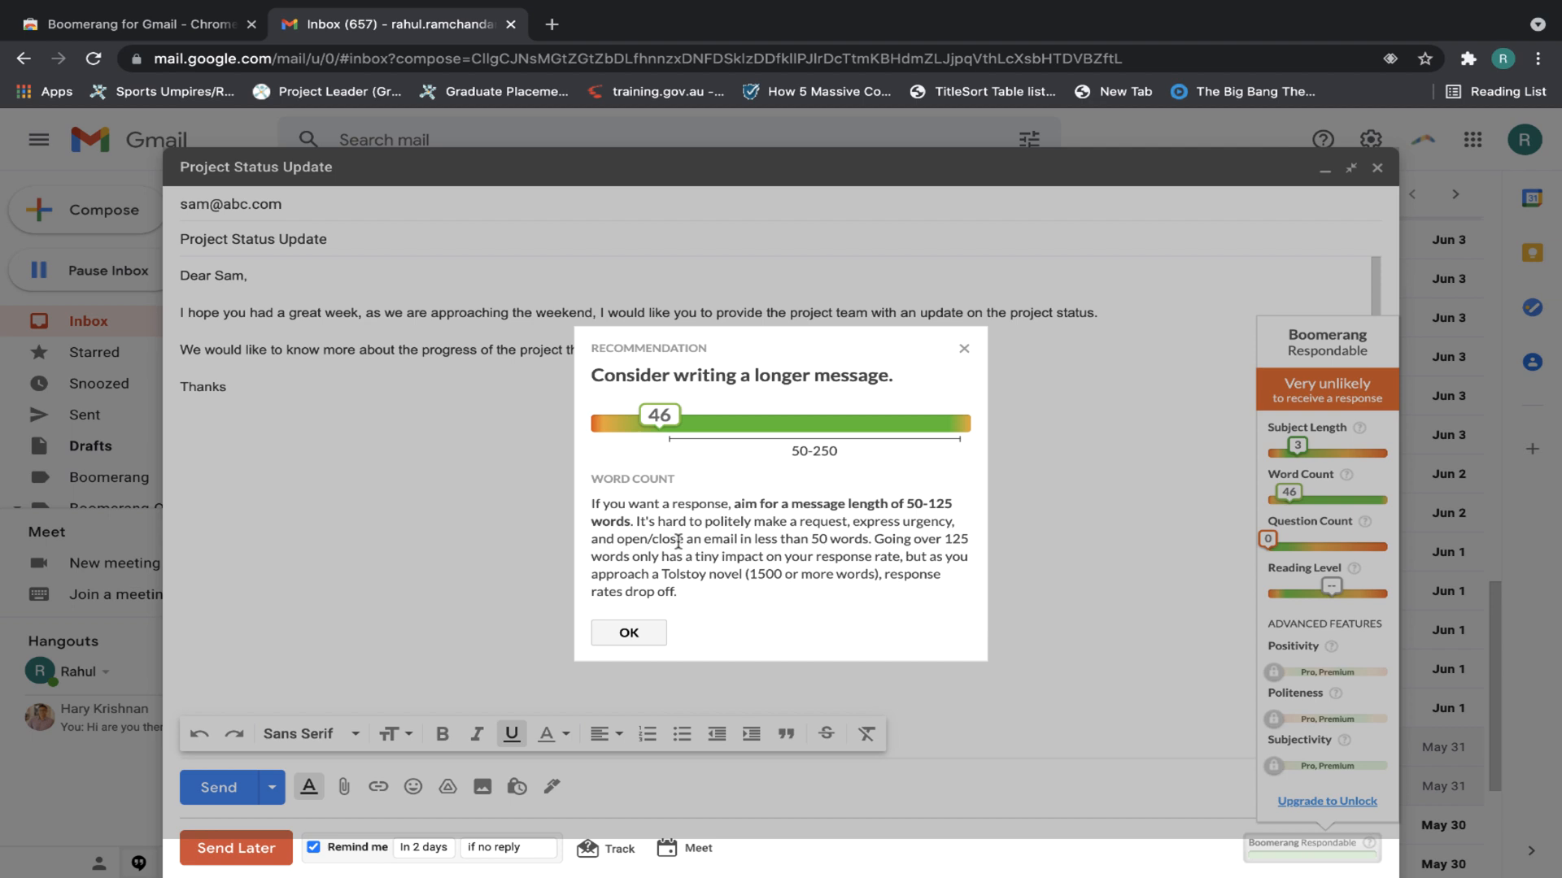
mouse_move(693, 622)
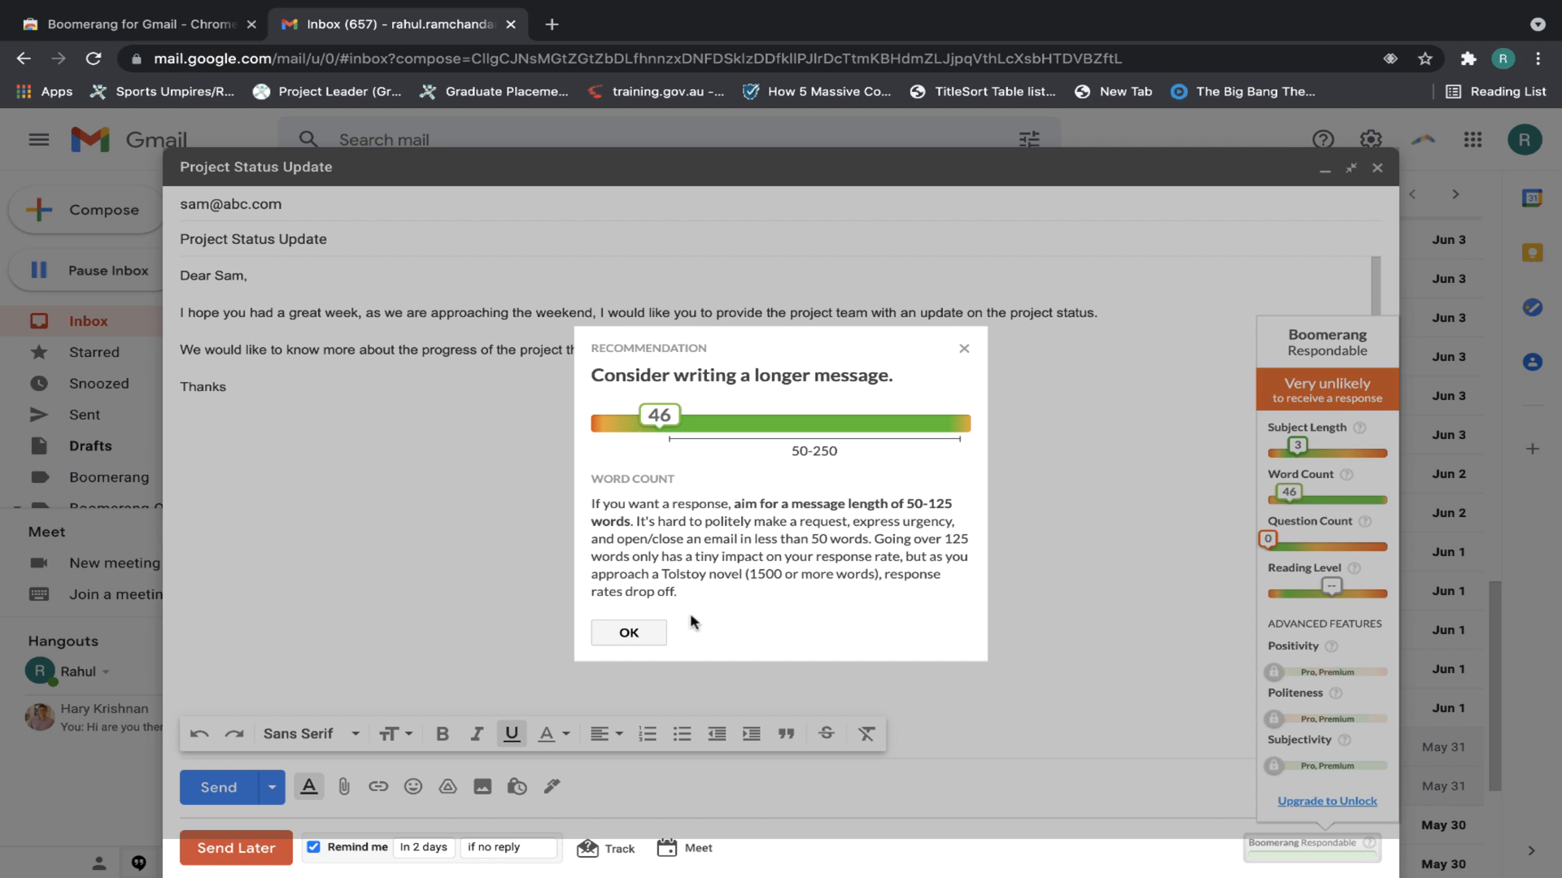
Review Respondable's Question Count advice suggesting a question, then bring up the Reading Level advice
click(627, 633)
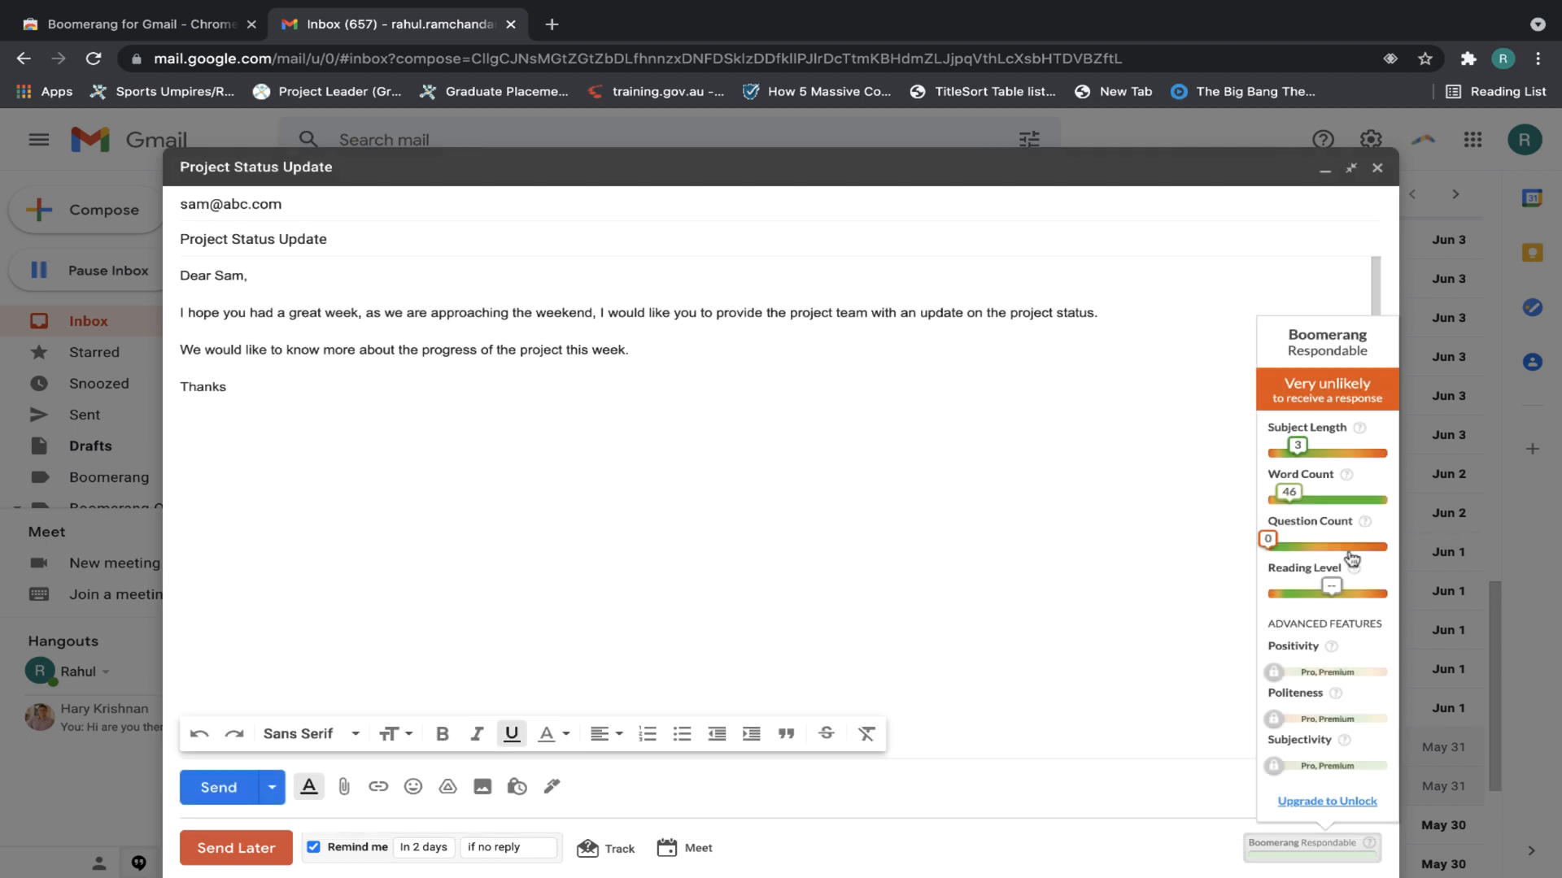
click(1358, 520)
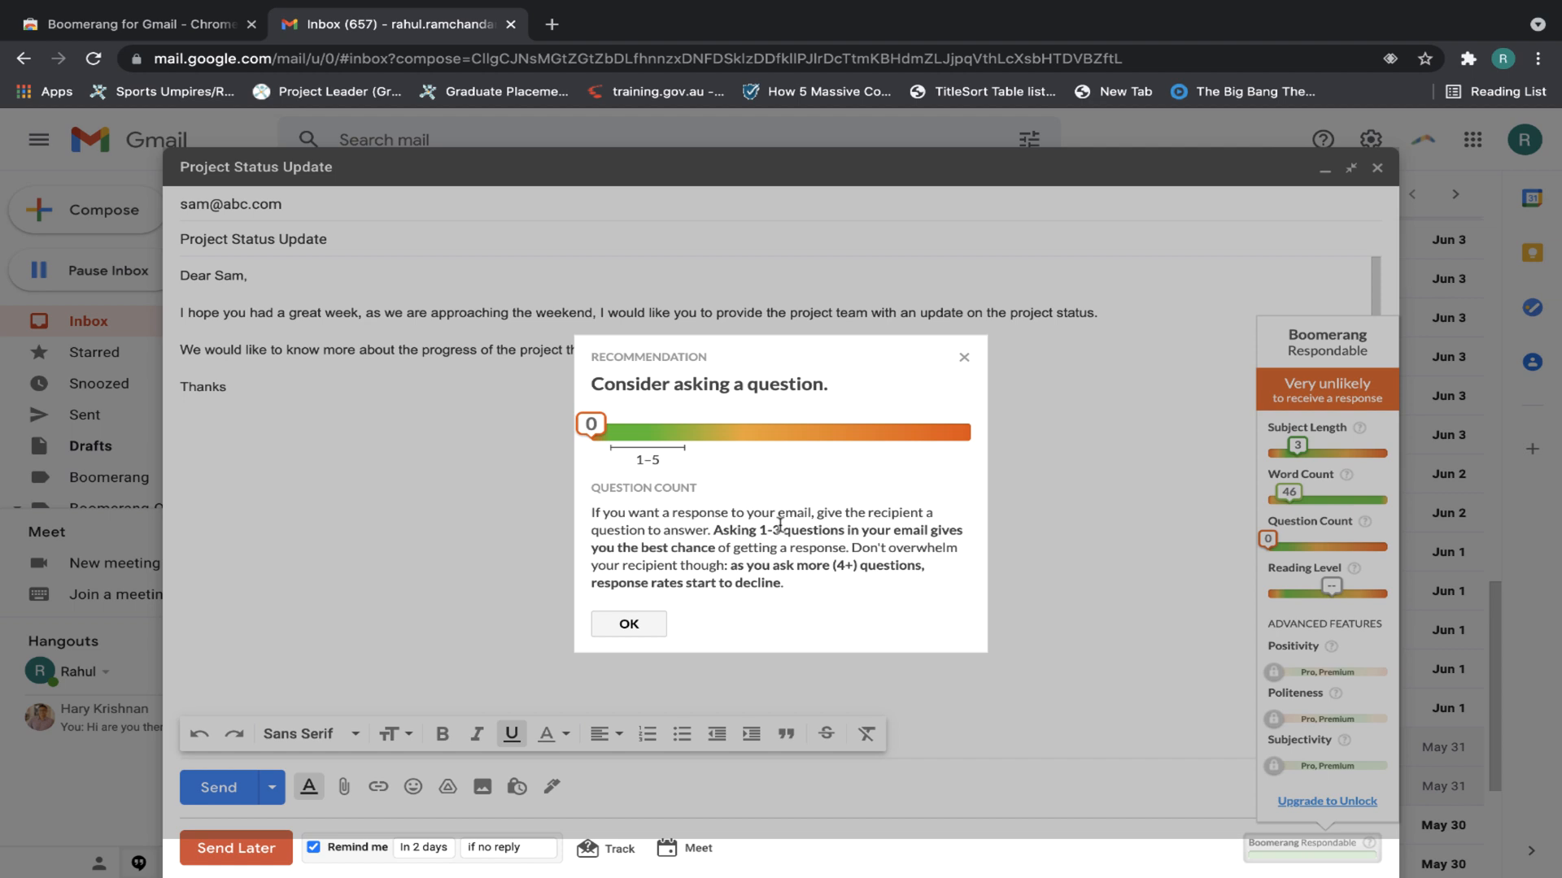
click(629, 624)
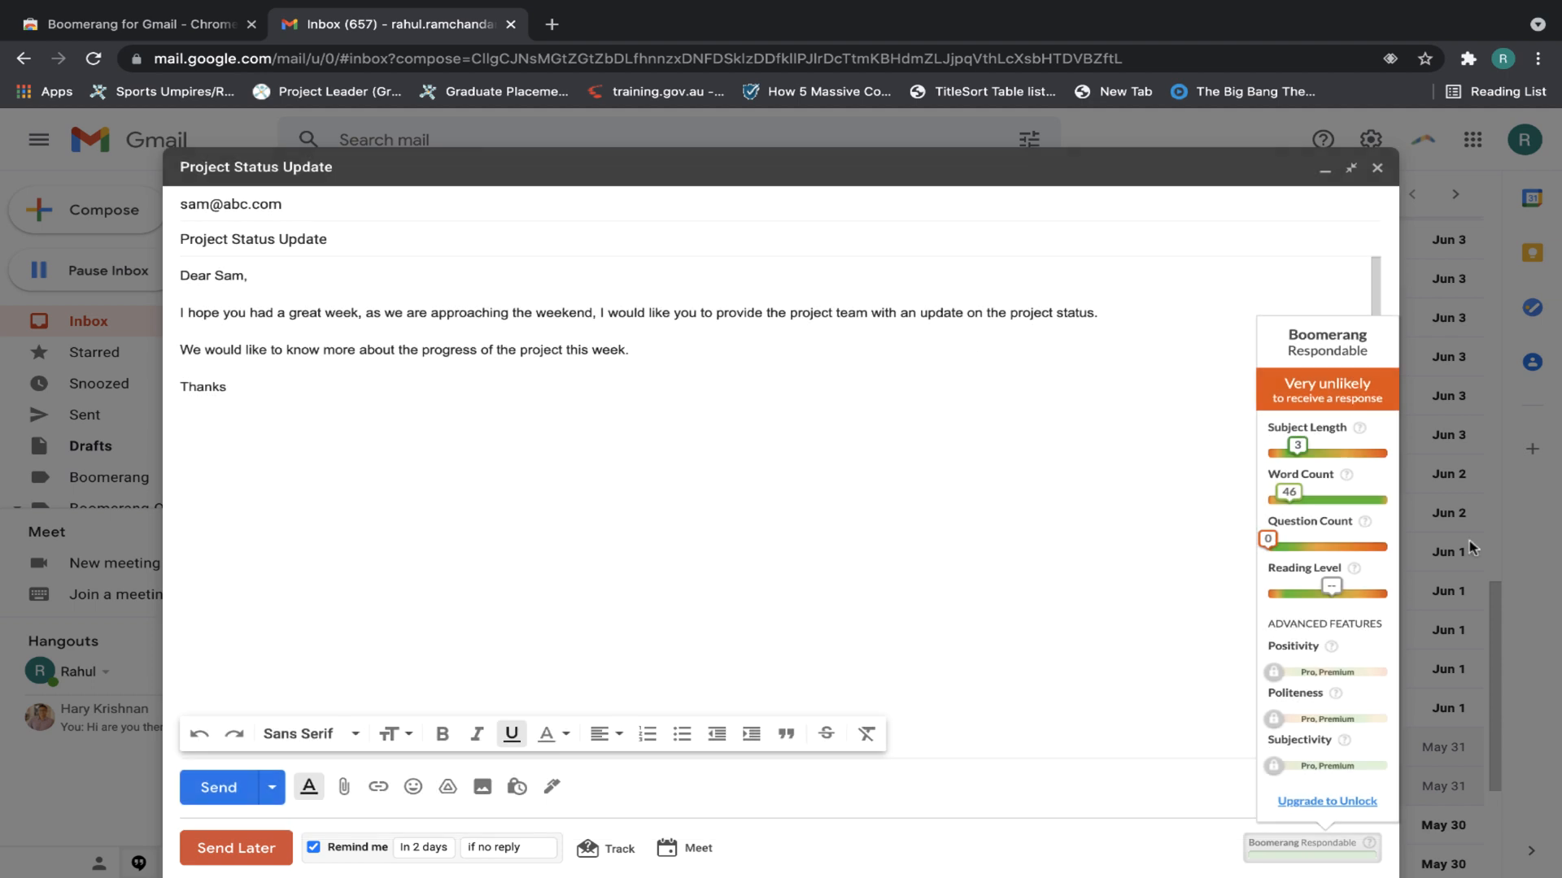
click(1353, 568)
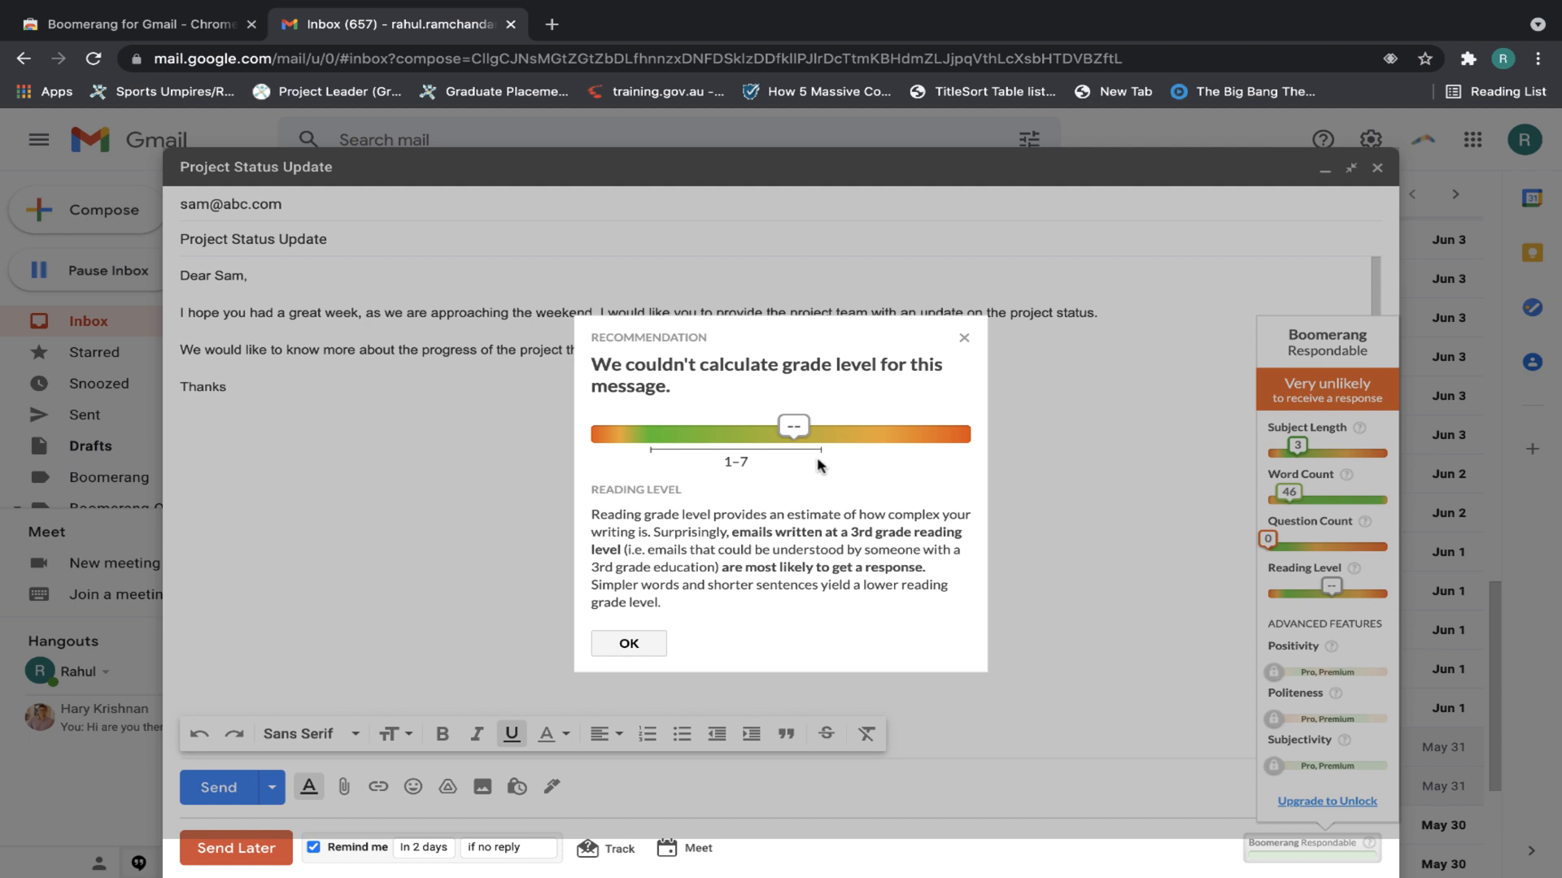
Dismiss the Reading Level recommendation to return to the draft and its Respondable scores
click(629, 642)
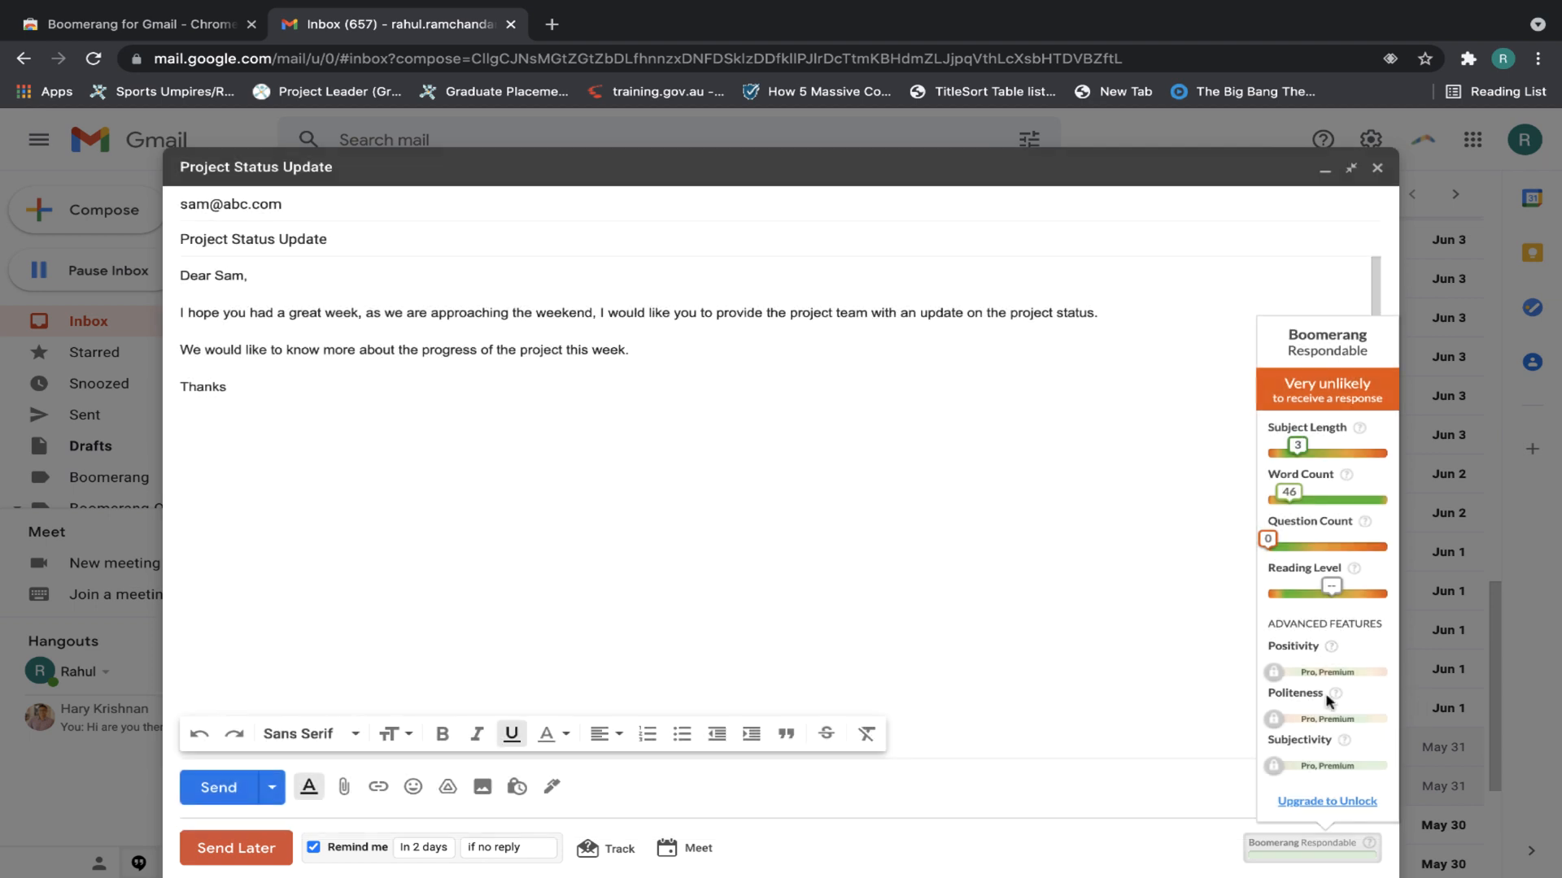
mouse_move(1332, 693)
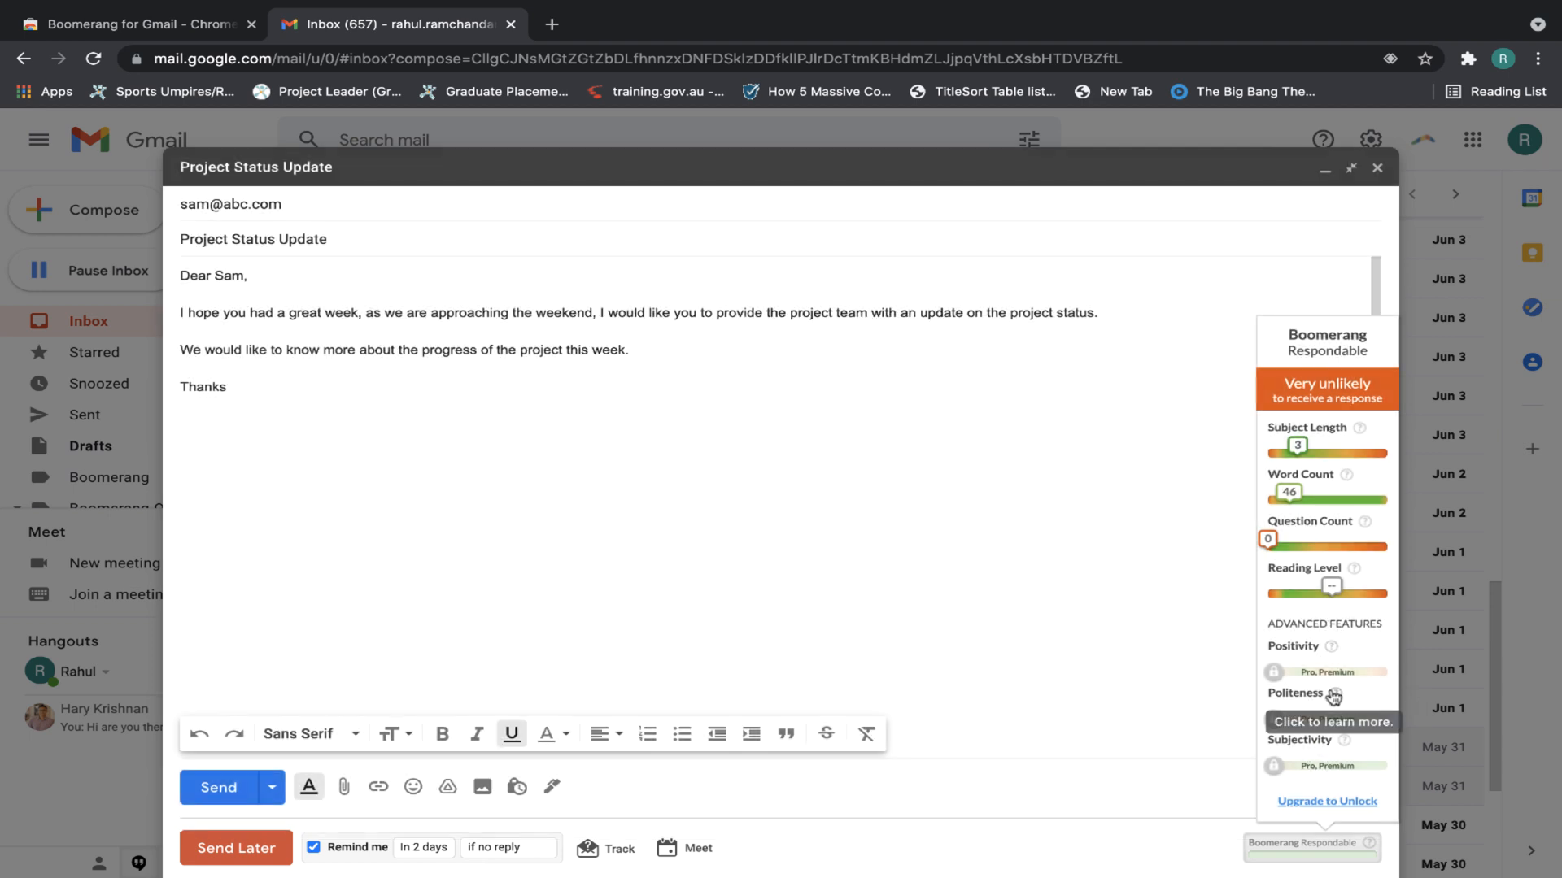
mouse_move(1163, 612)
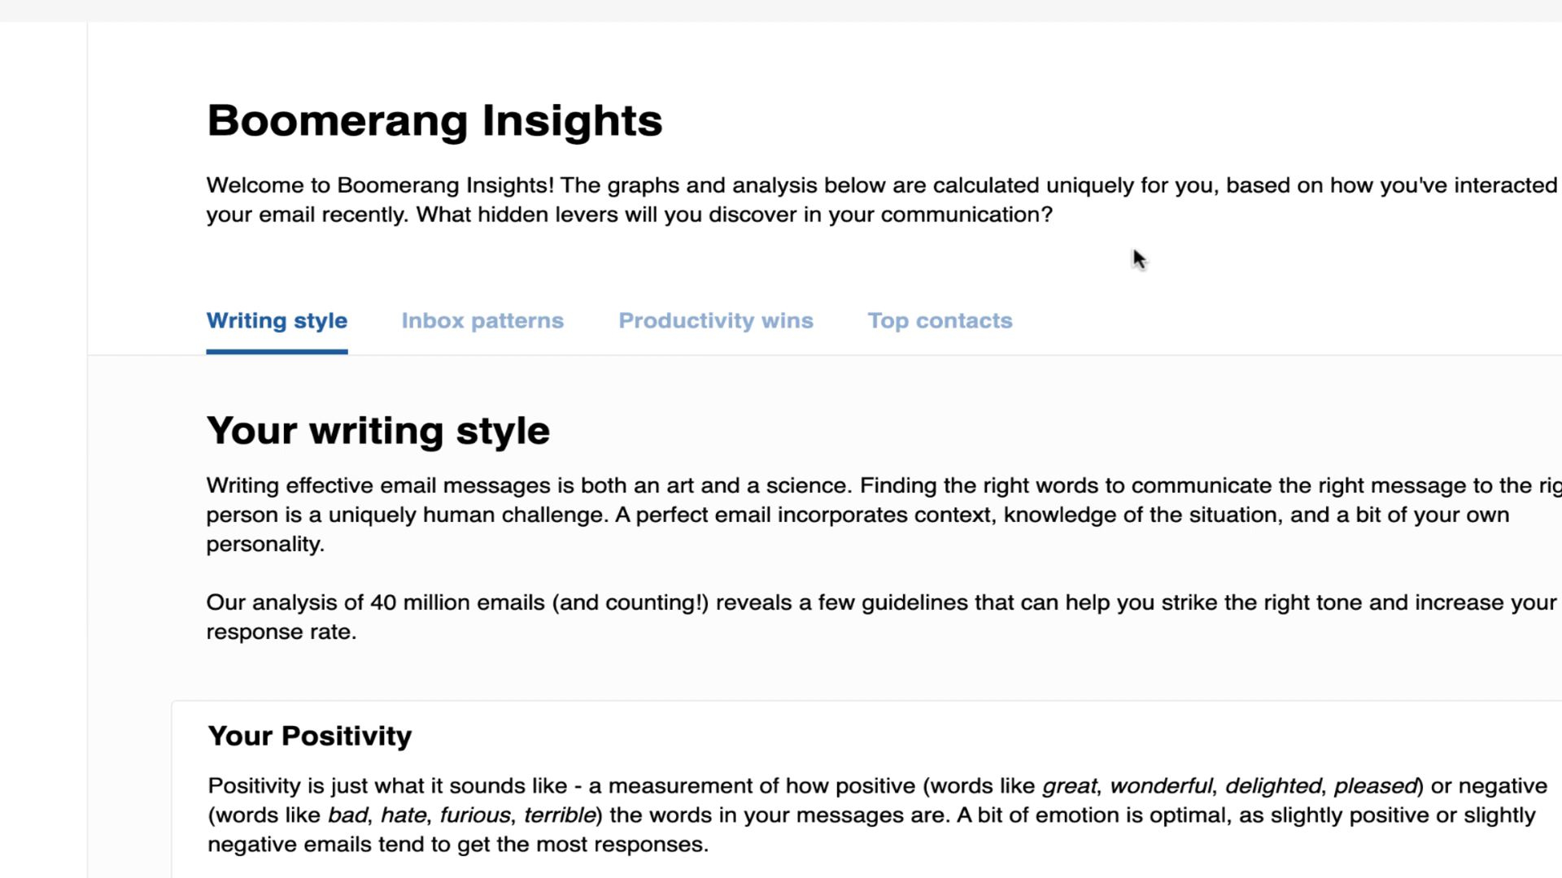
Scroll the Boomerang Insights report past the Subjectivity chart down to Your Reading Level
scroll(down, 3)
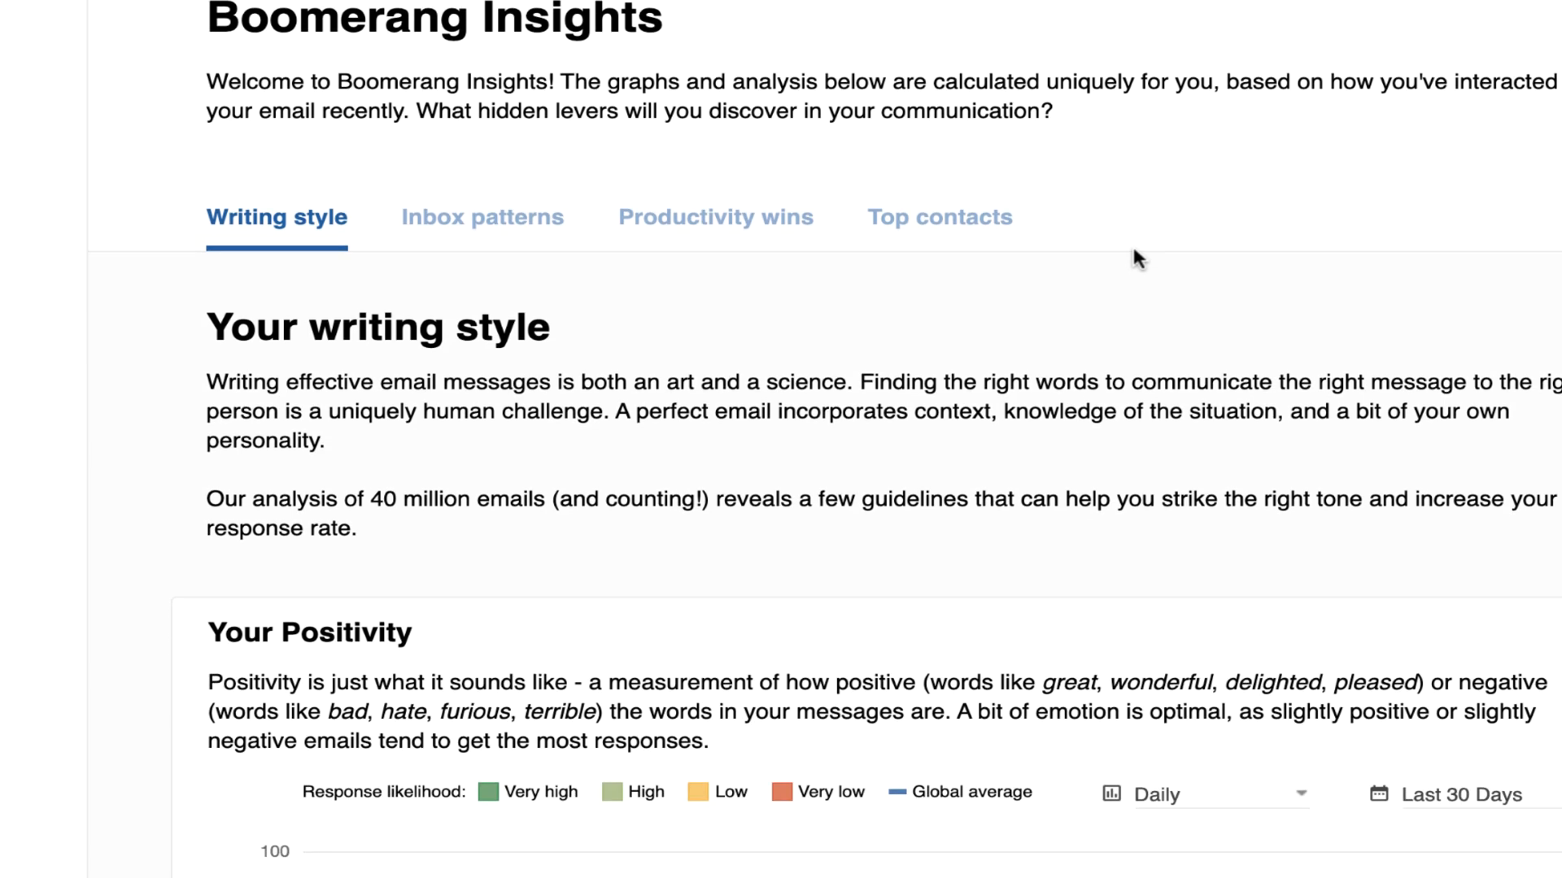
scroll(down, 3)
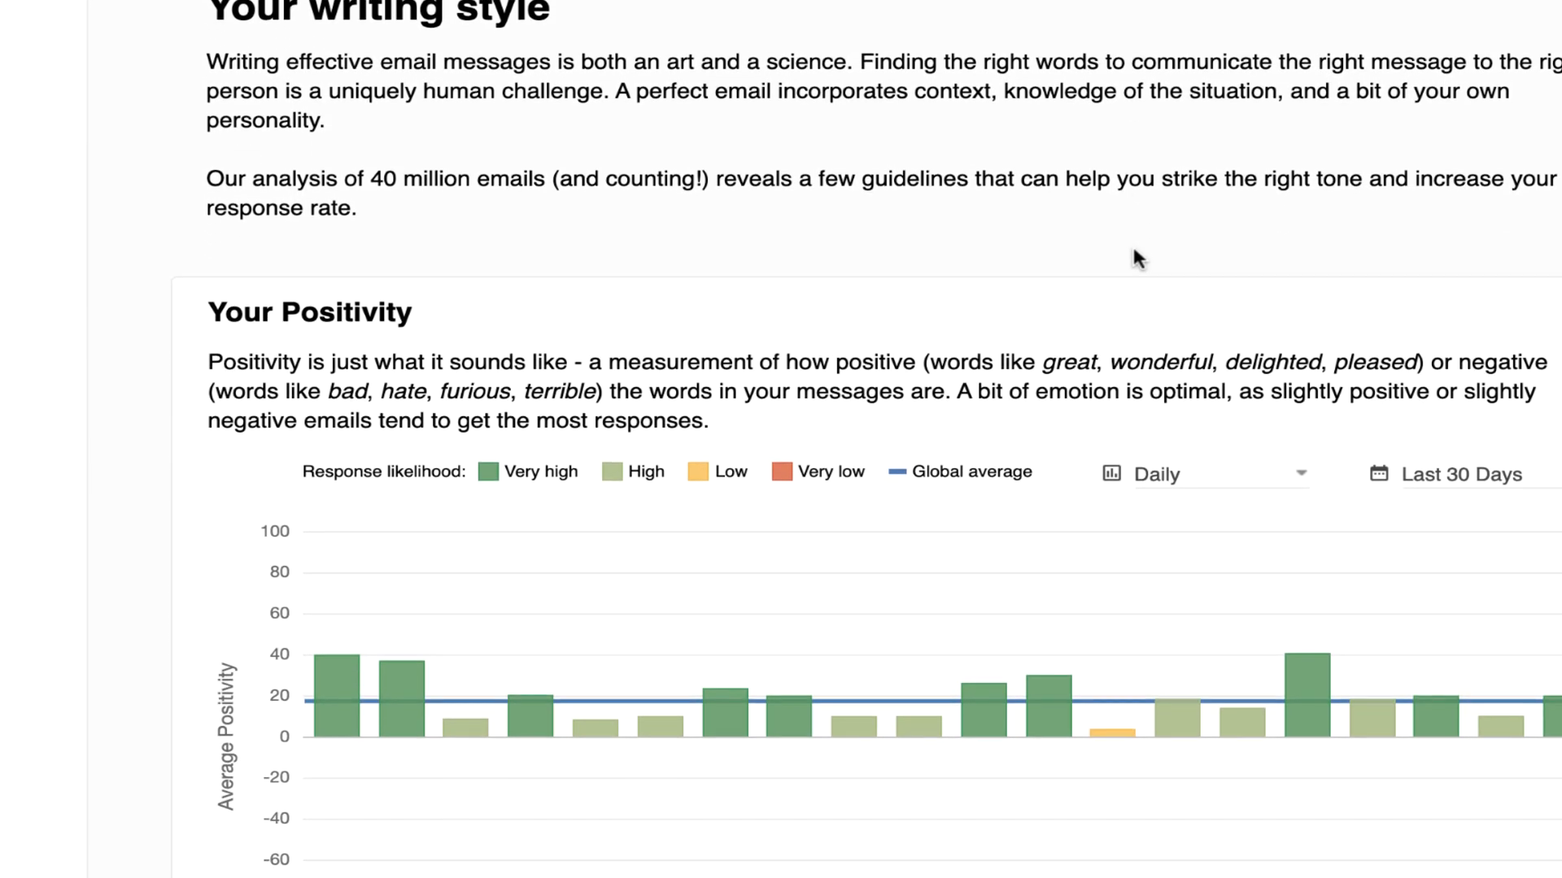
scroll(down, 3)
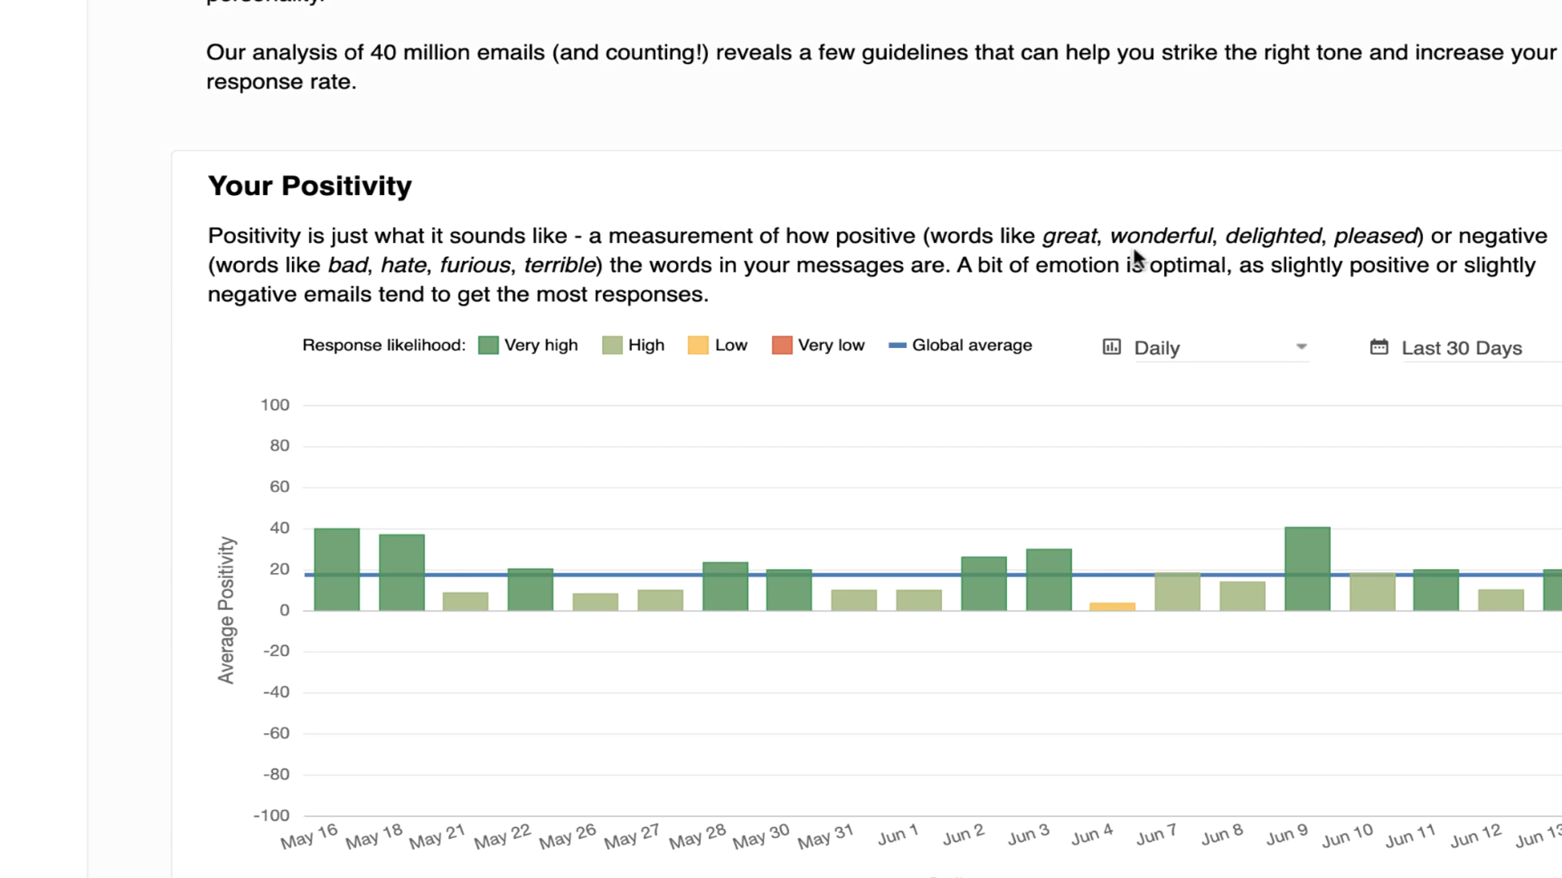
scroll(down, 3)
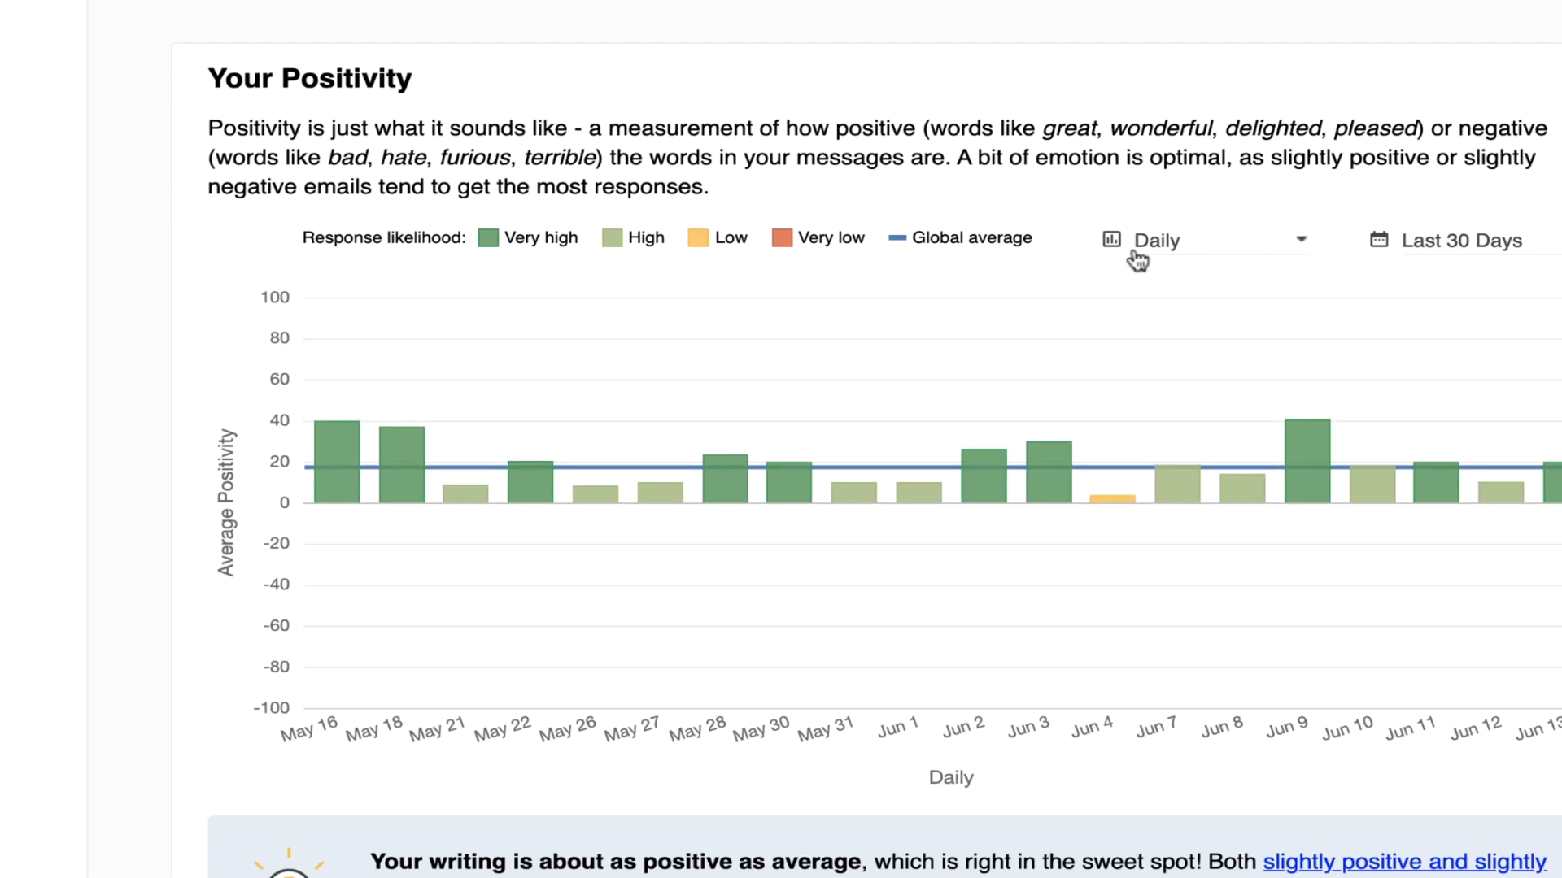
scroll(down, 3)
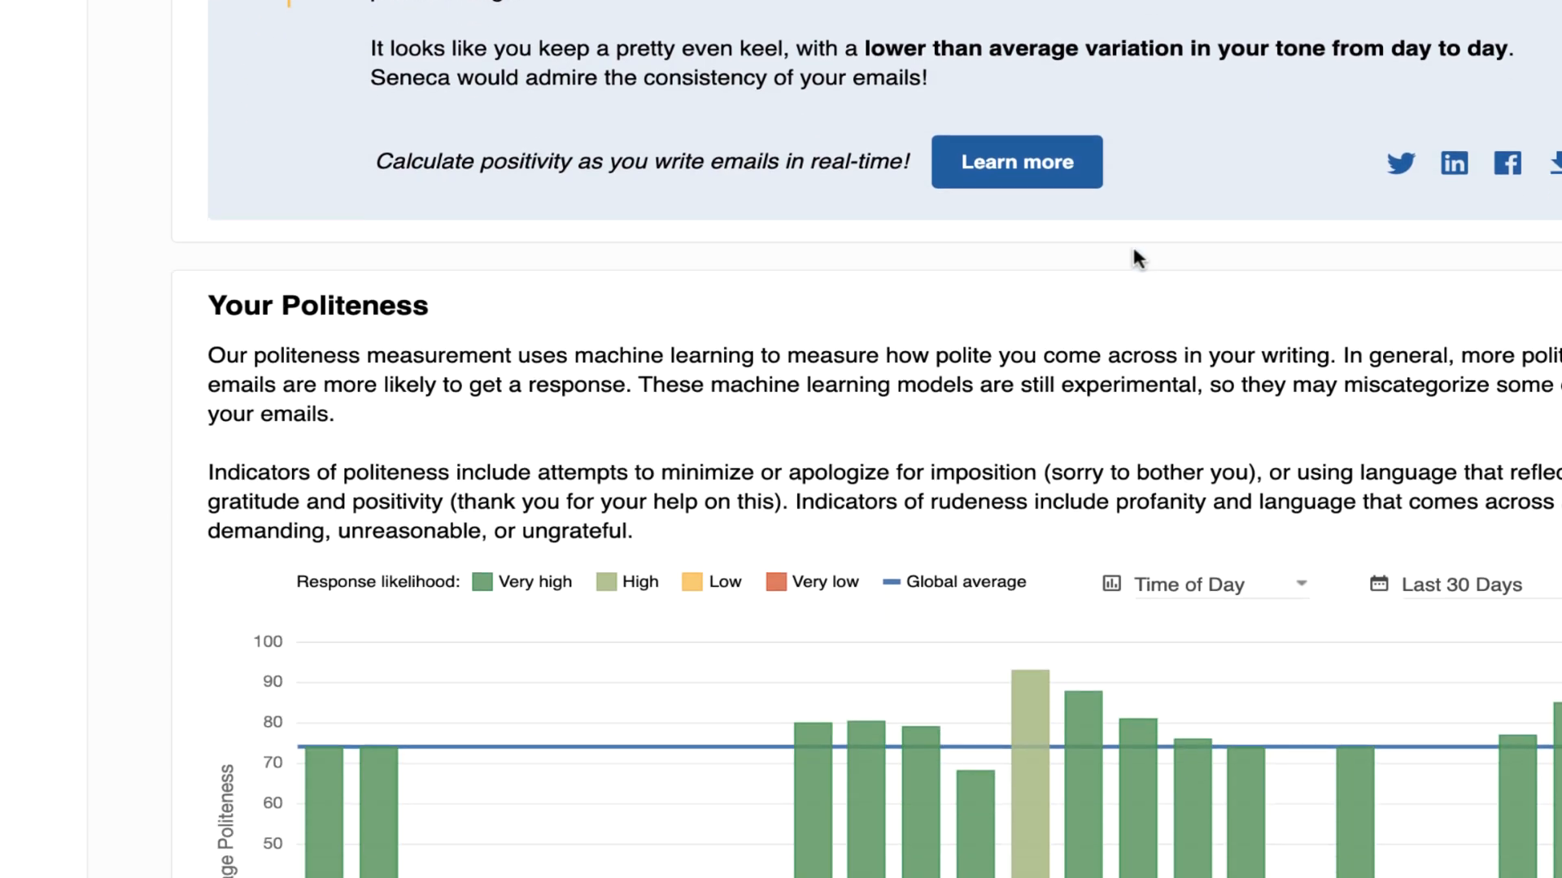
scroll(down, 3)
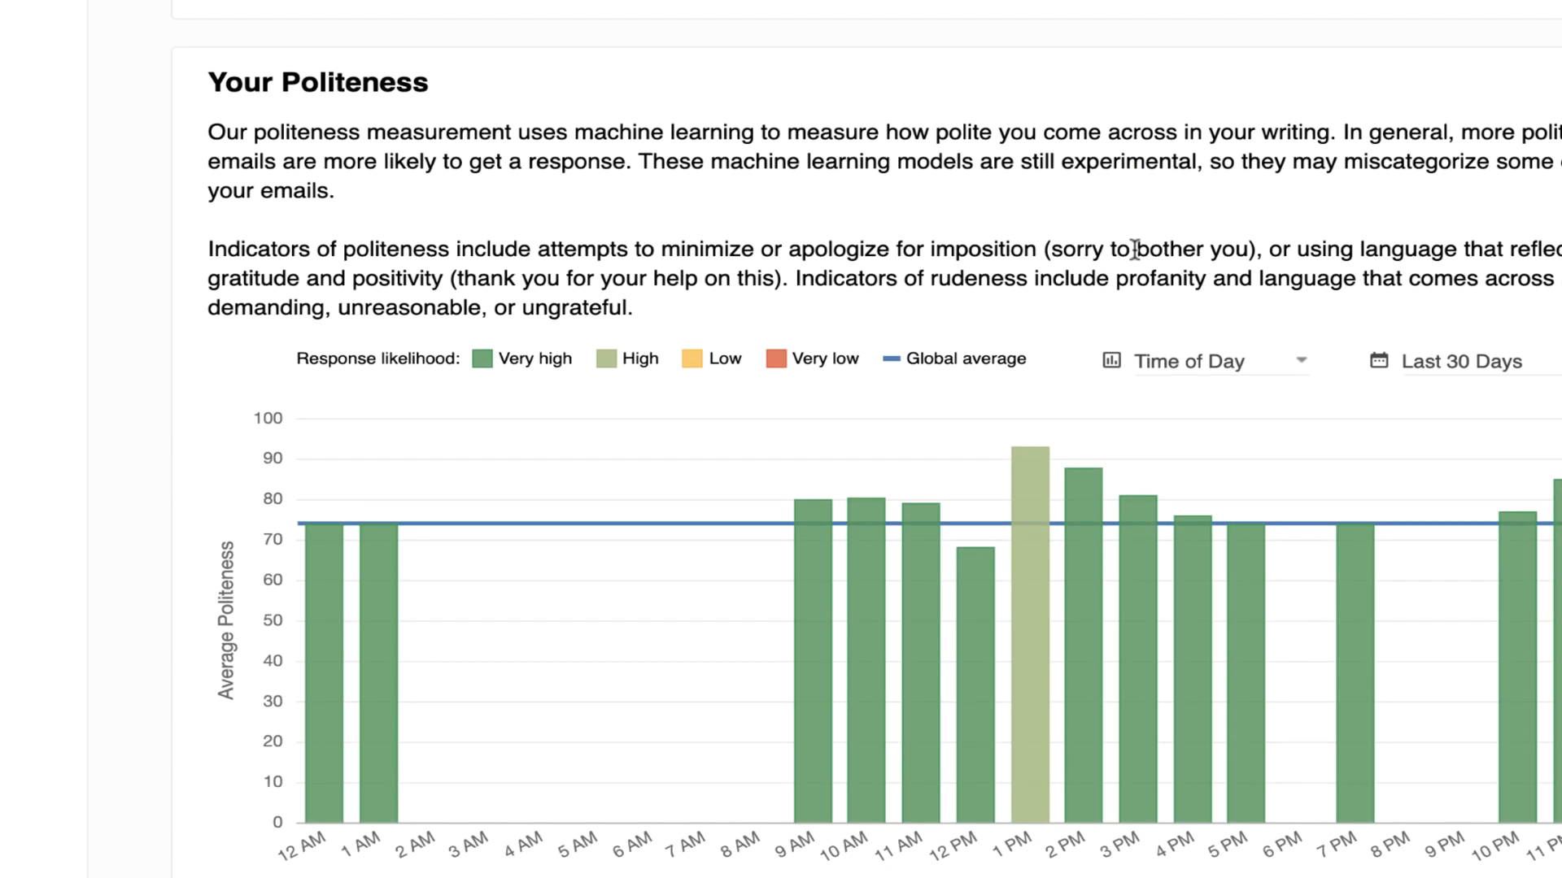
scroll(down, 3)
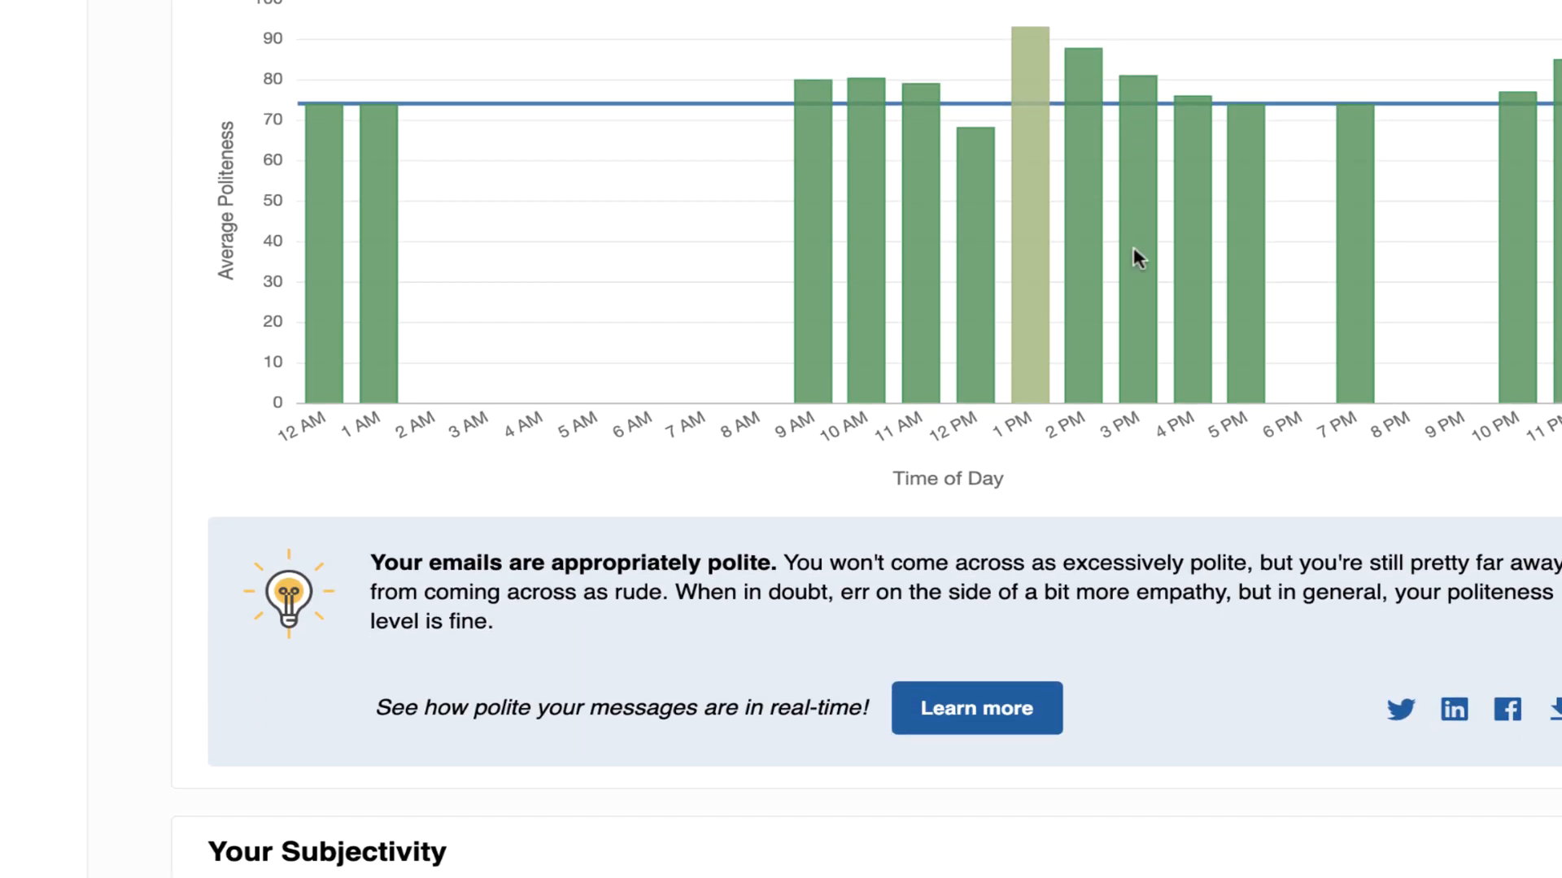
scroll(down, 3)
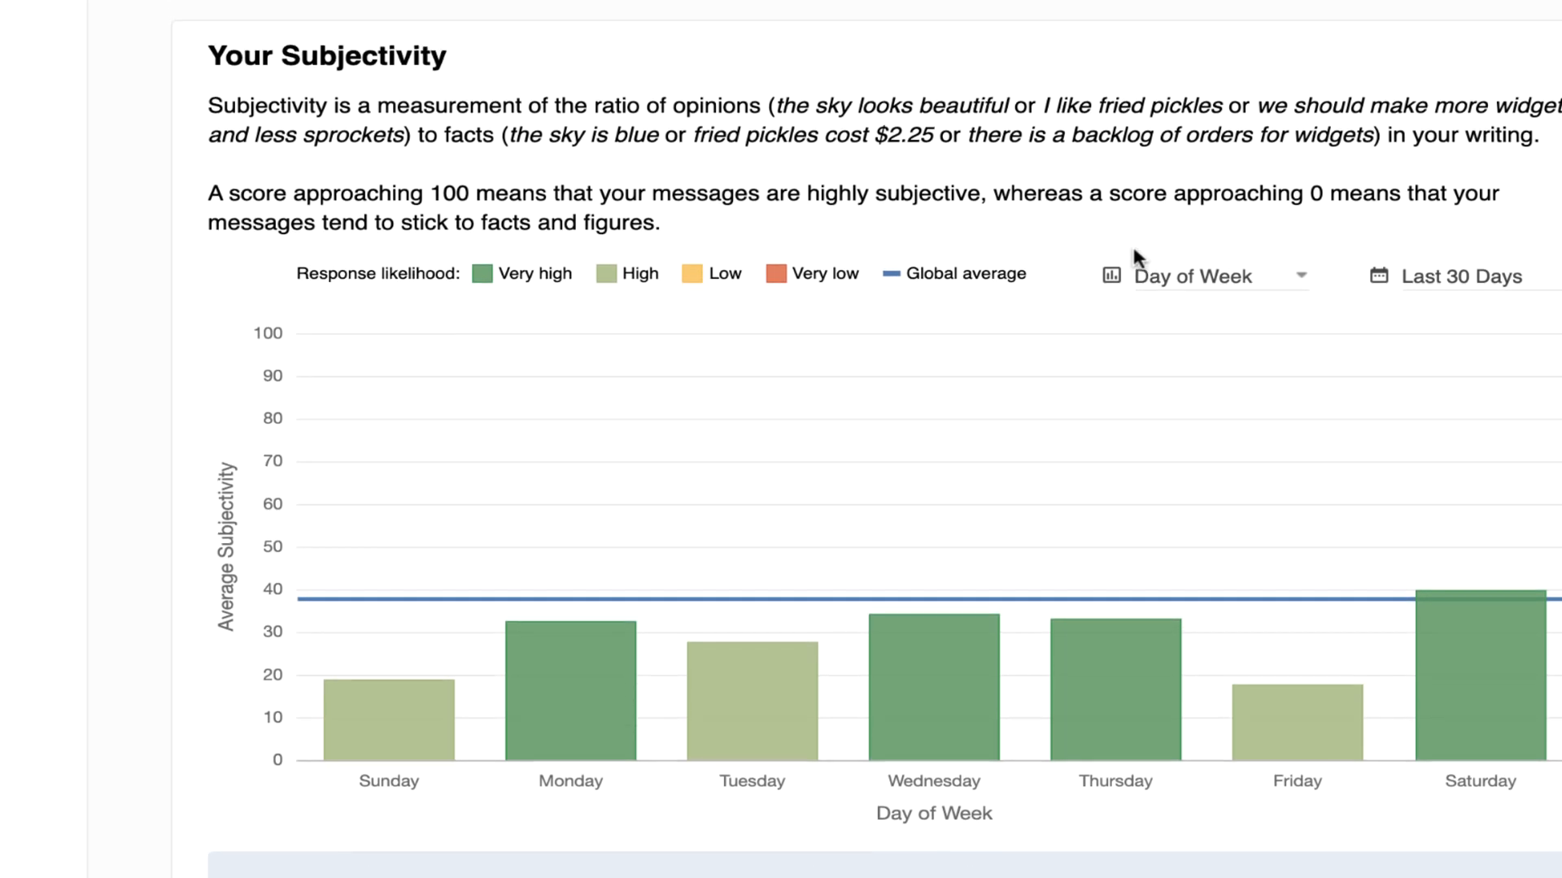
scroll(down, 3)
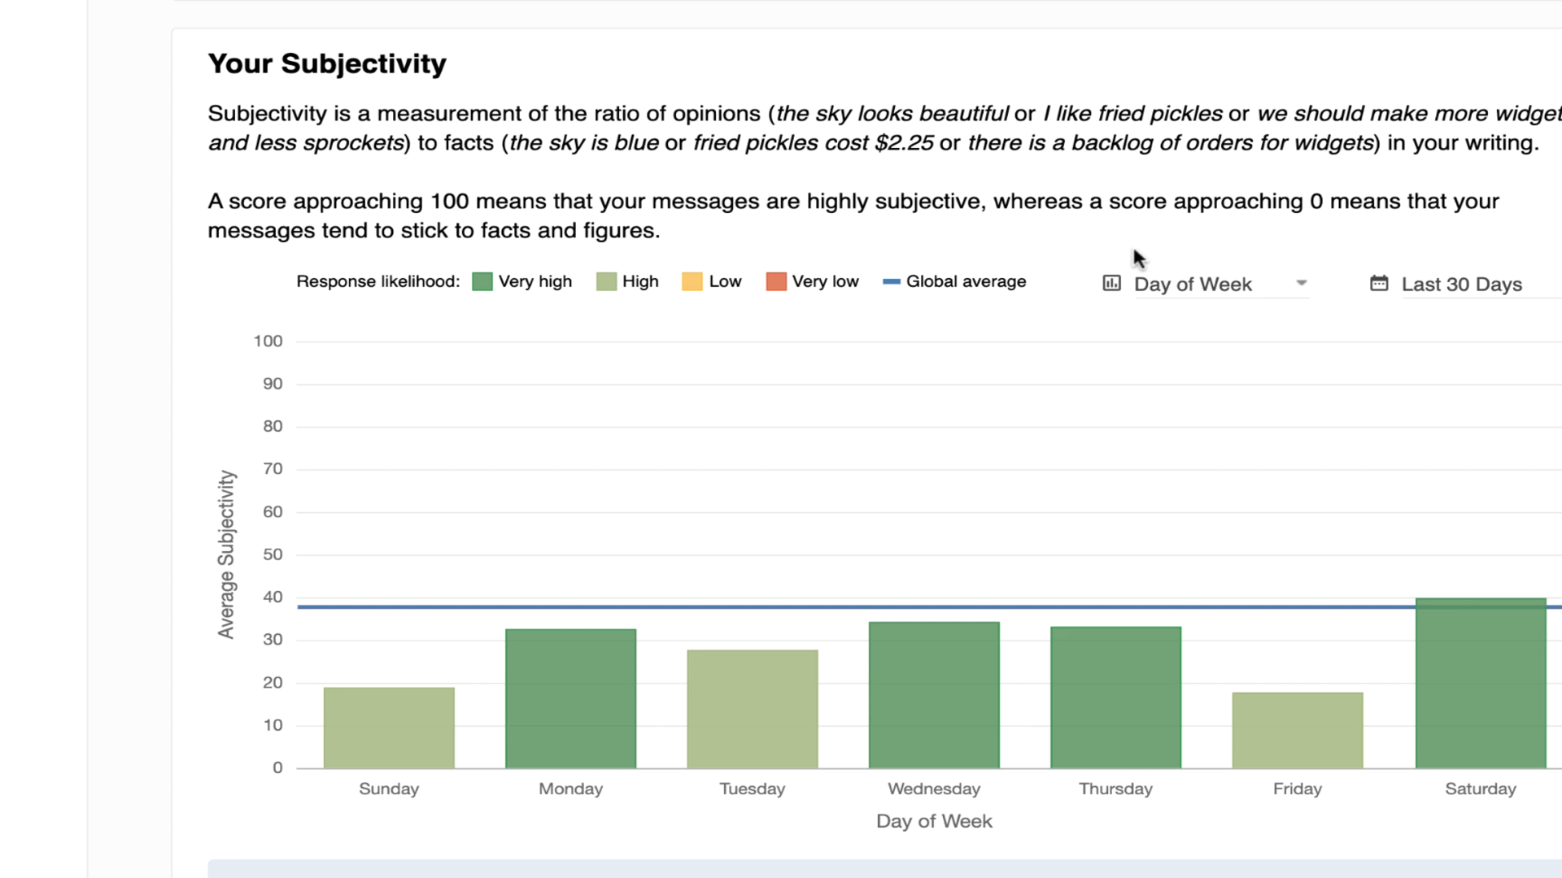
scroll(down, 3)
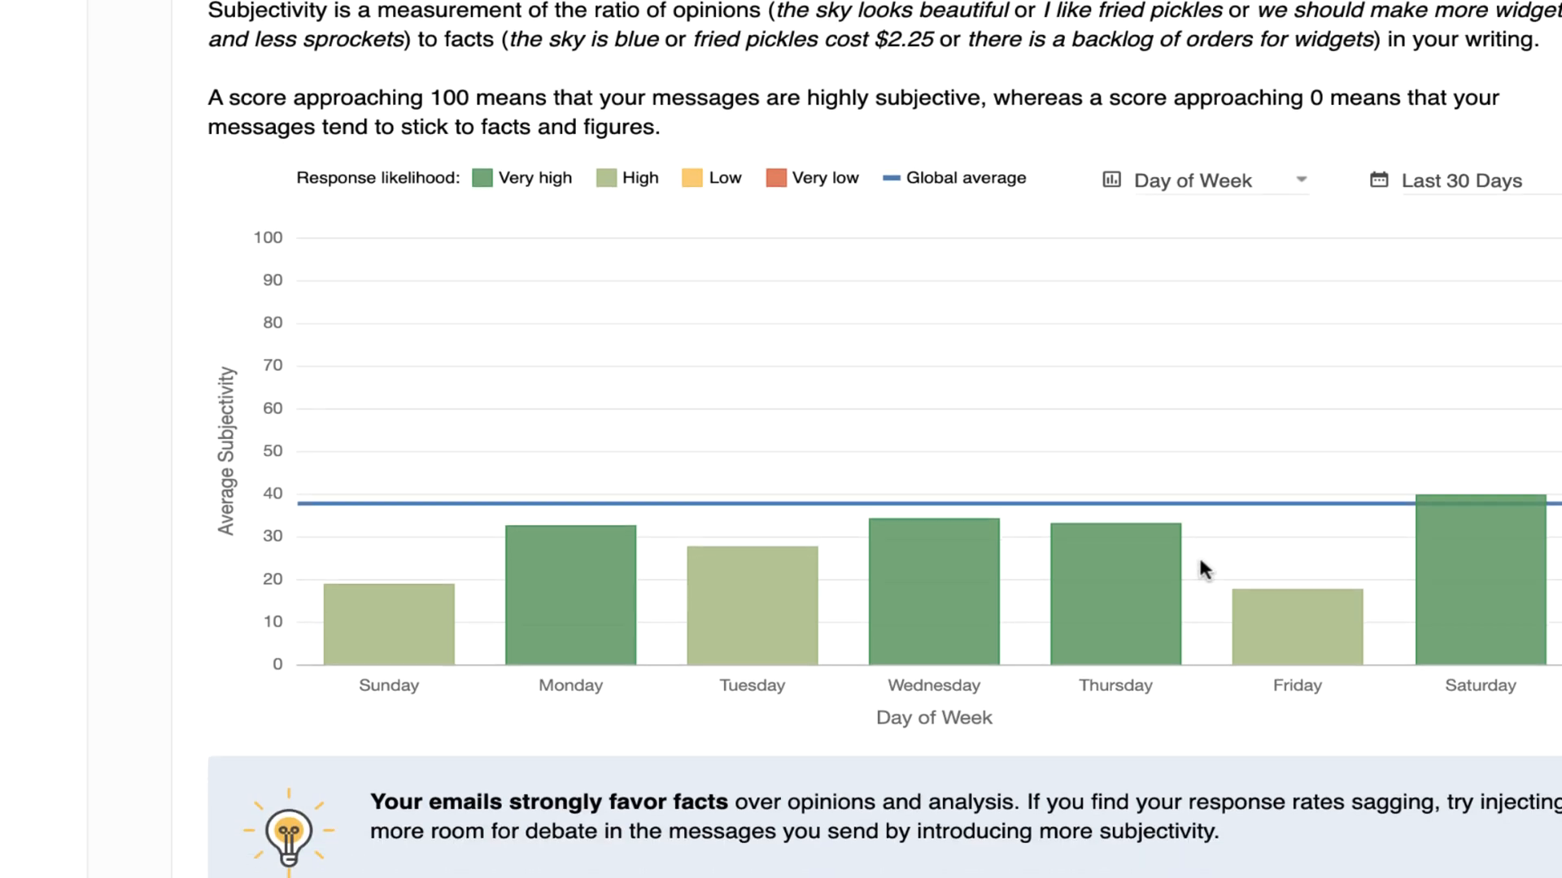
scroll(down, 3)
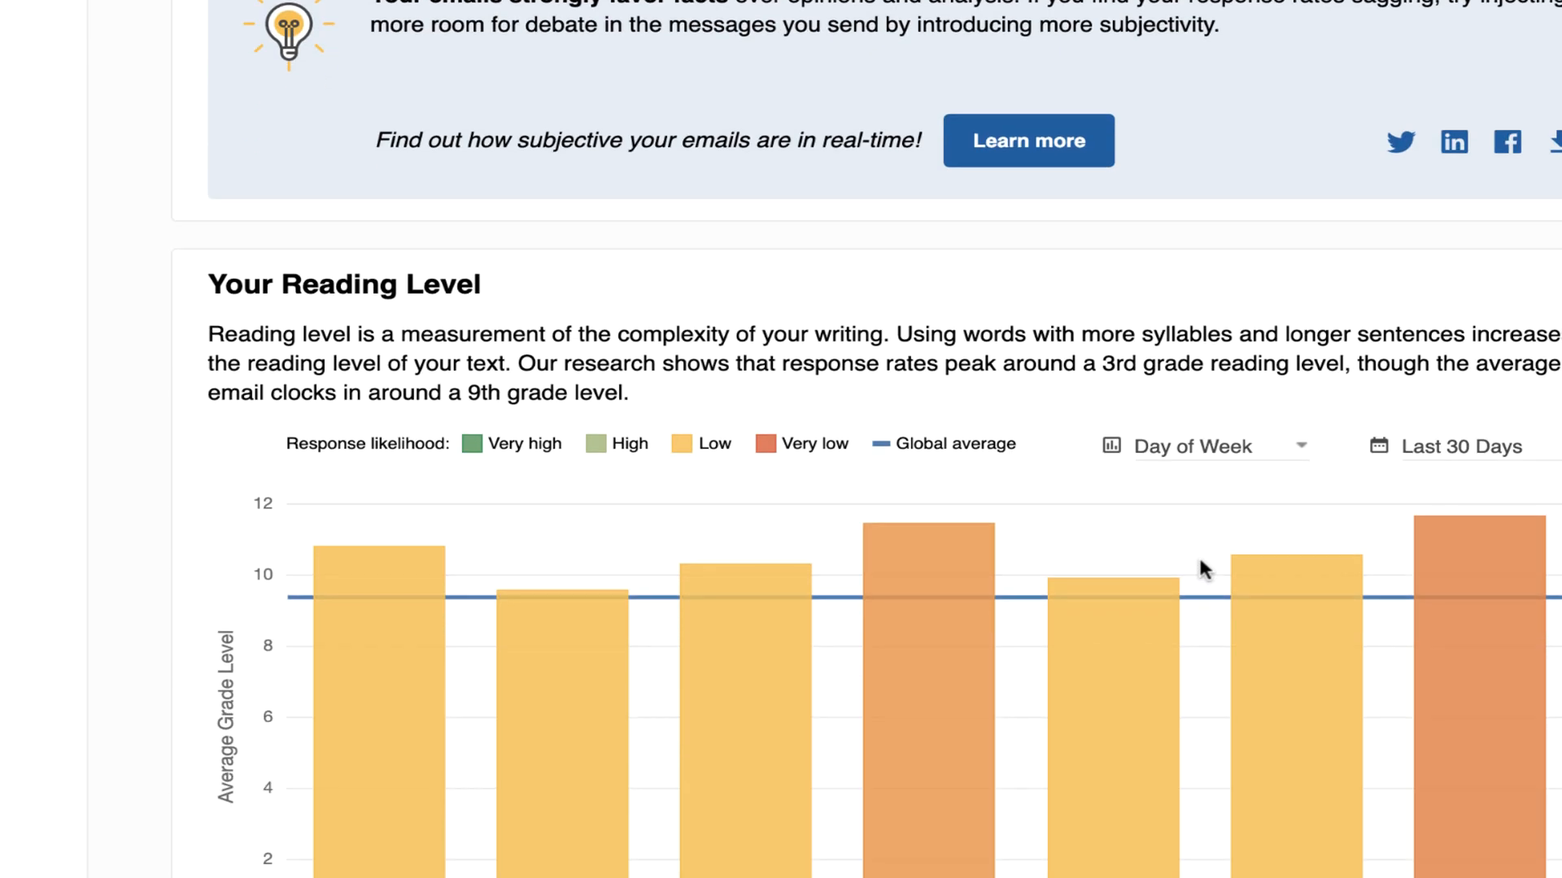
Scroll past the Reading Level and Word Count charts to the Inbox Patterns heading
scroll(down, 3)
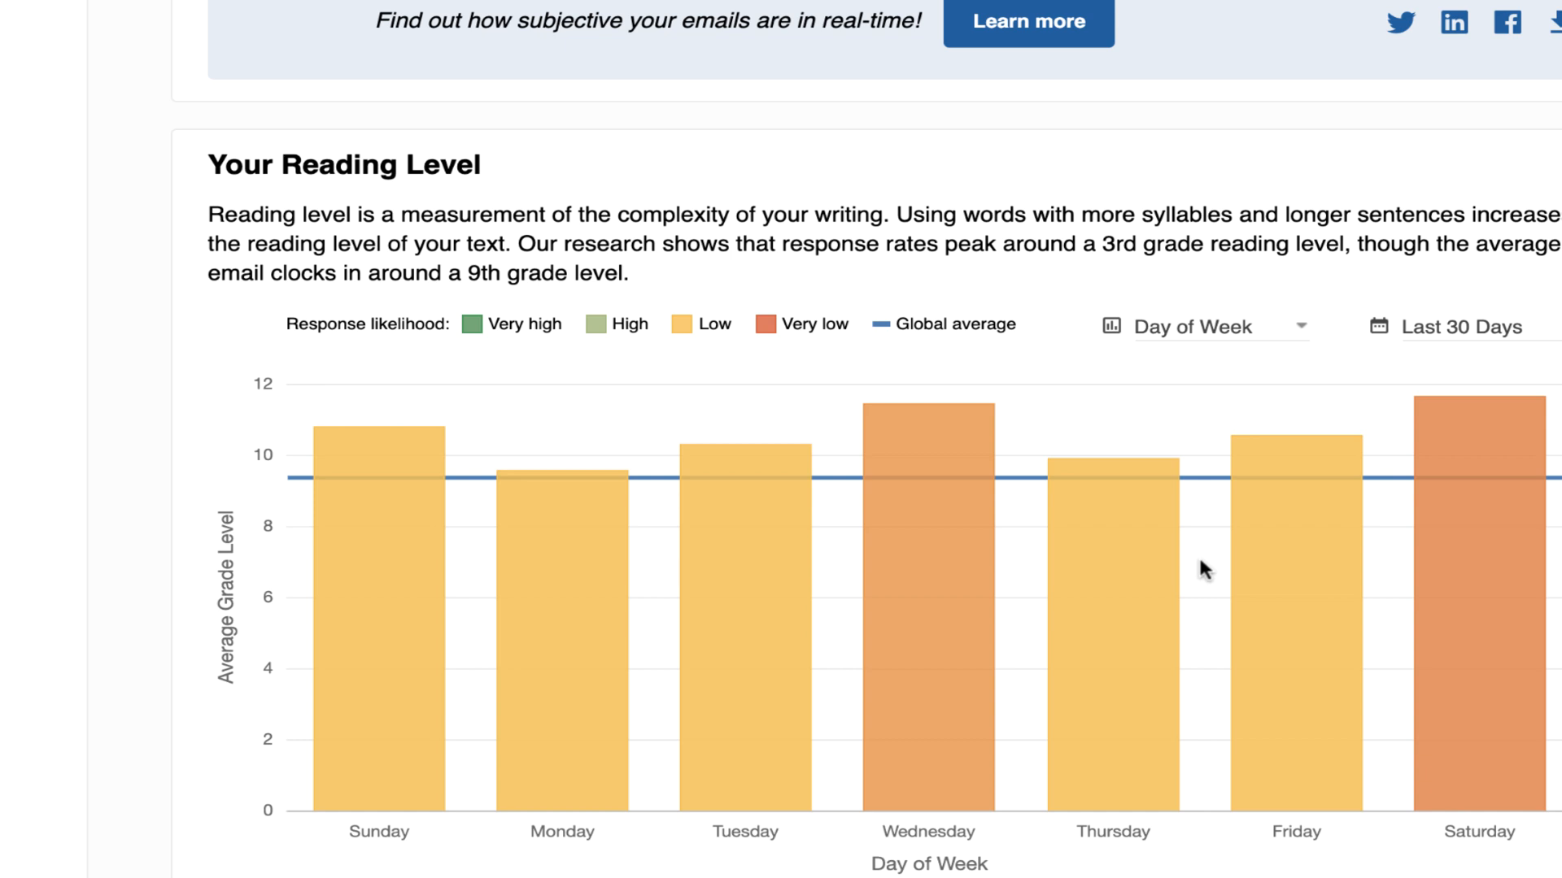
mouse_move(275, 707)
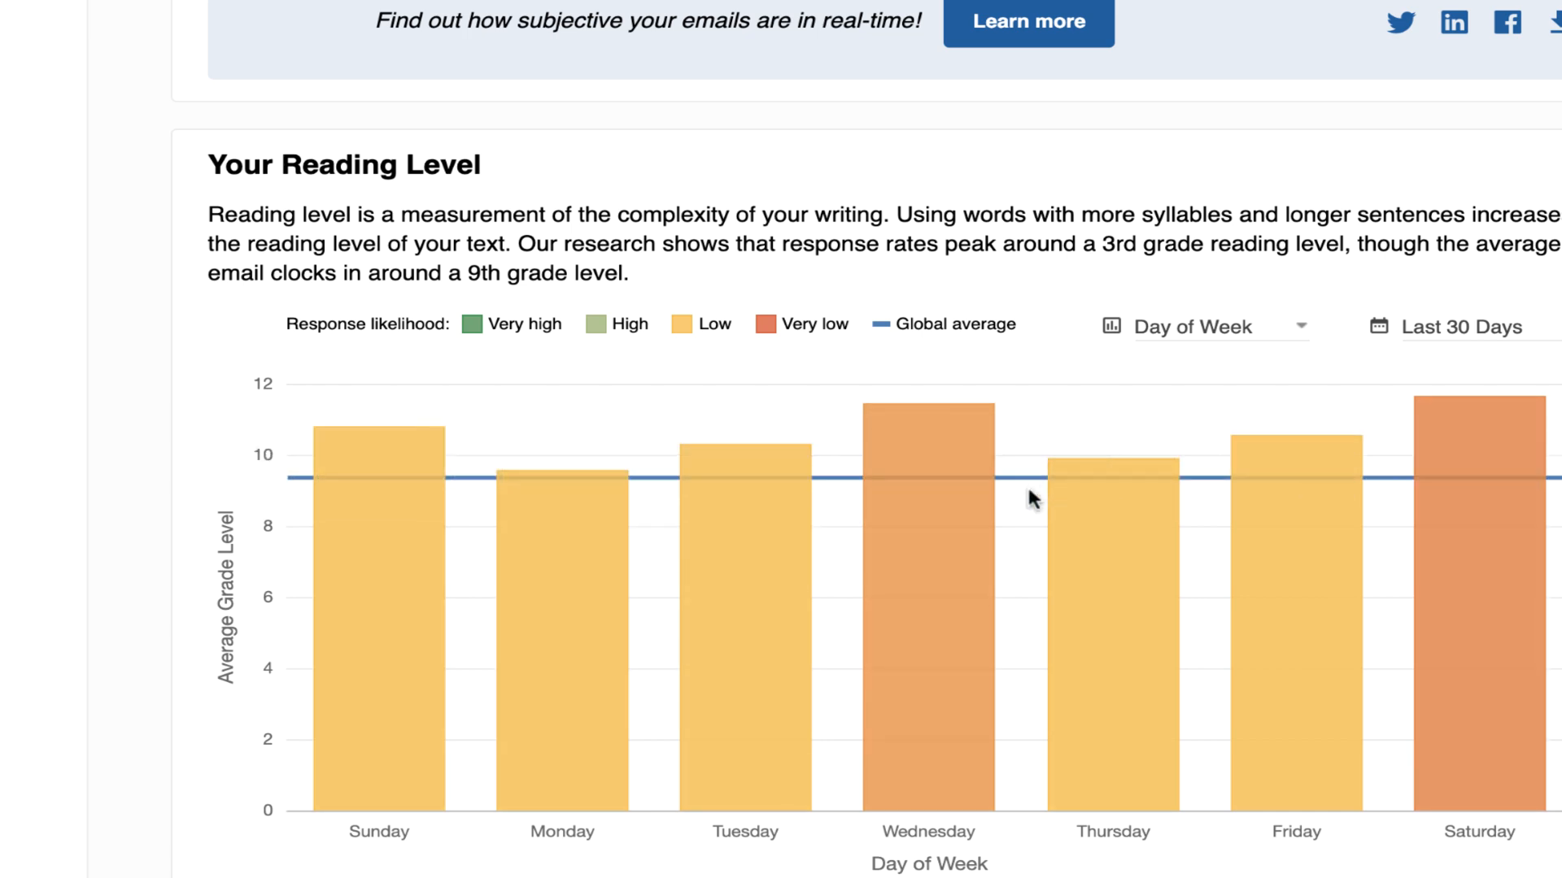
scroll(down, 3)
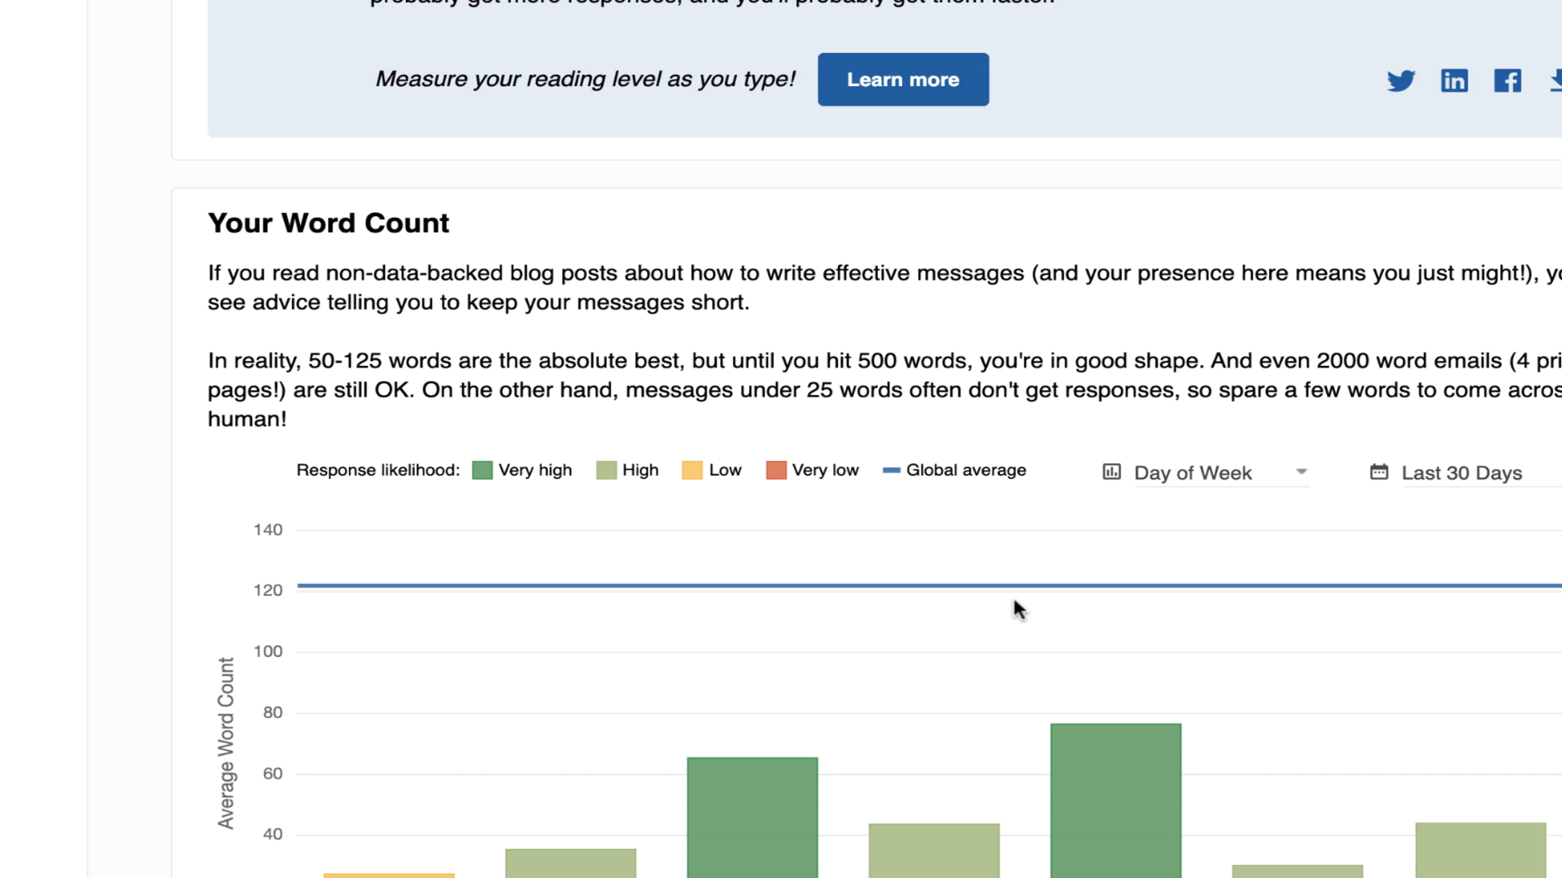
scroll(down, 3)
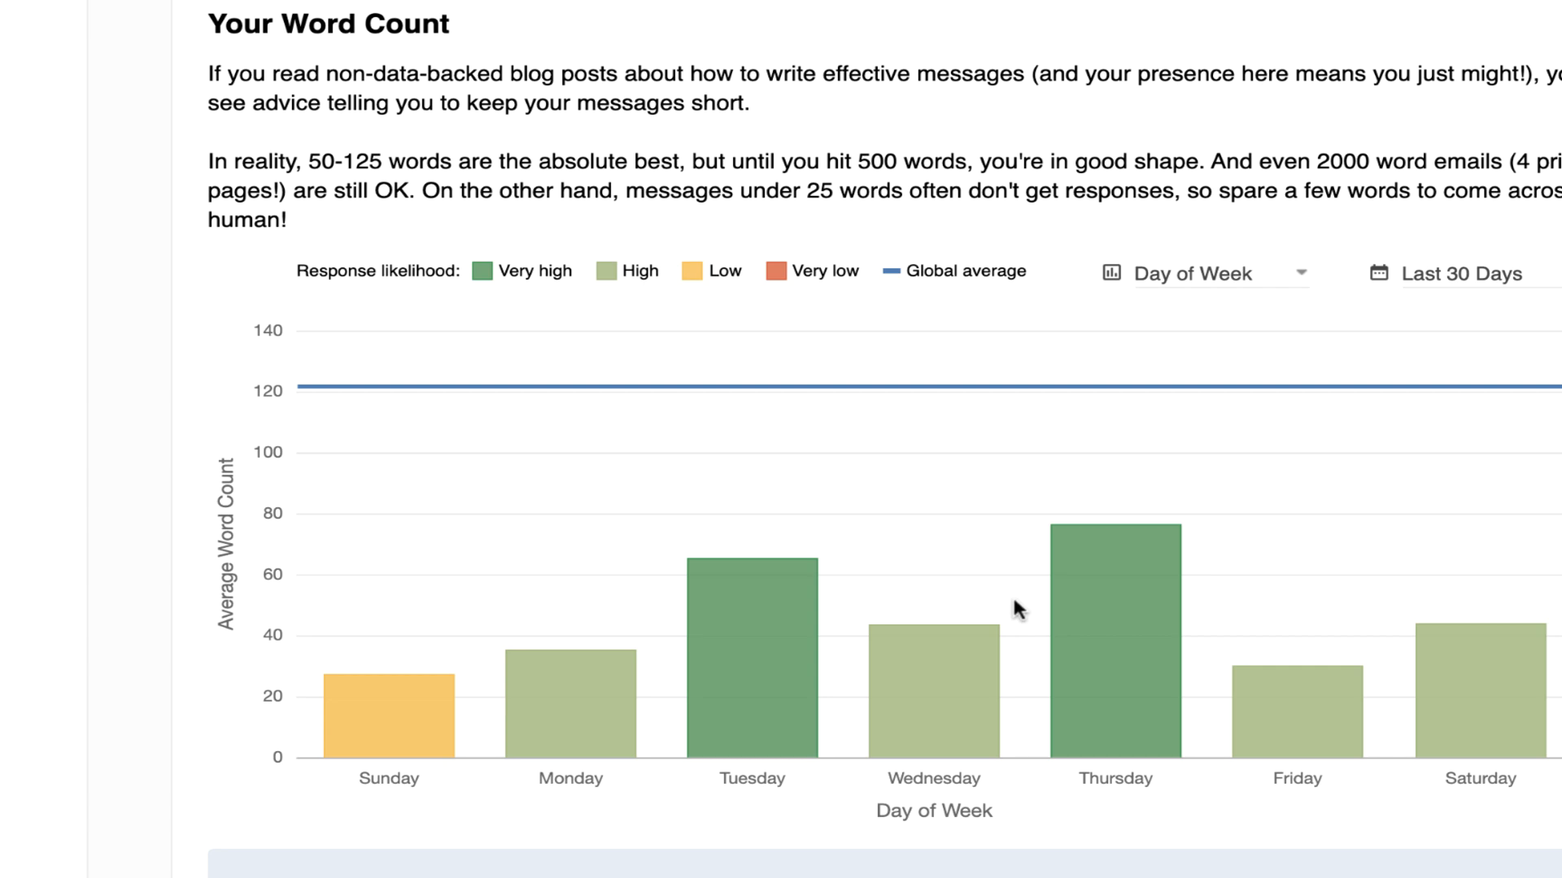
scroll(down, 3)
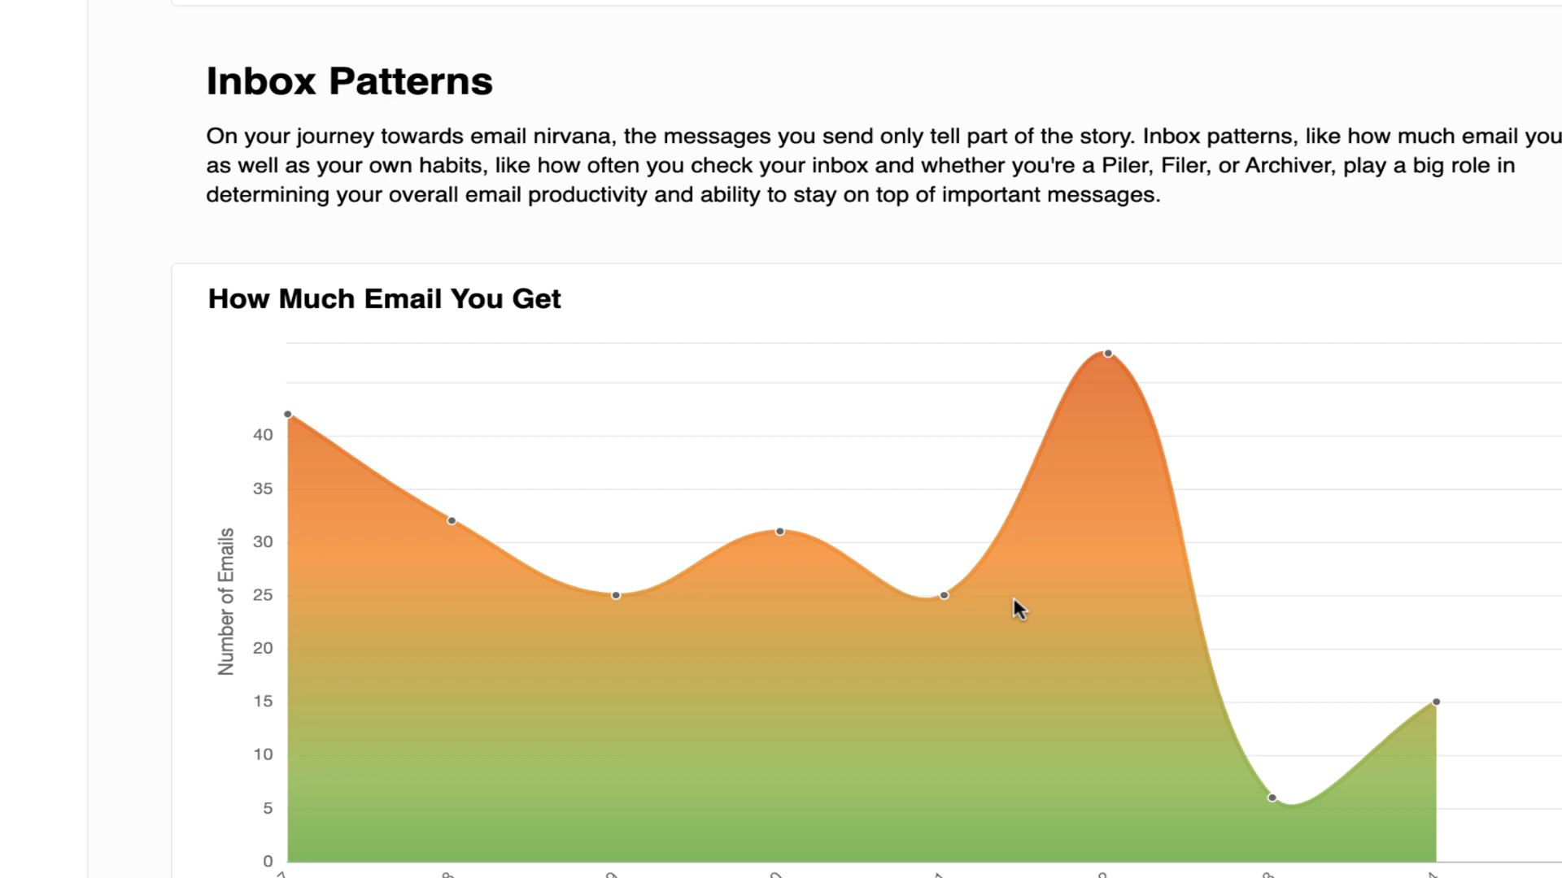
Scroll through the daily email volume chart and the email-checking heatmap down to Productivity wins
scroll(down, 3)
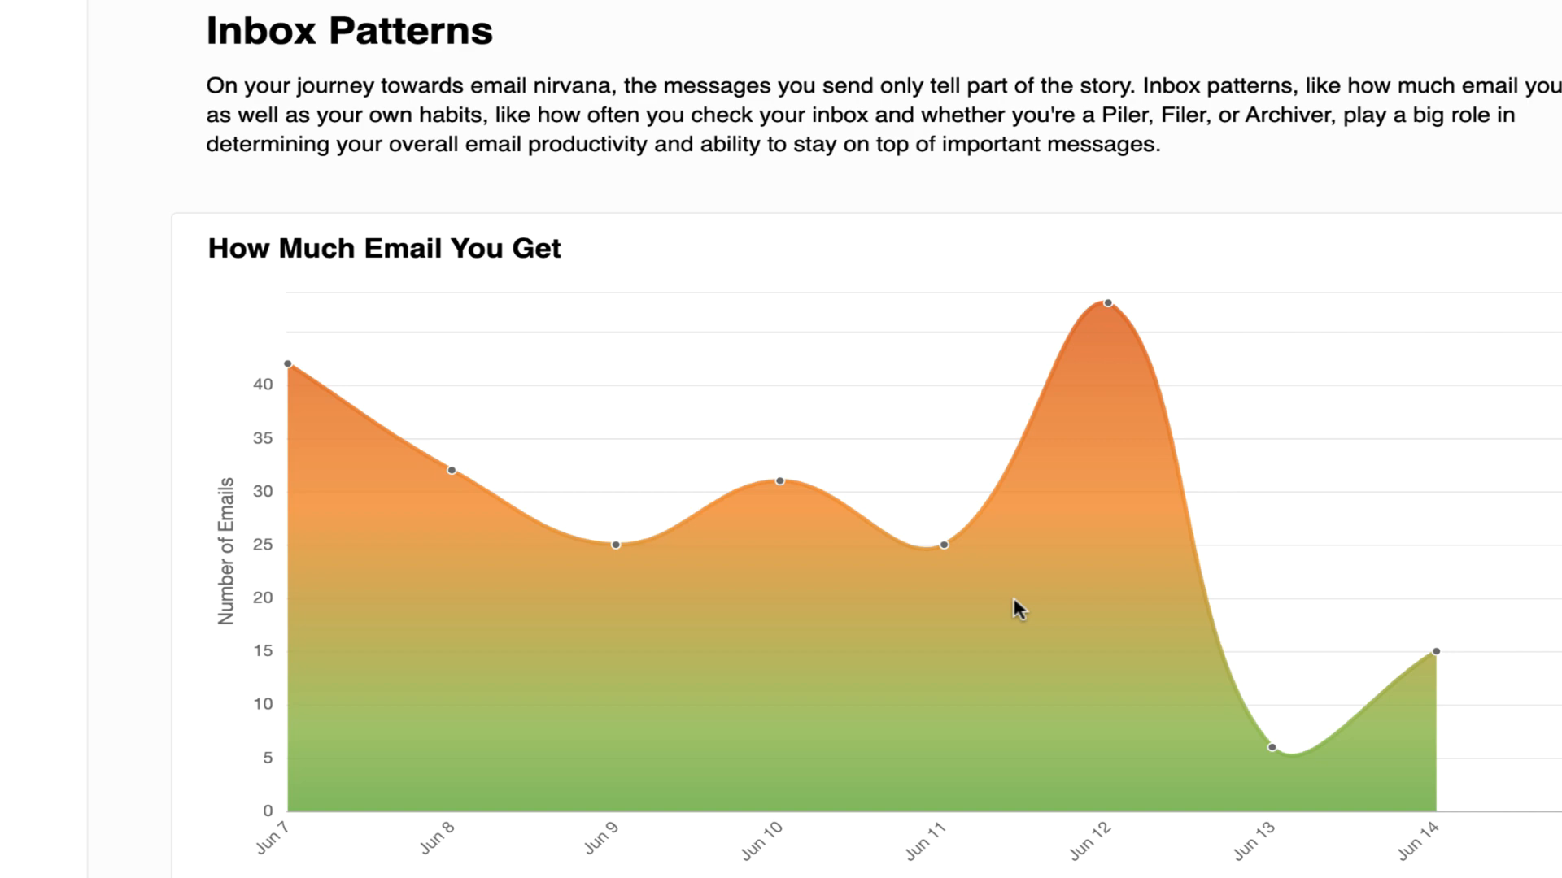
scroll(down, 3)
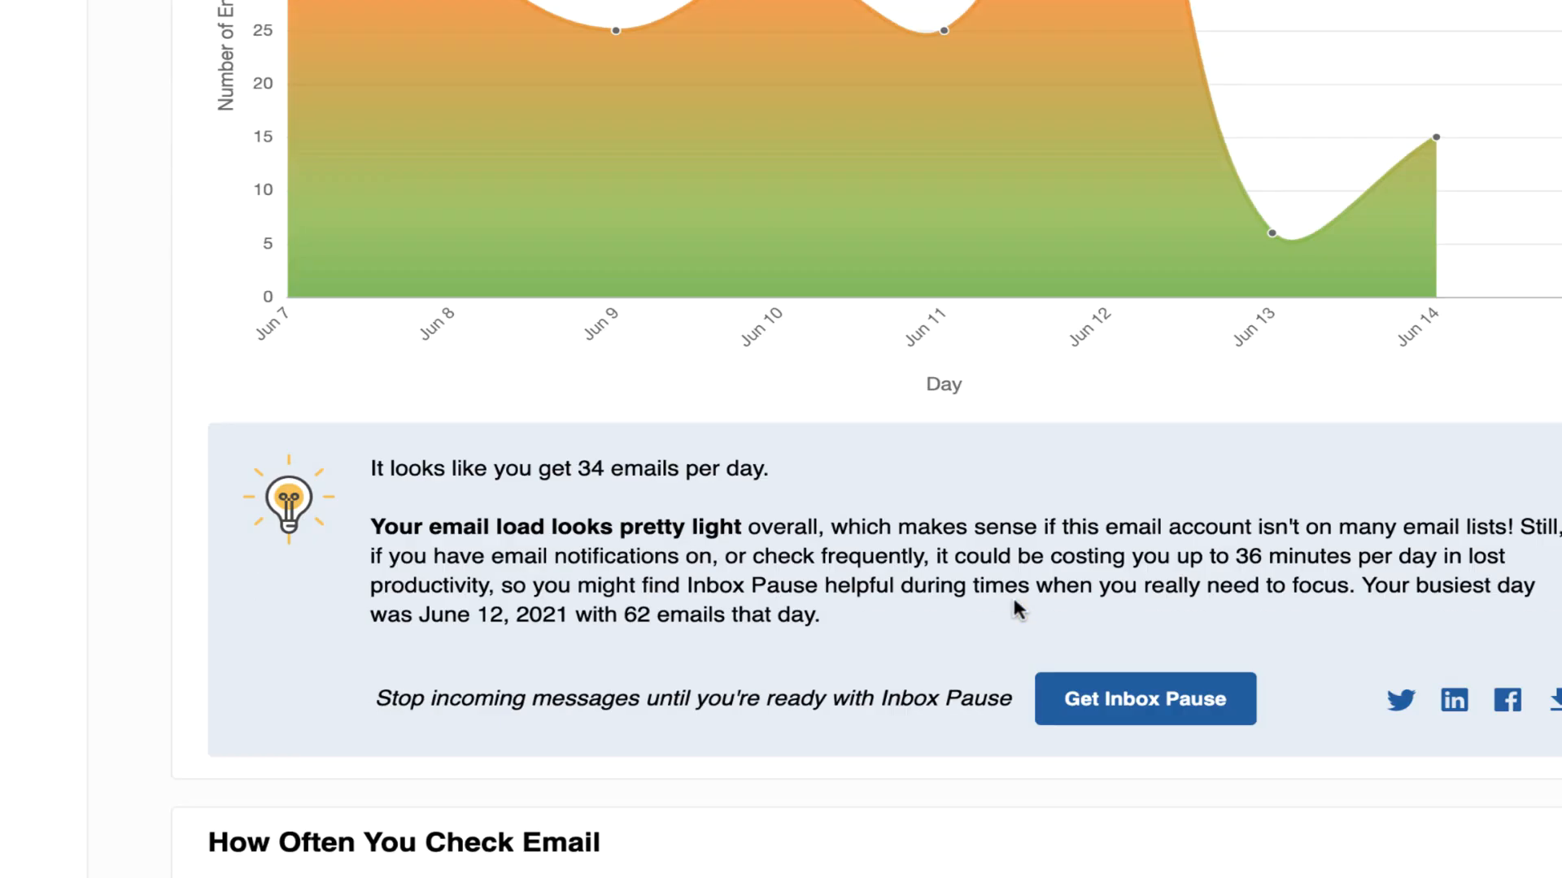
scroll(down, 3)
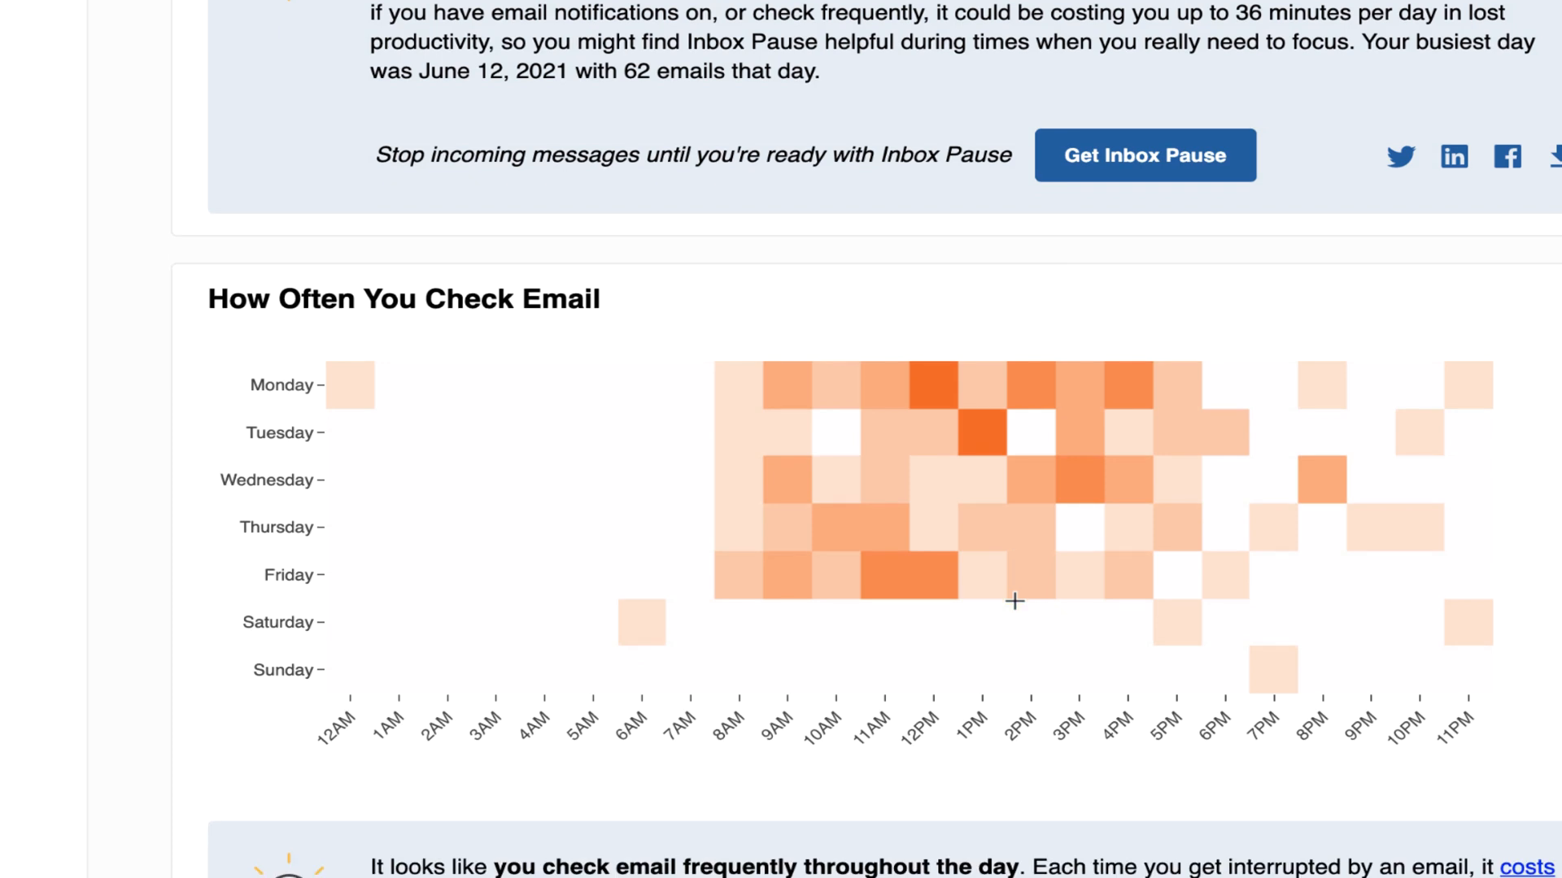
scroll(down, 3)
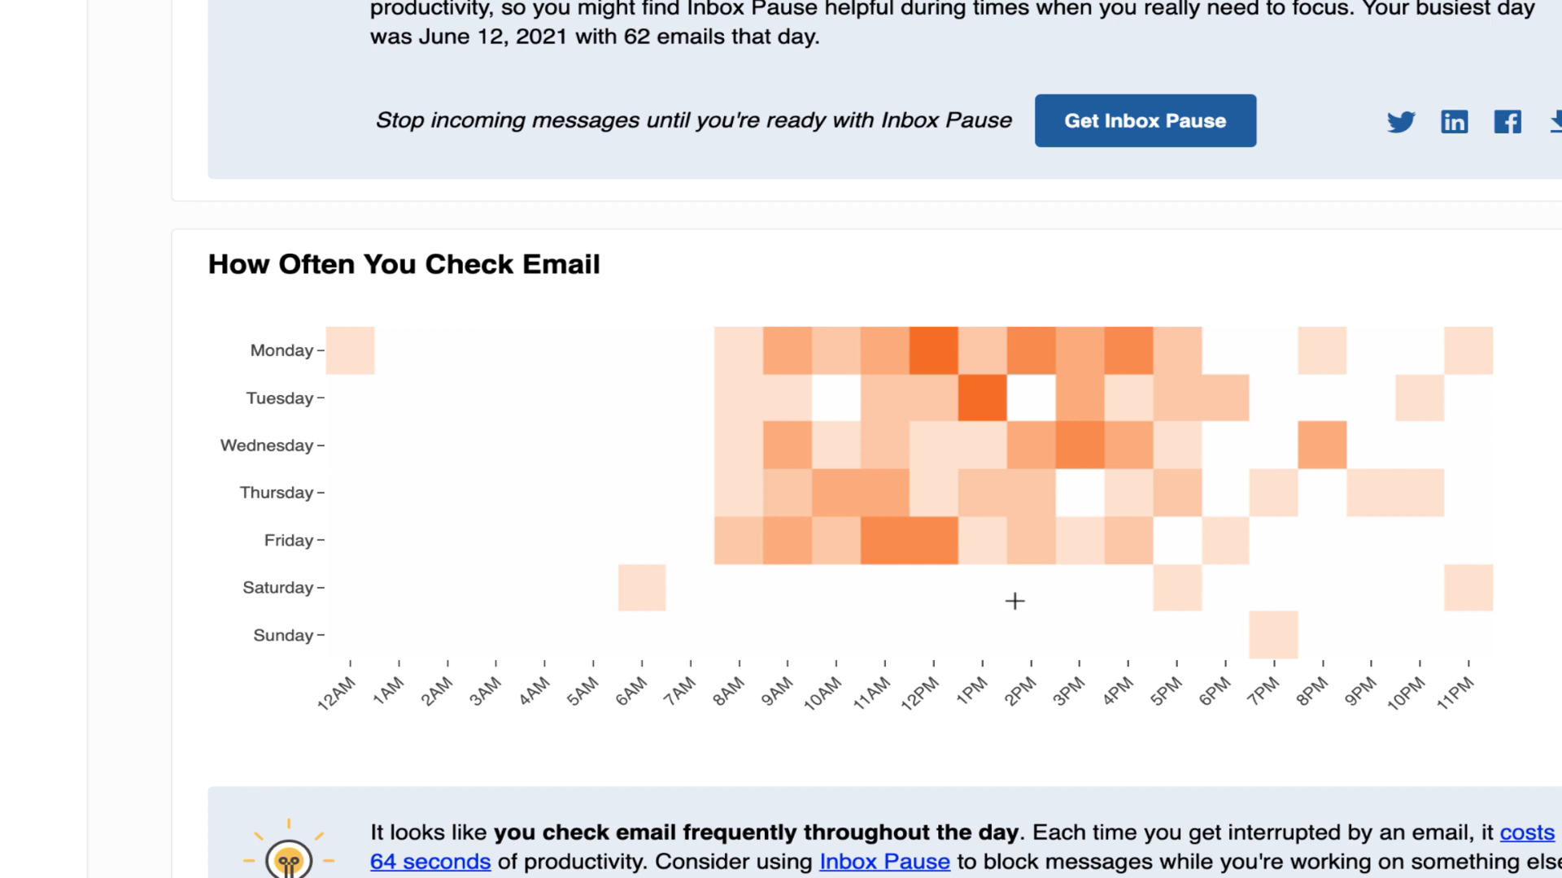
mouse_move(1006, 598)
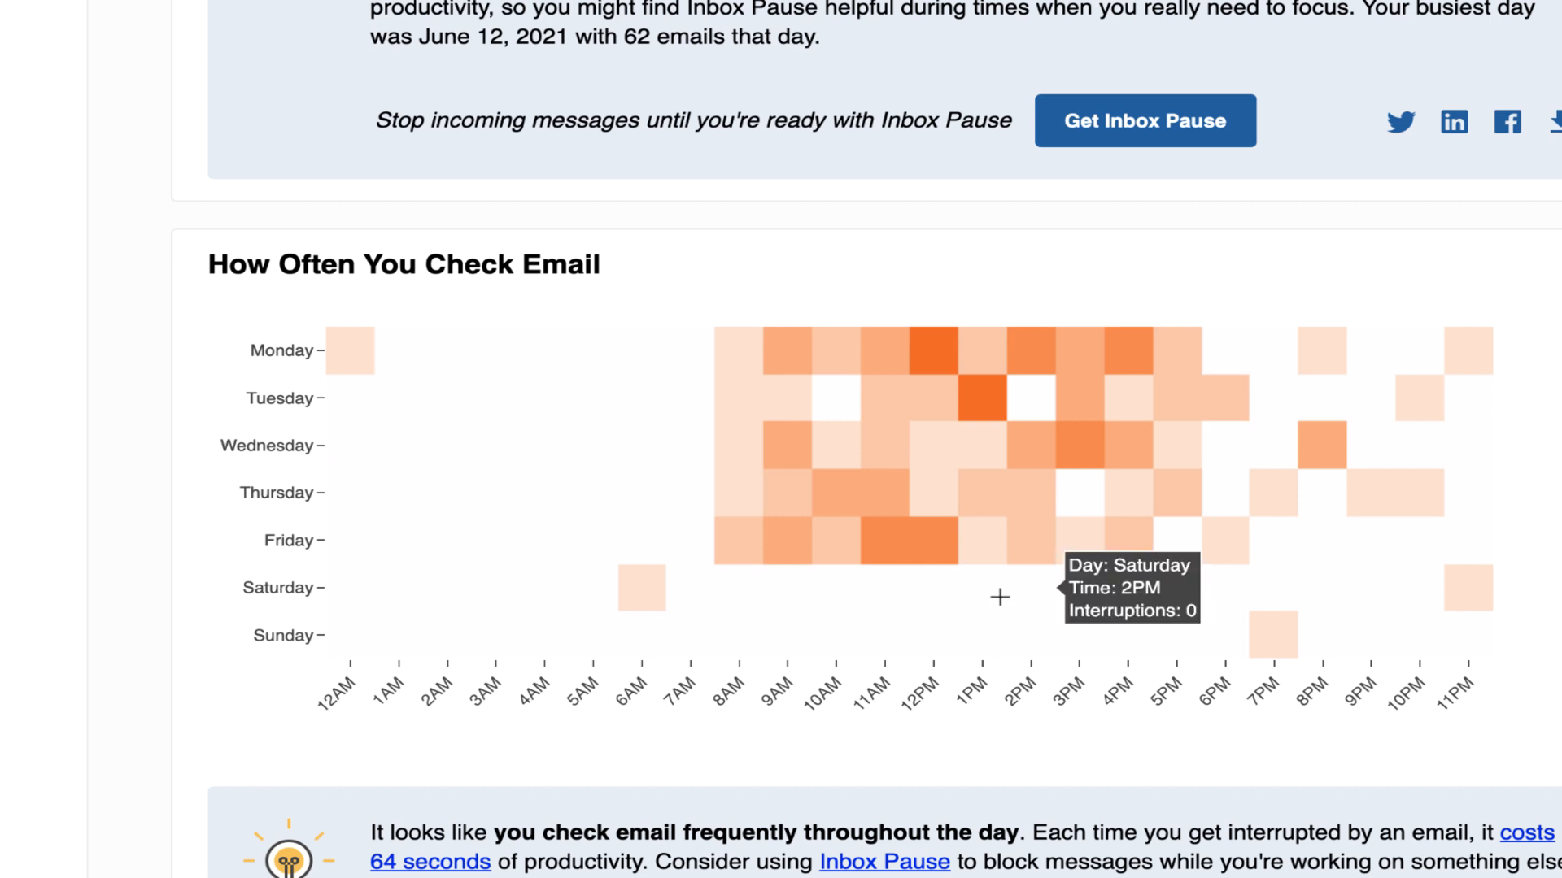
mouse_move(351, 361)
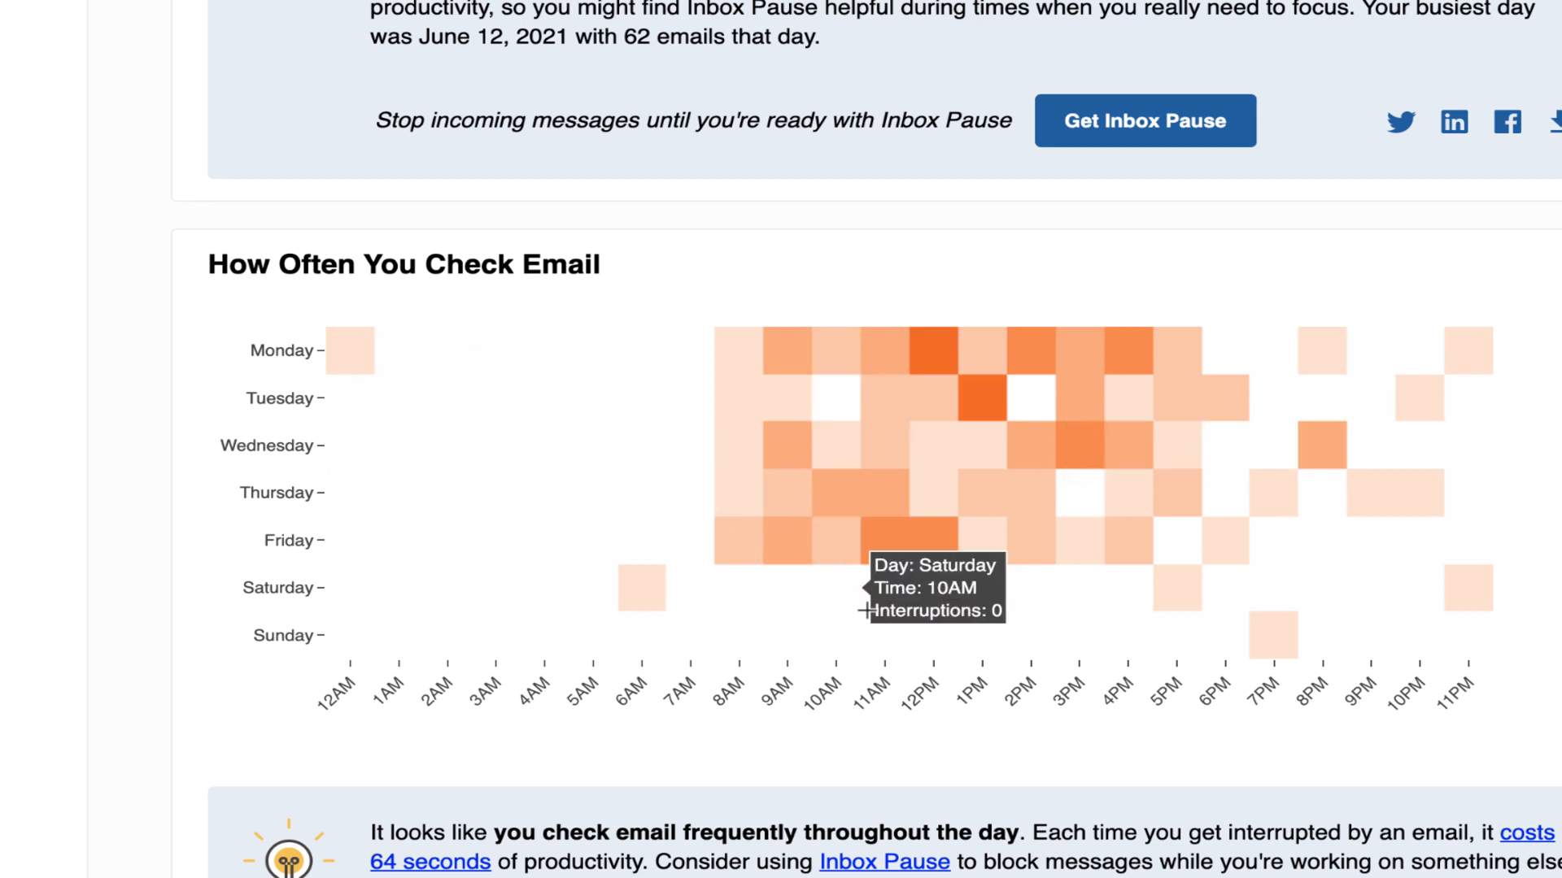
scroll(down, 3)
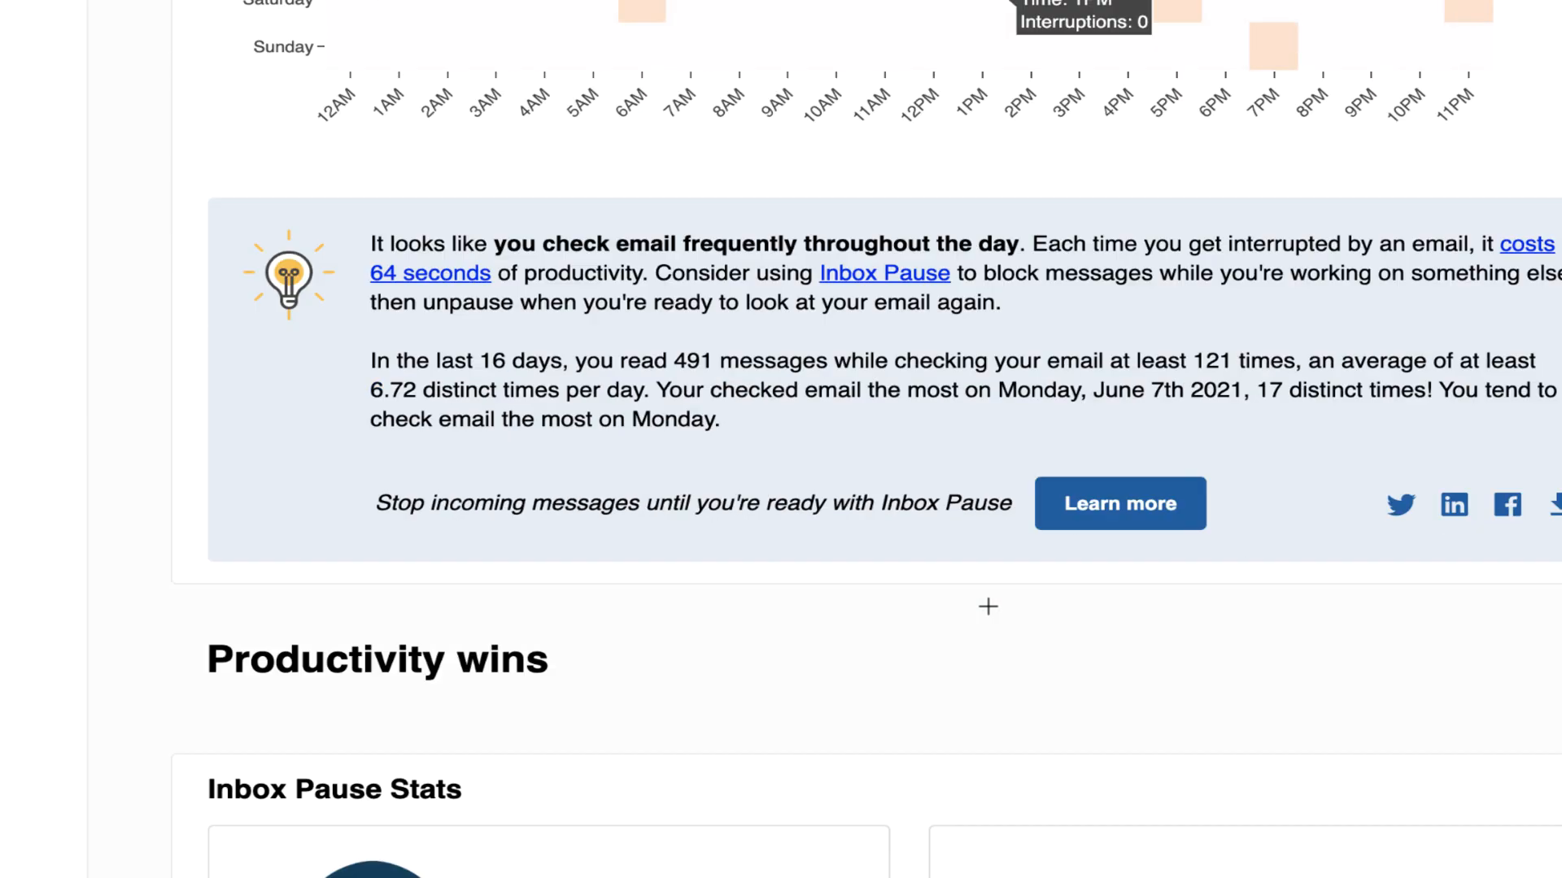
Scroll past the piler verdict, Sent Times Graph, Send Later chart and Top contacts
scroll(down, 3)
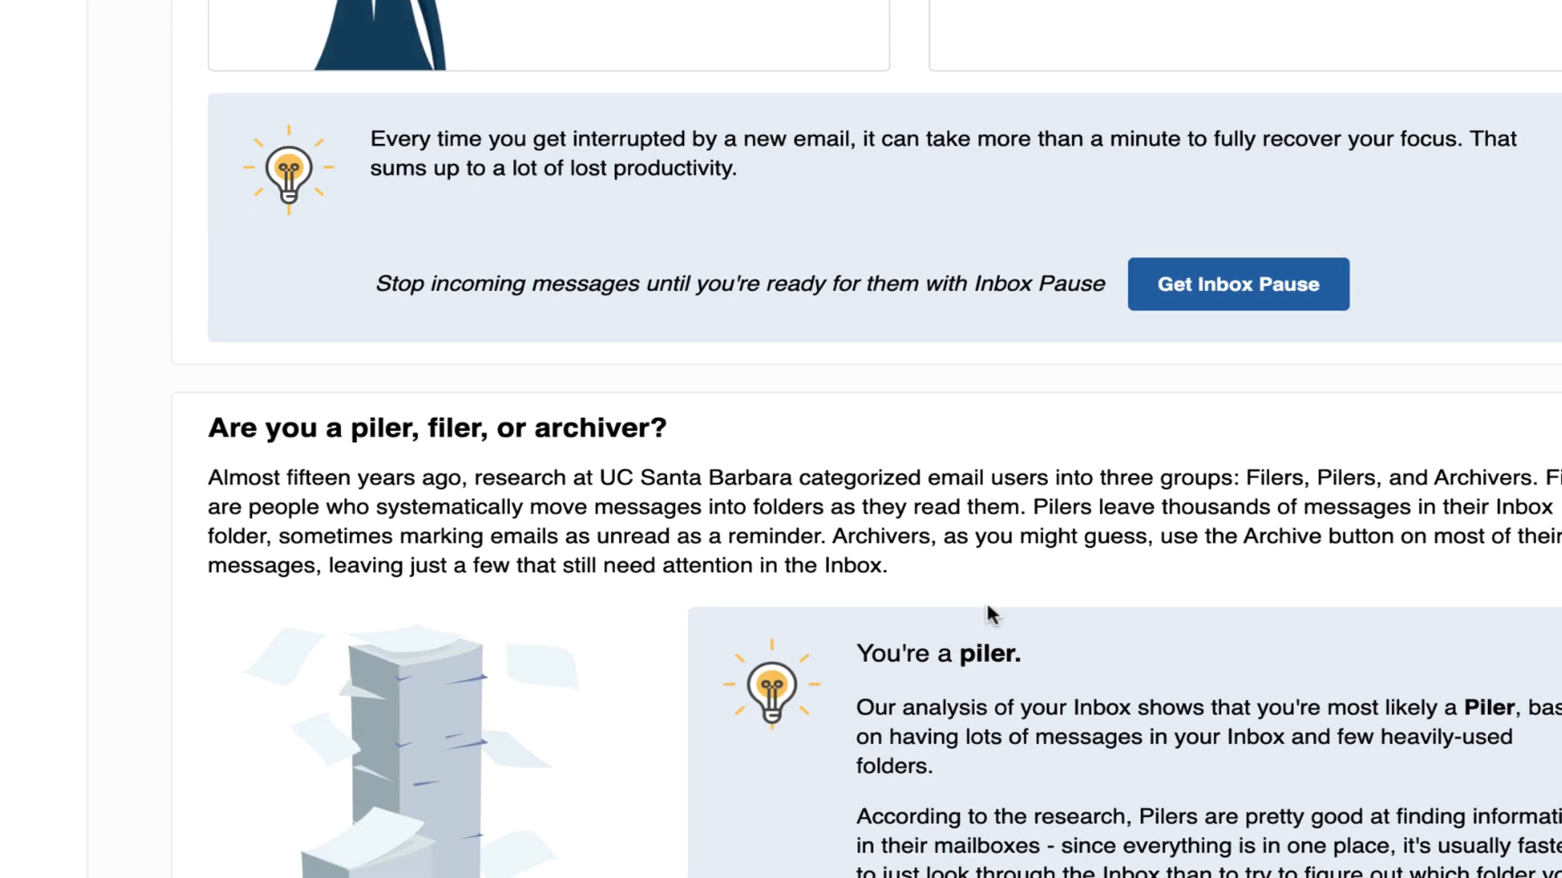
scroll(down, 3)
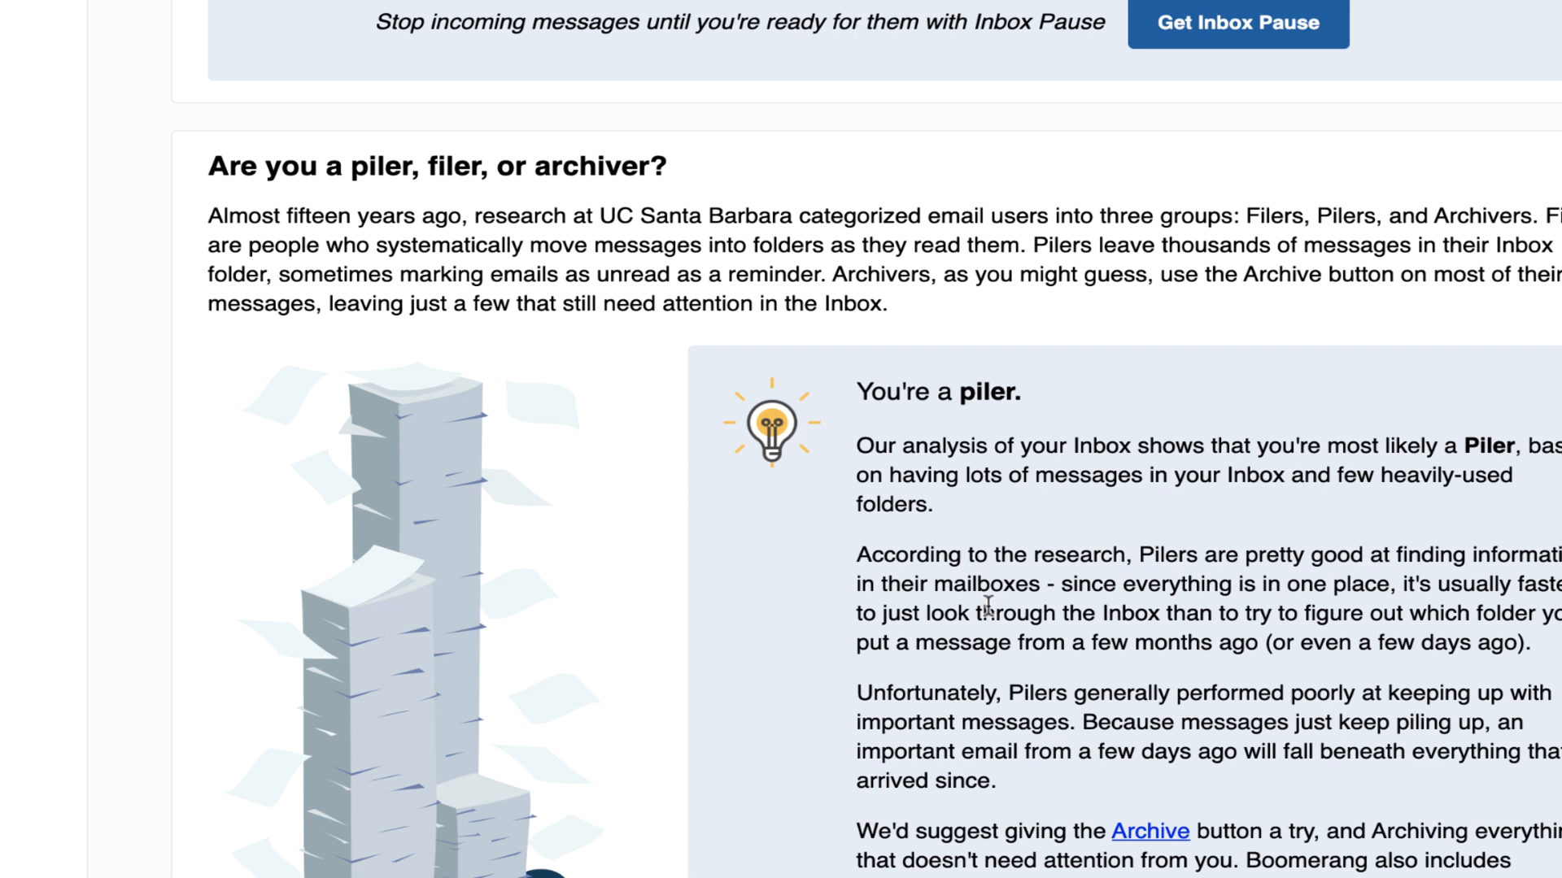
scroll(down, 3)
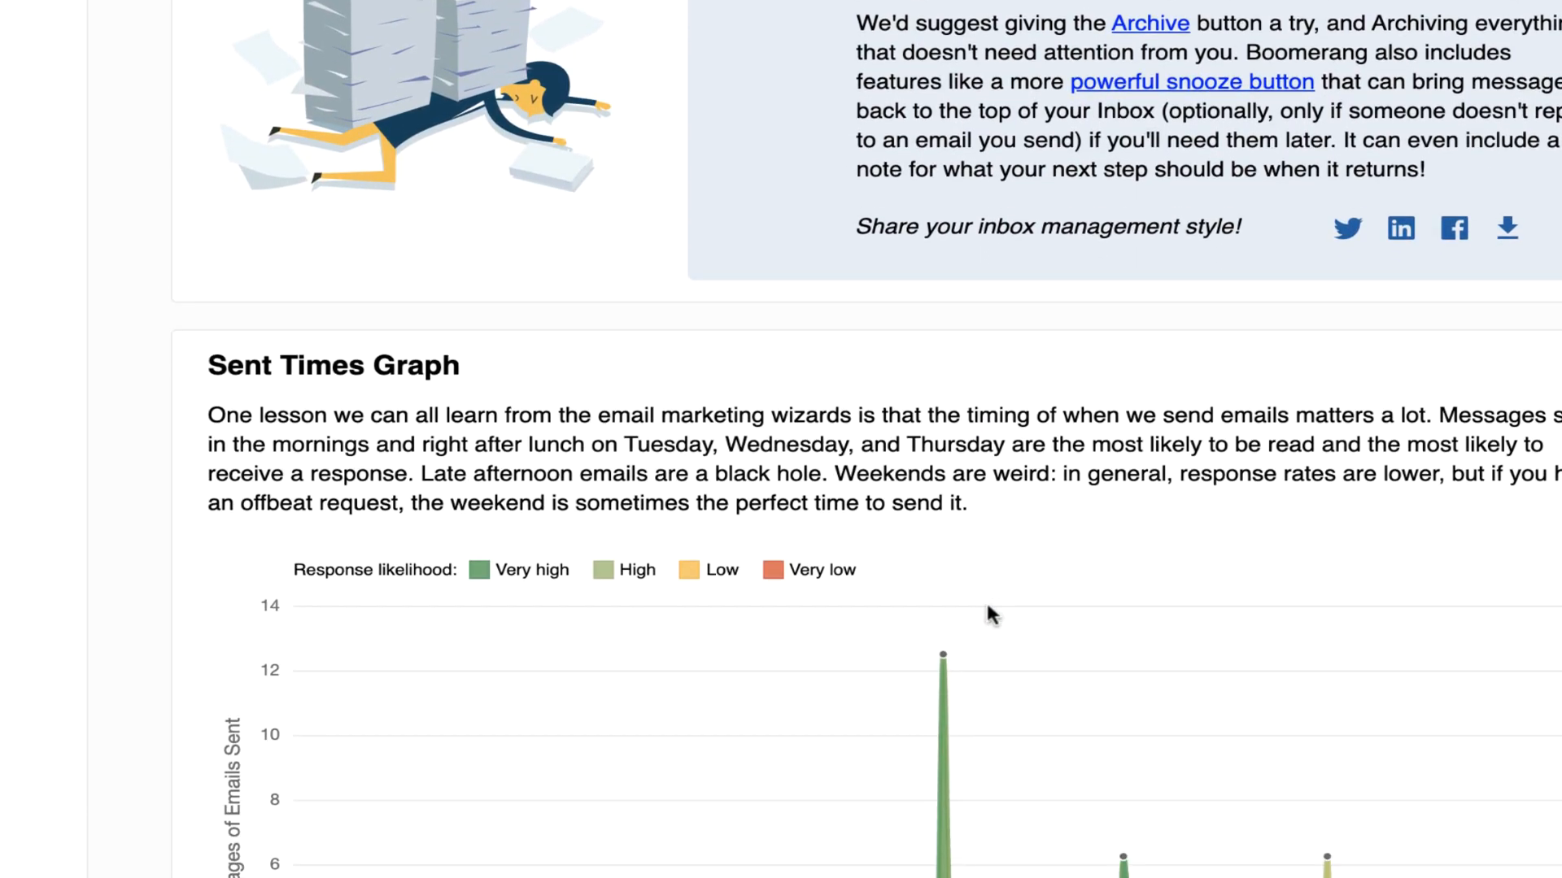
scroll(down, 3)
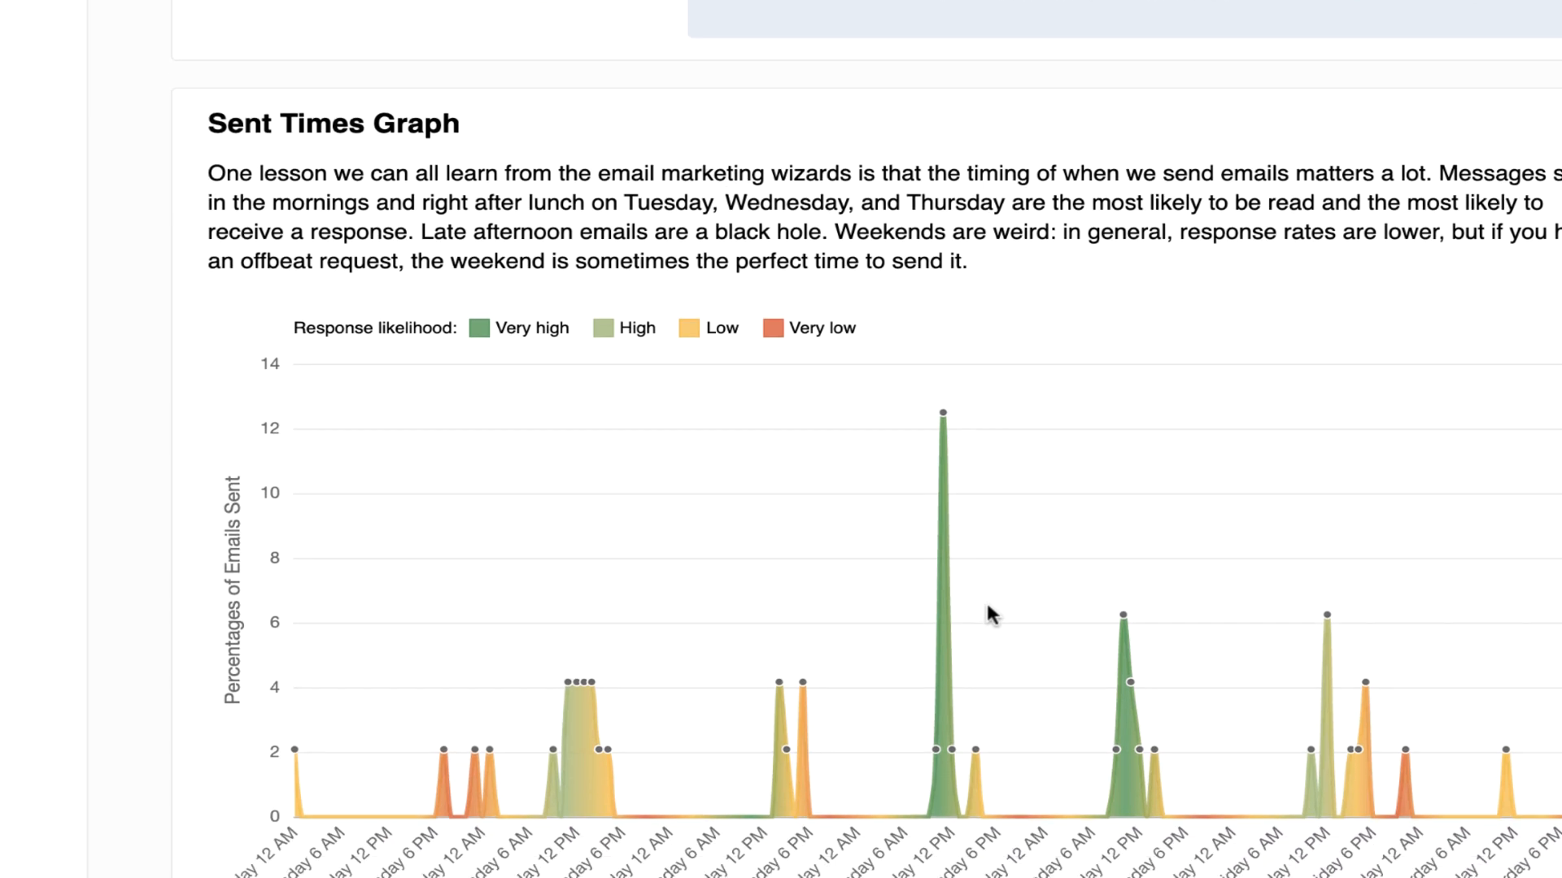
scroll(down, 3)
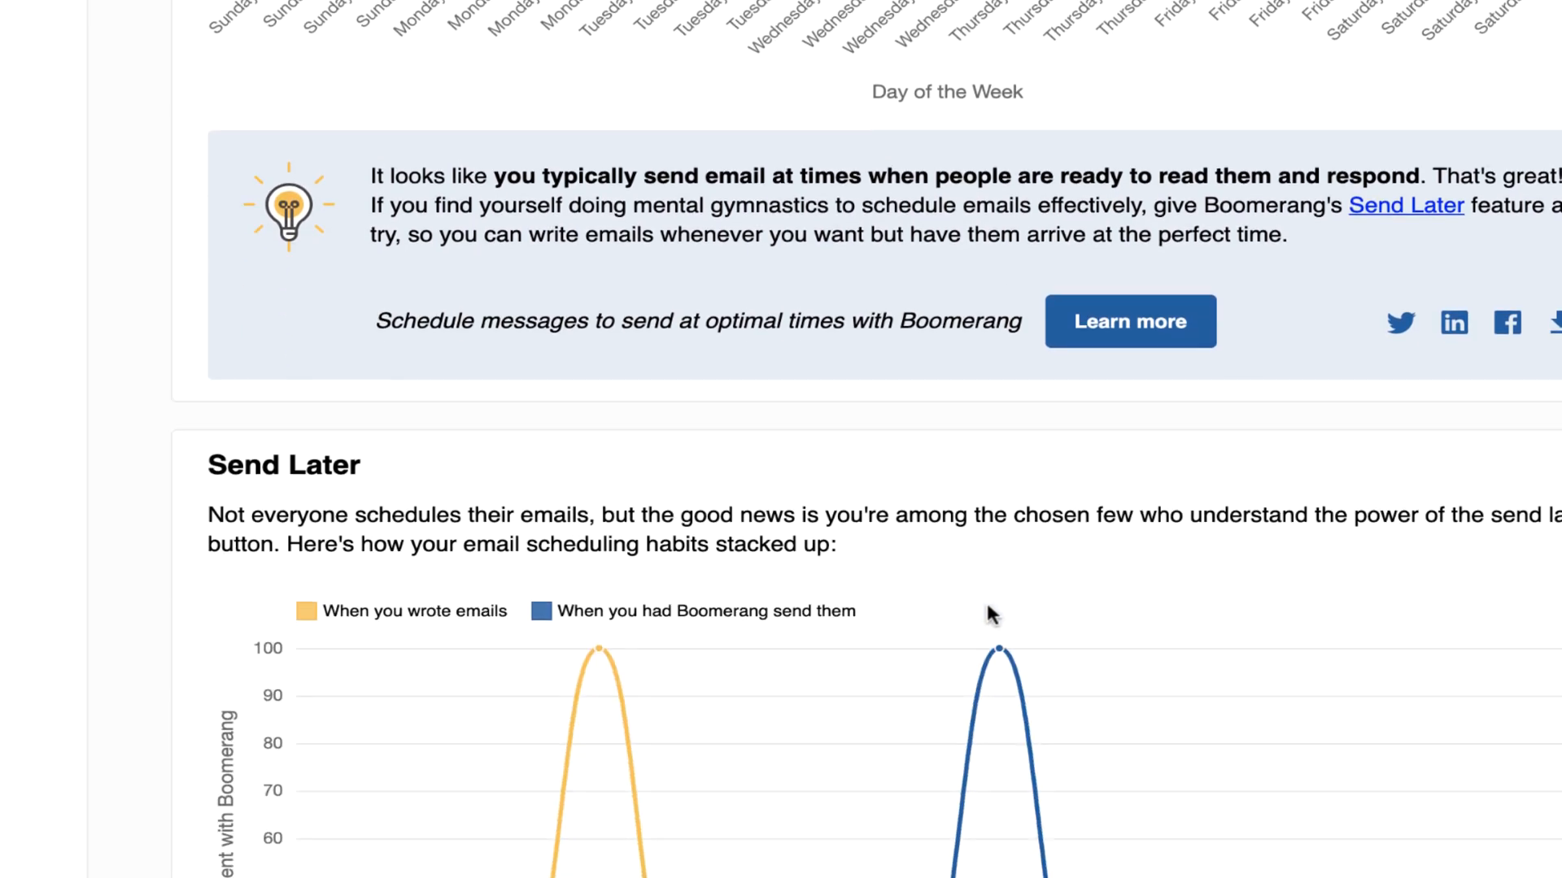
scroll(down, 3)
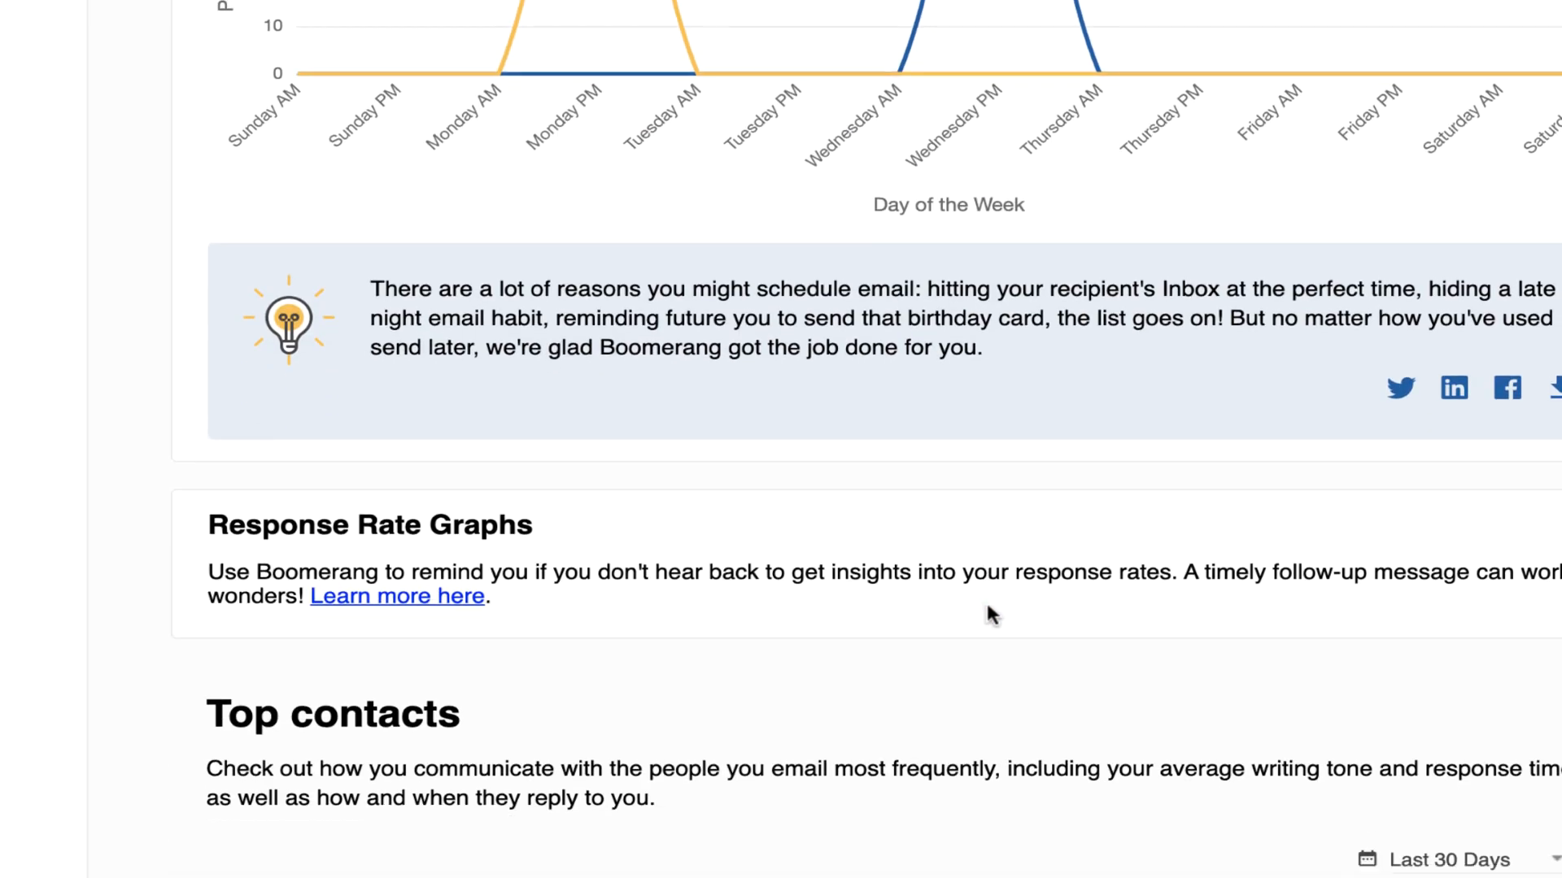
Scroll back up to the writing-style introduction at the top of Insights
scroll(up, 3)
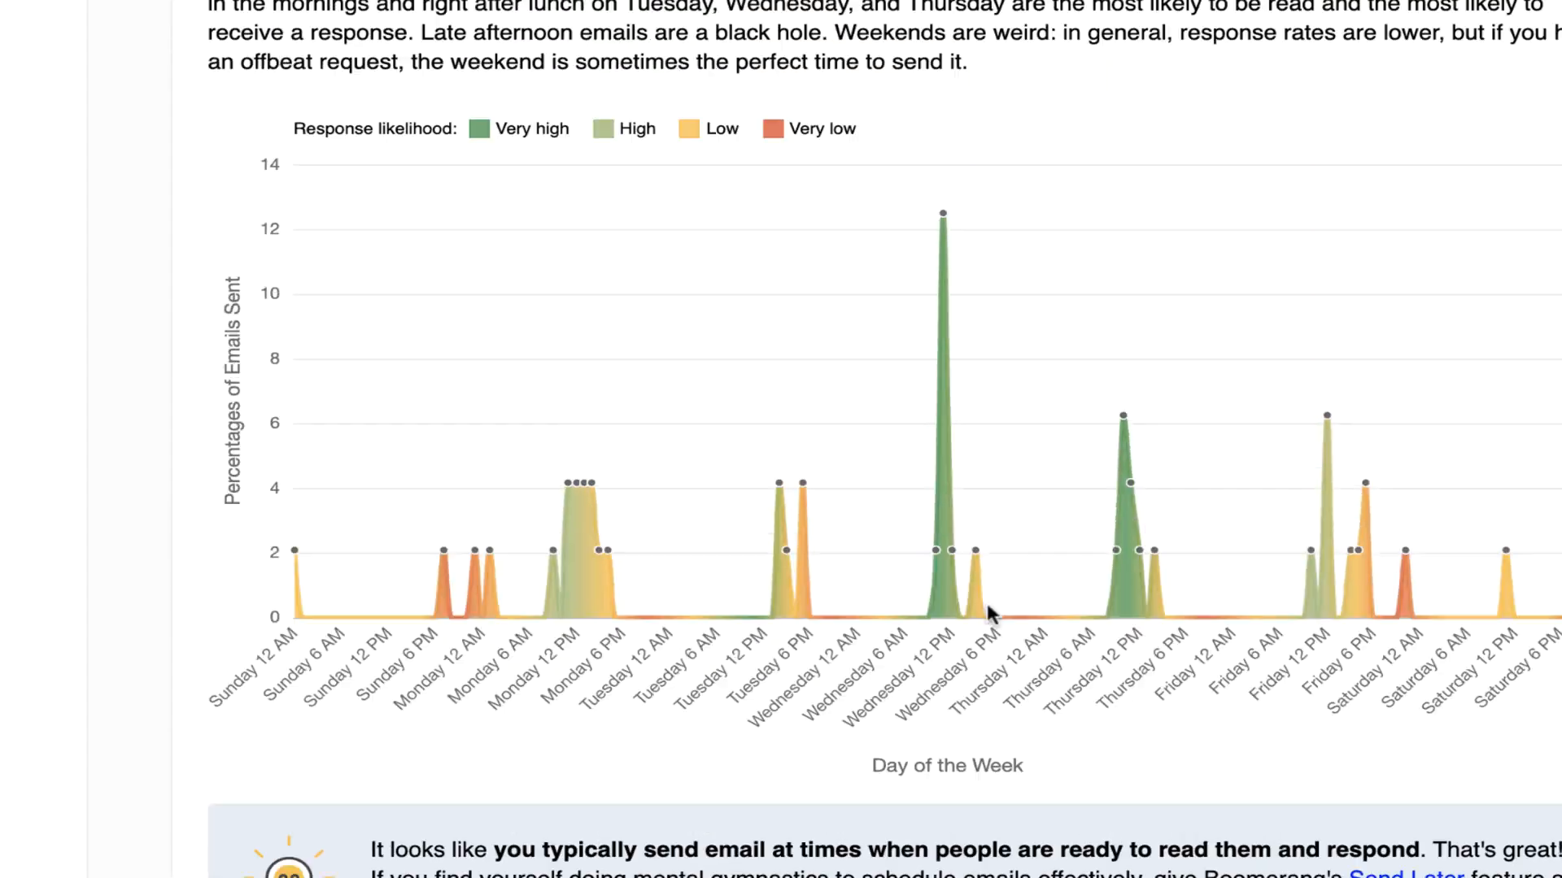
scroll(down, 3)
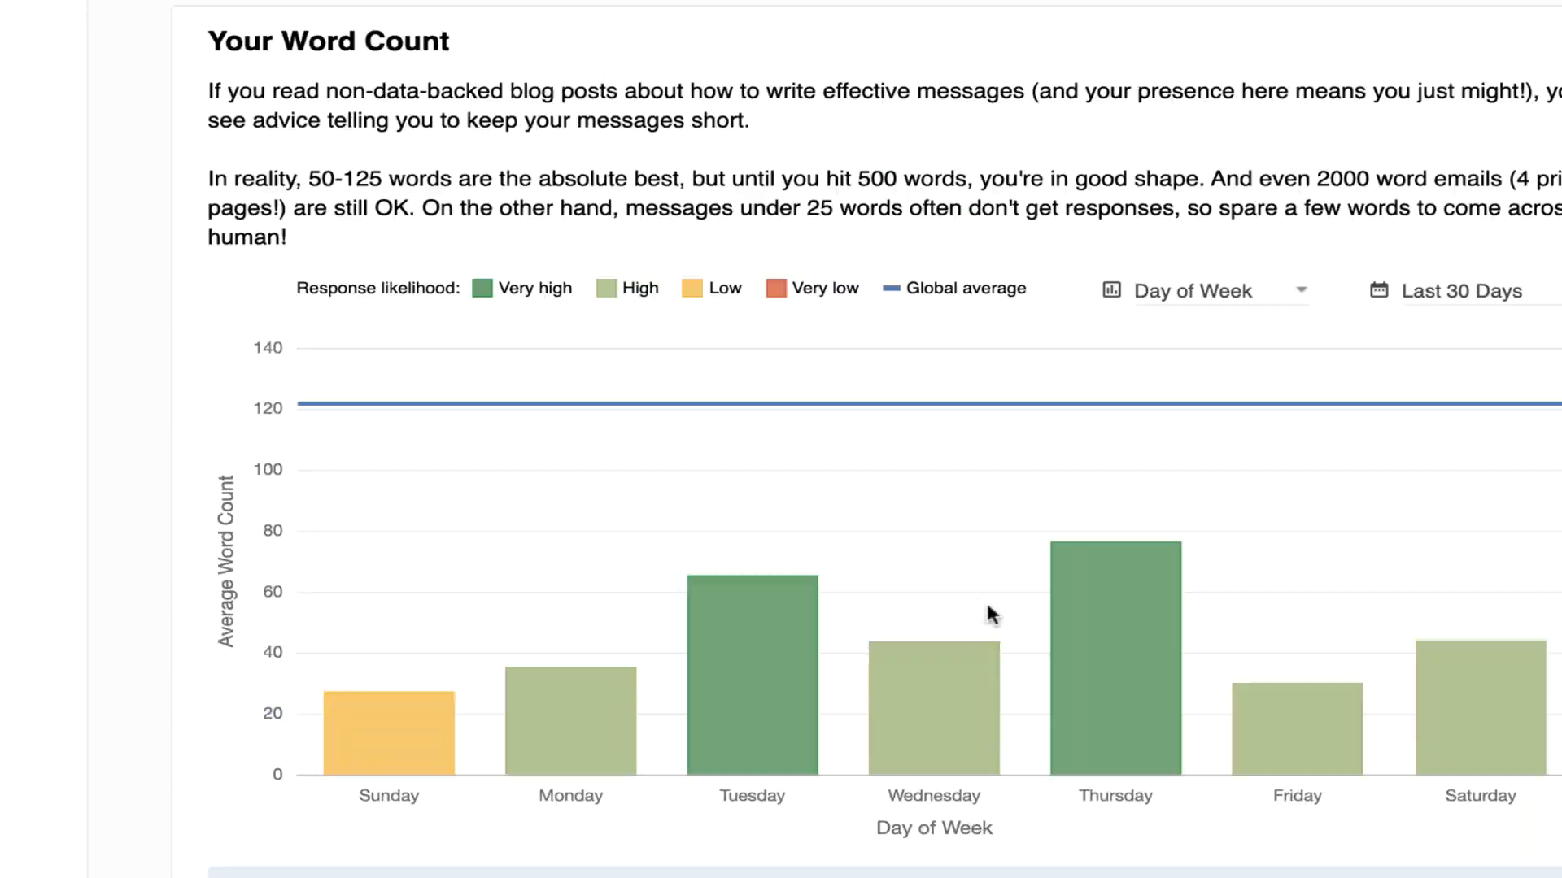
scroll(up, 3)
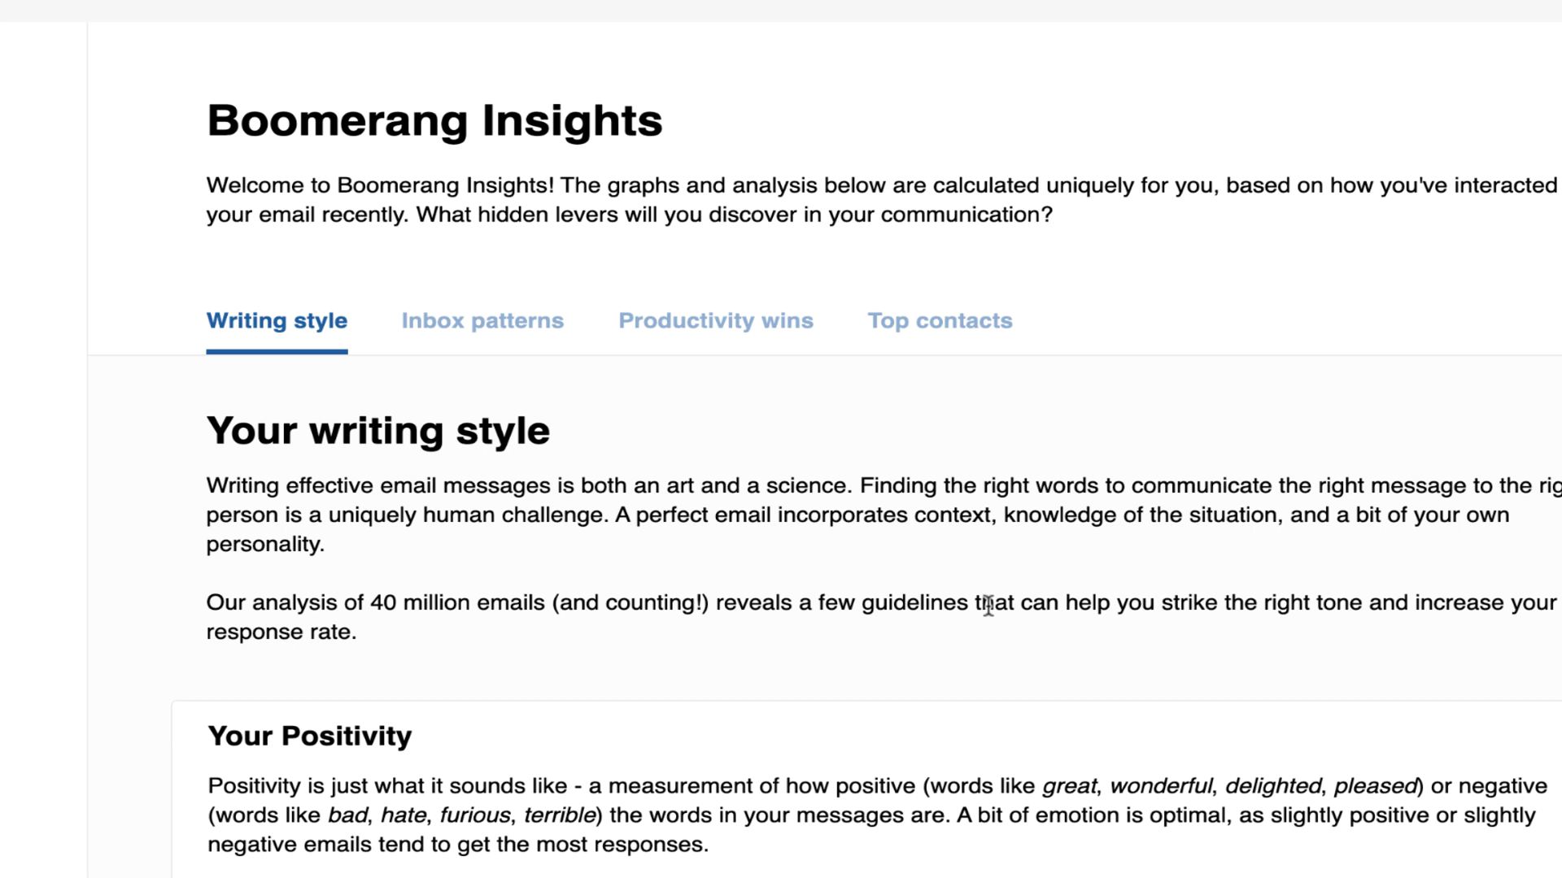